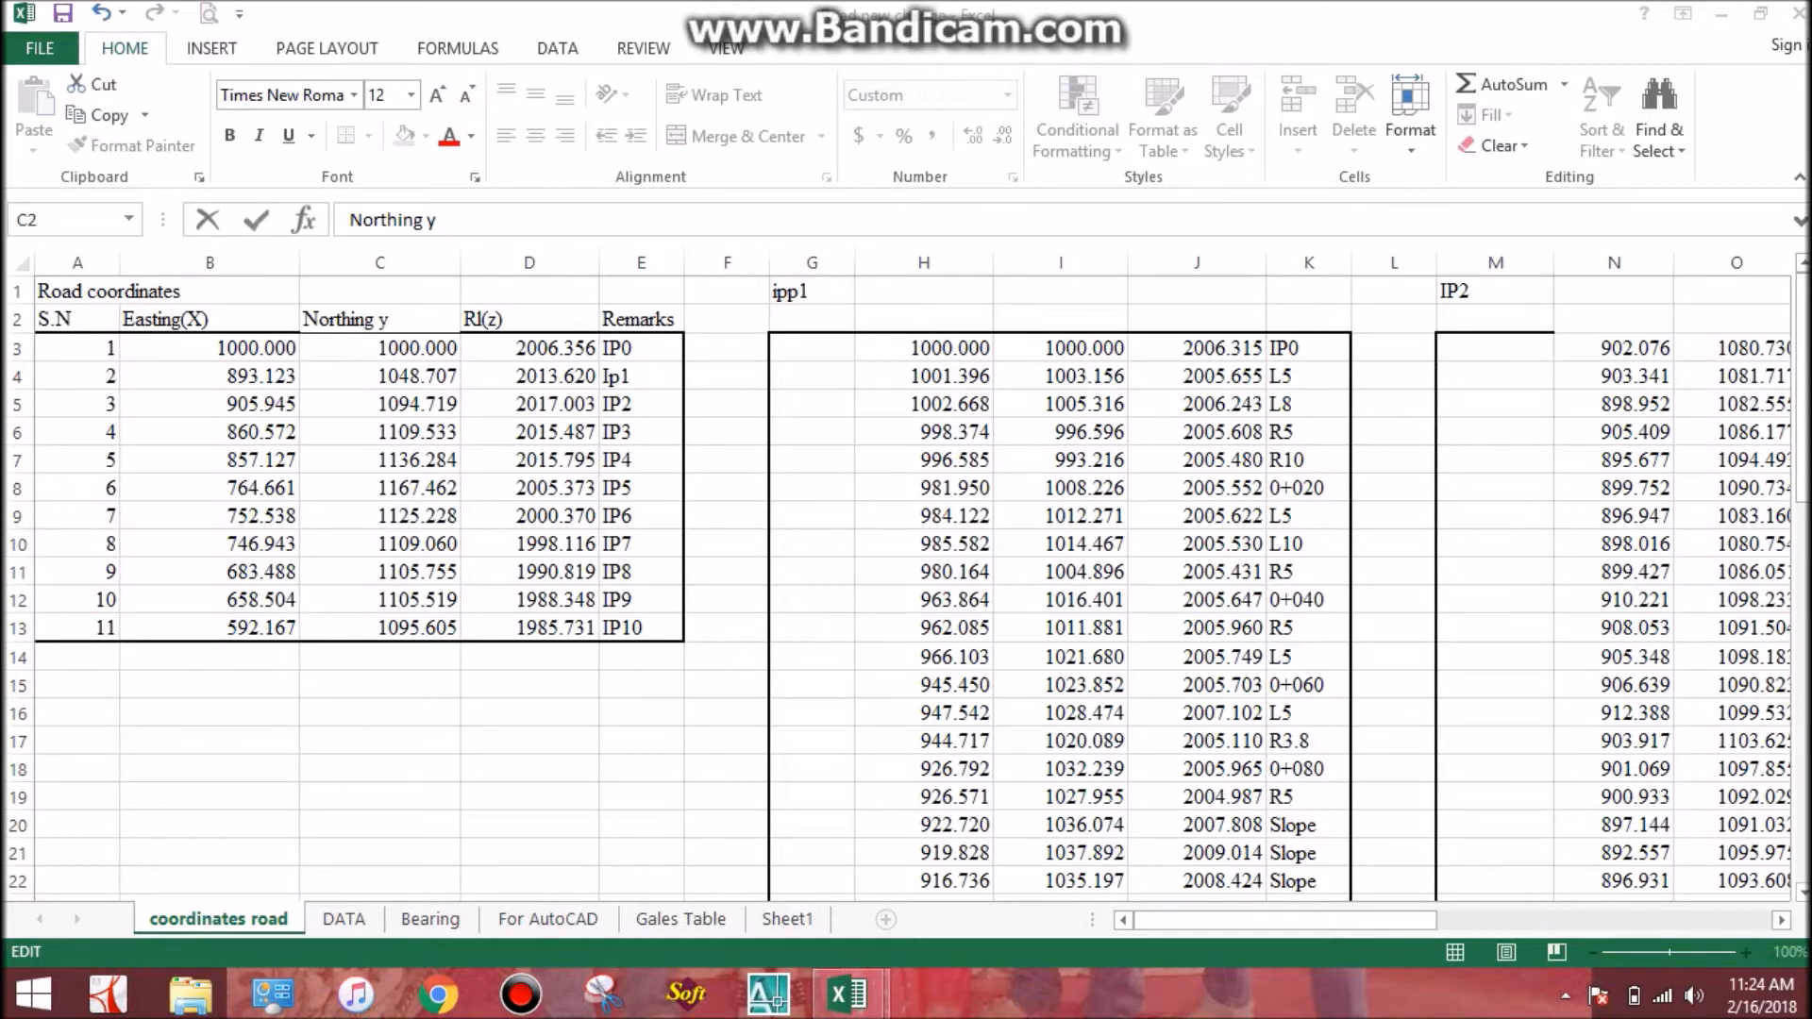
# Import the selected road coordinate range from Excel as drawing points via SW_DTM Points.
pyautogui.click(380, 318)
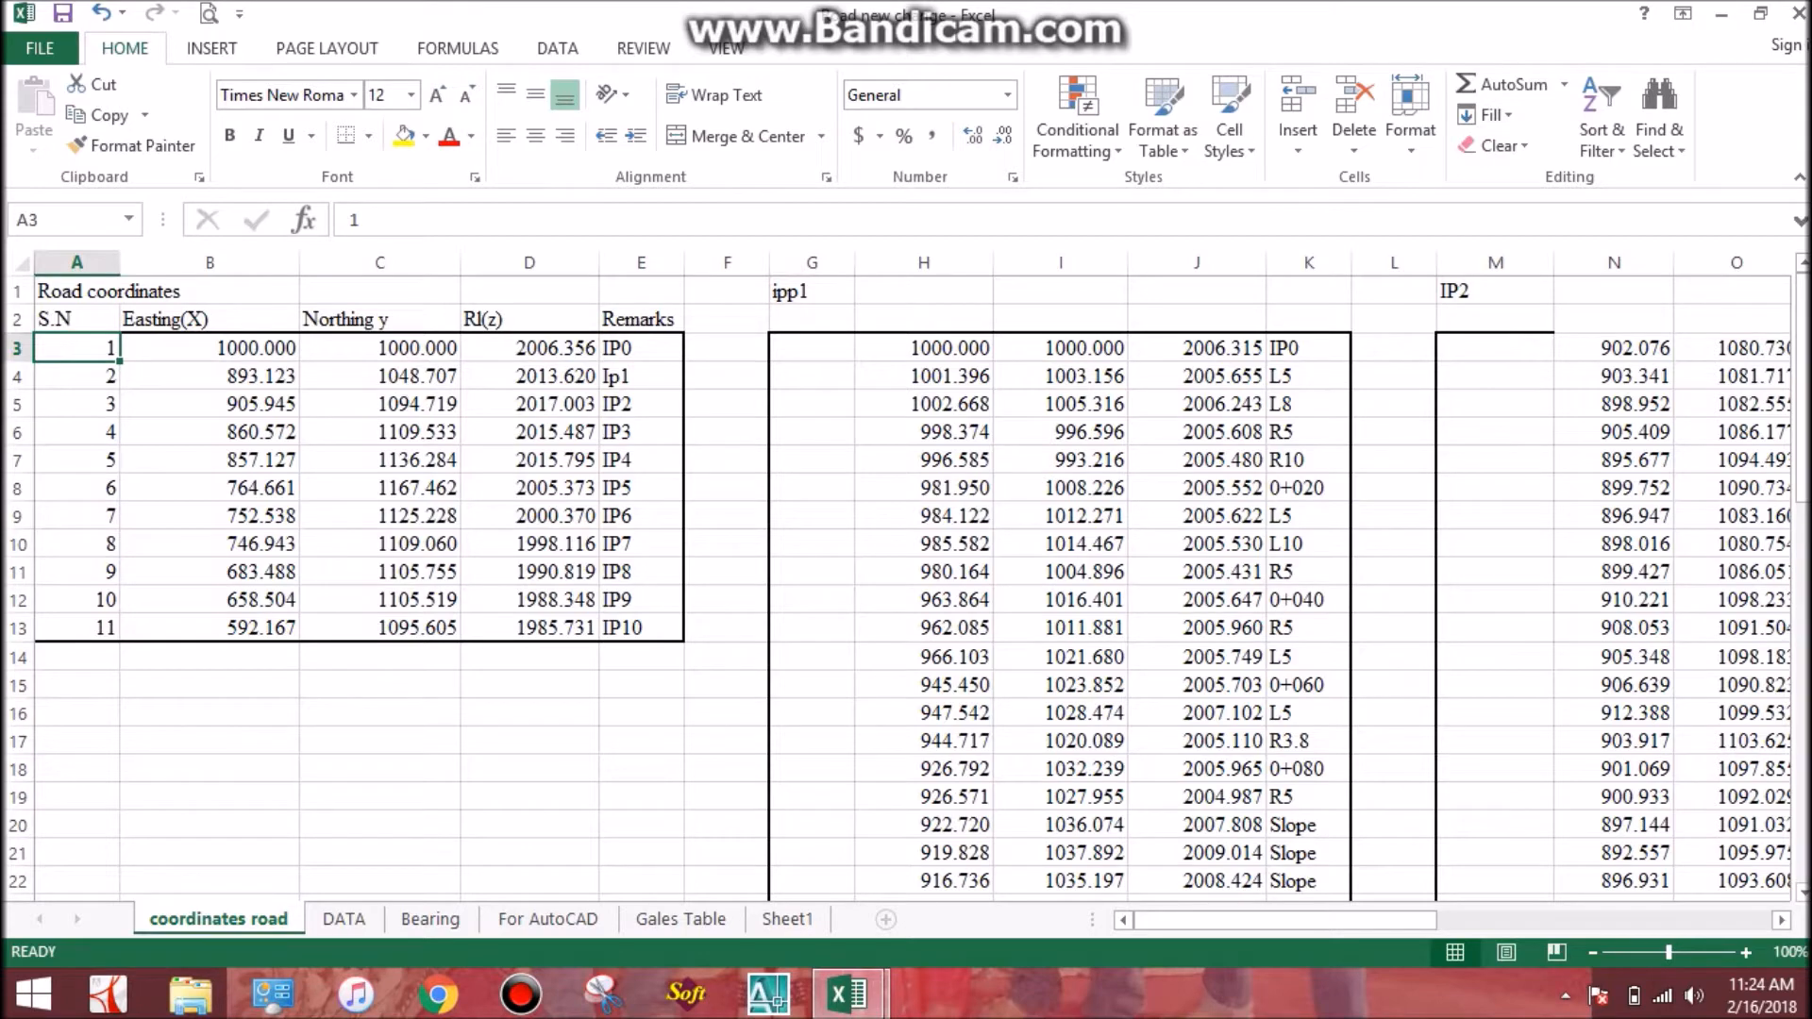
pyautogui.click(766, 992)
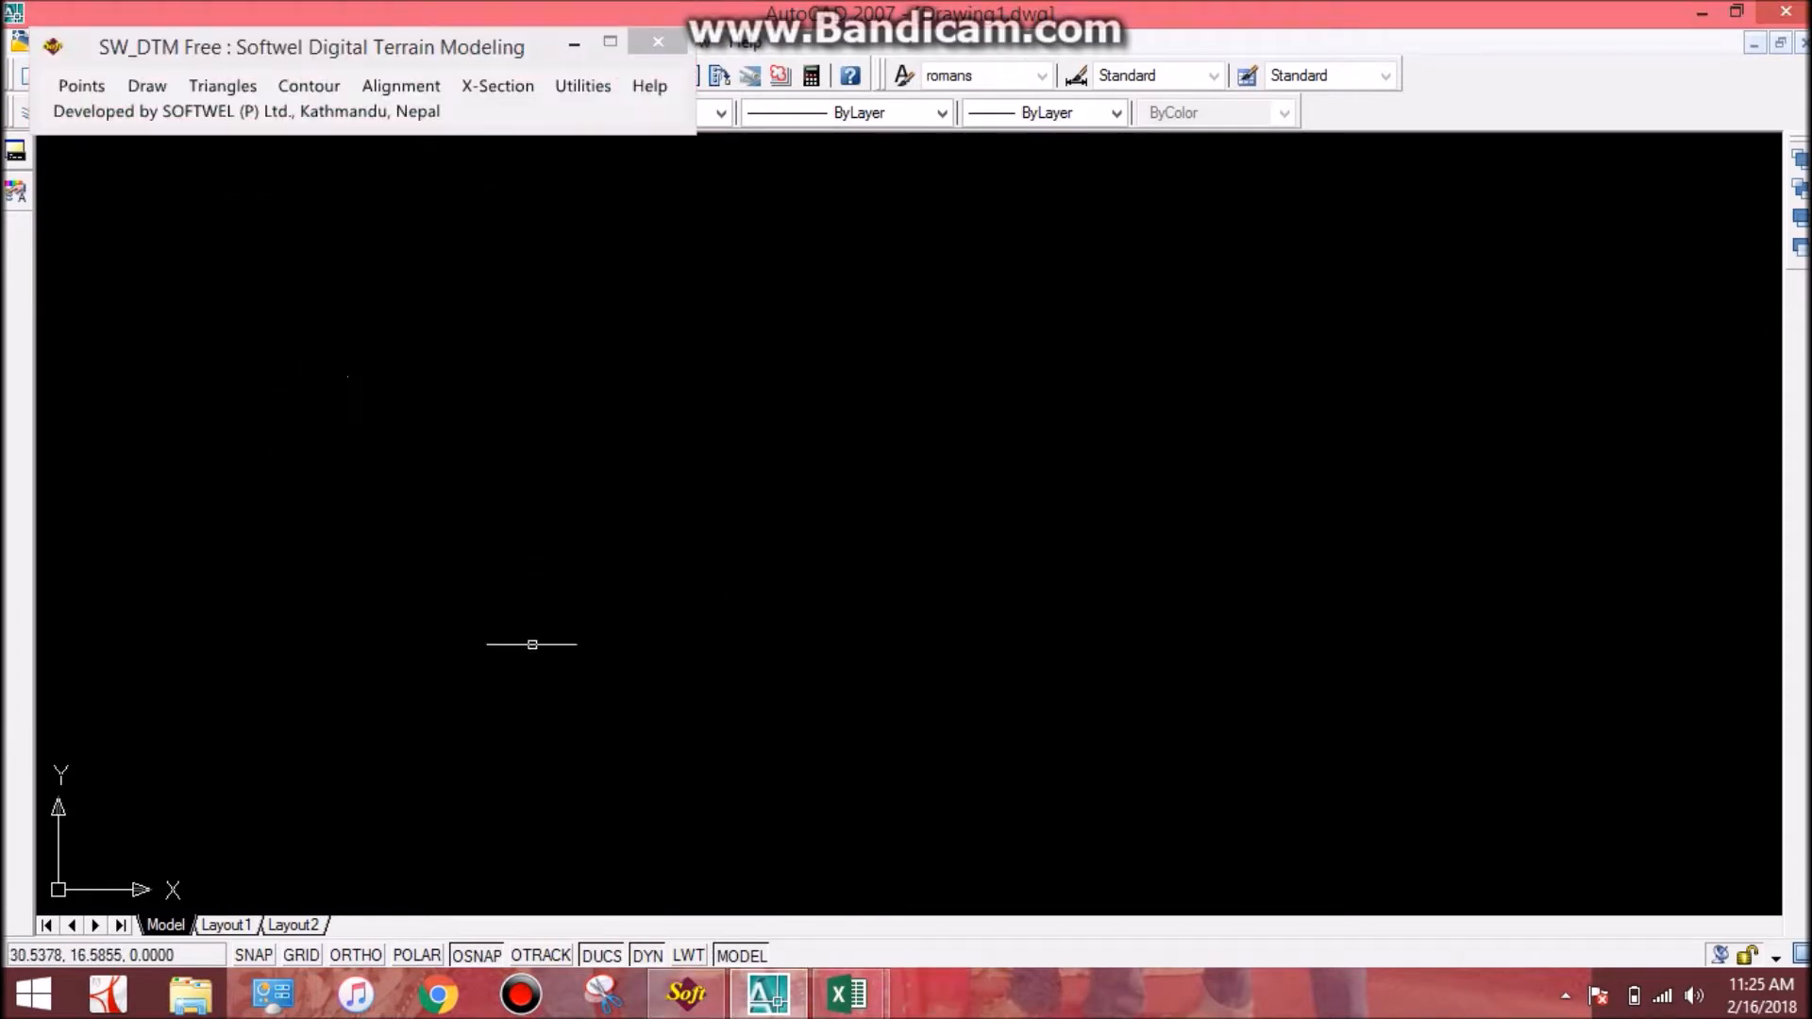
pyautogui.moveTo(848, 990)
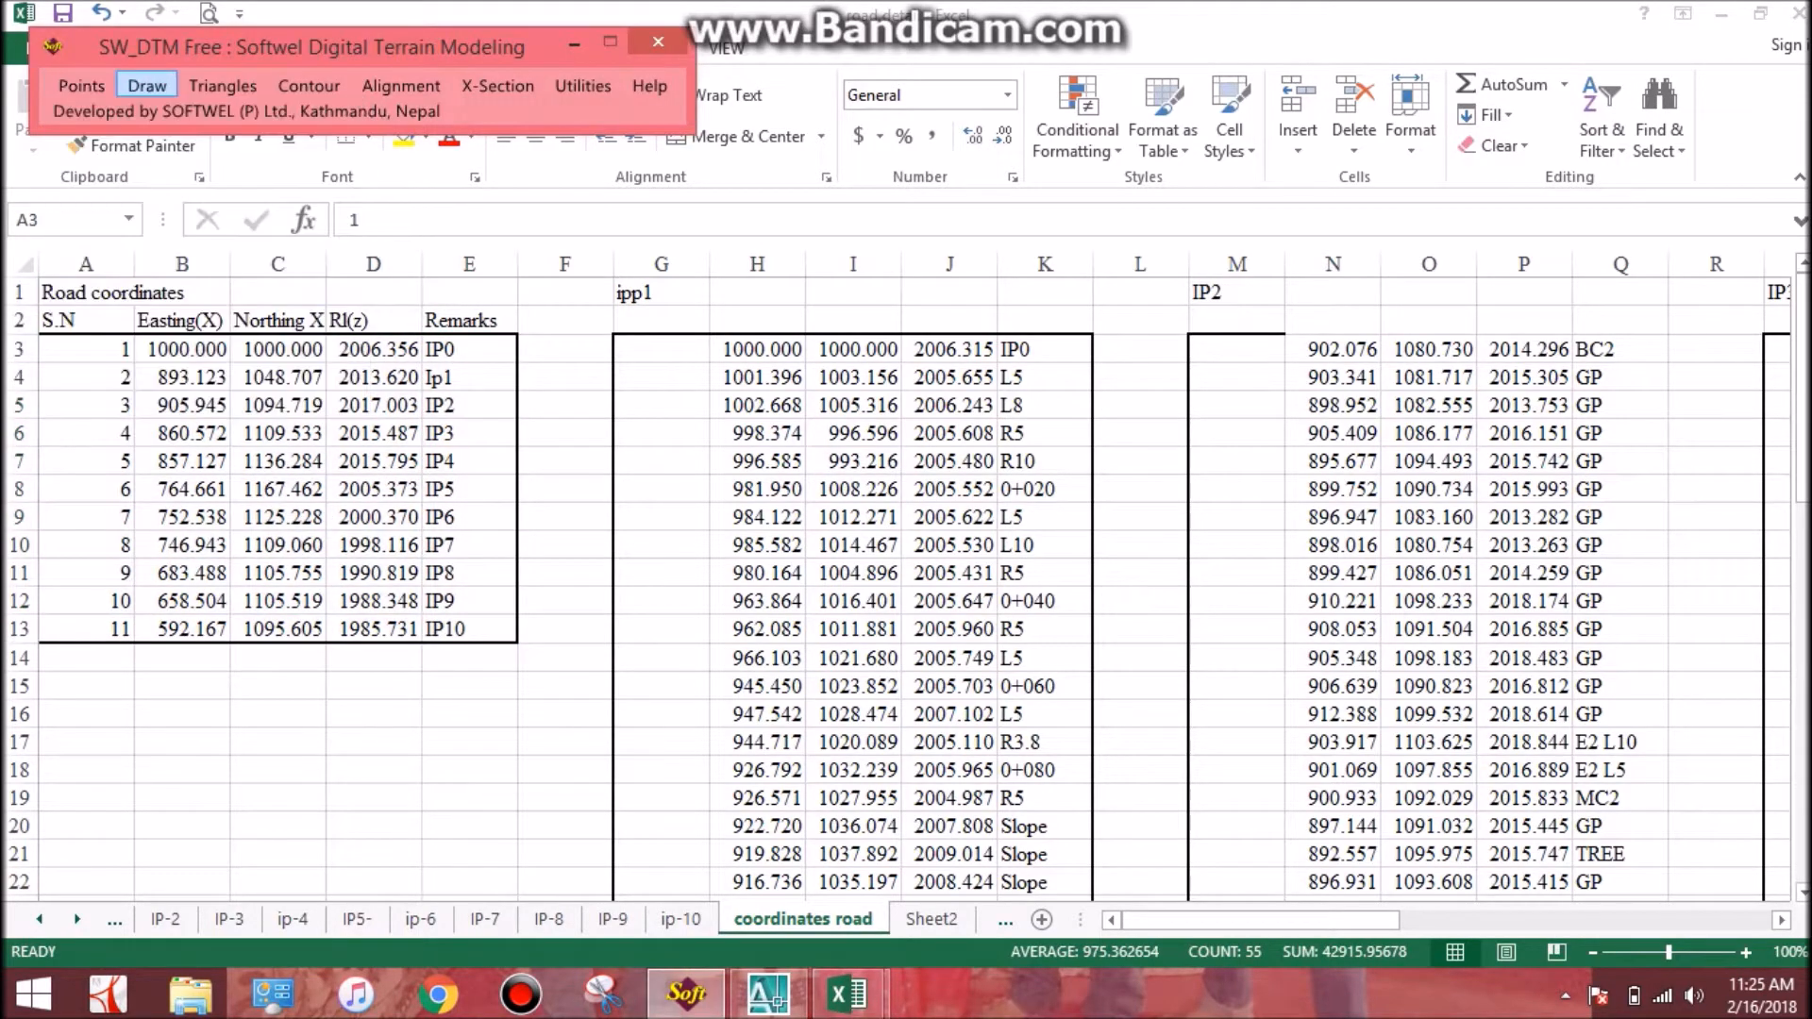
pyautogui.click(80, 85)
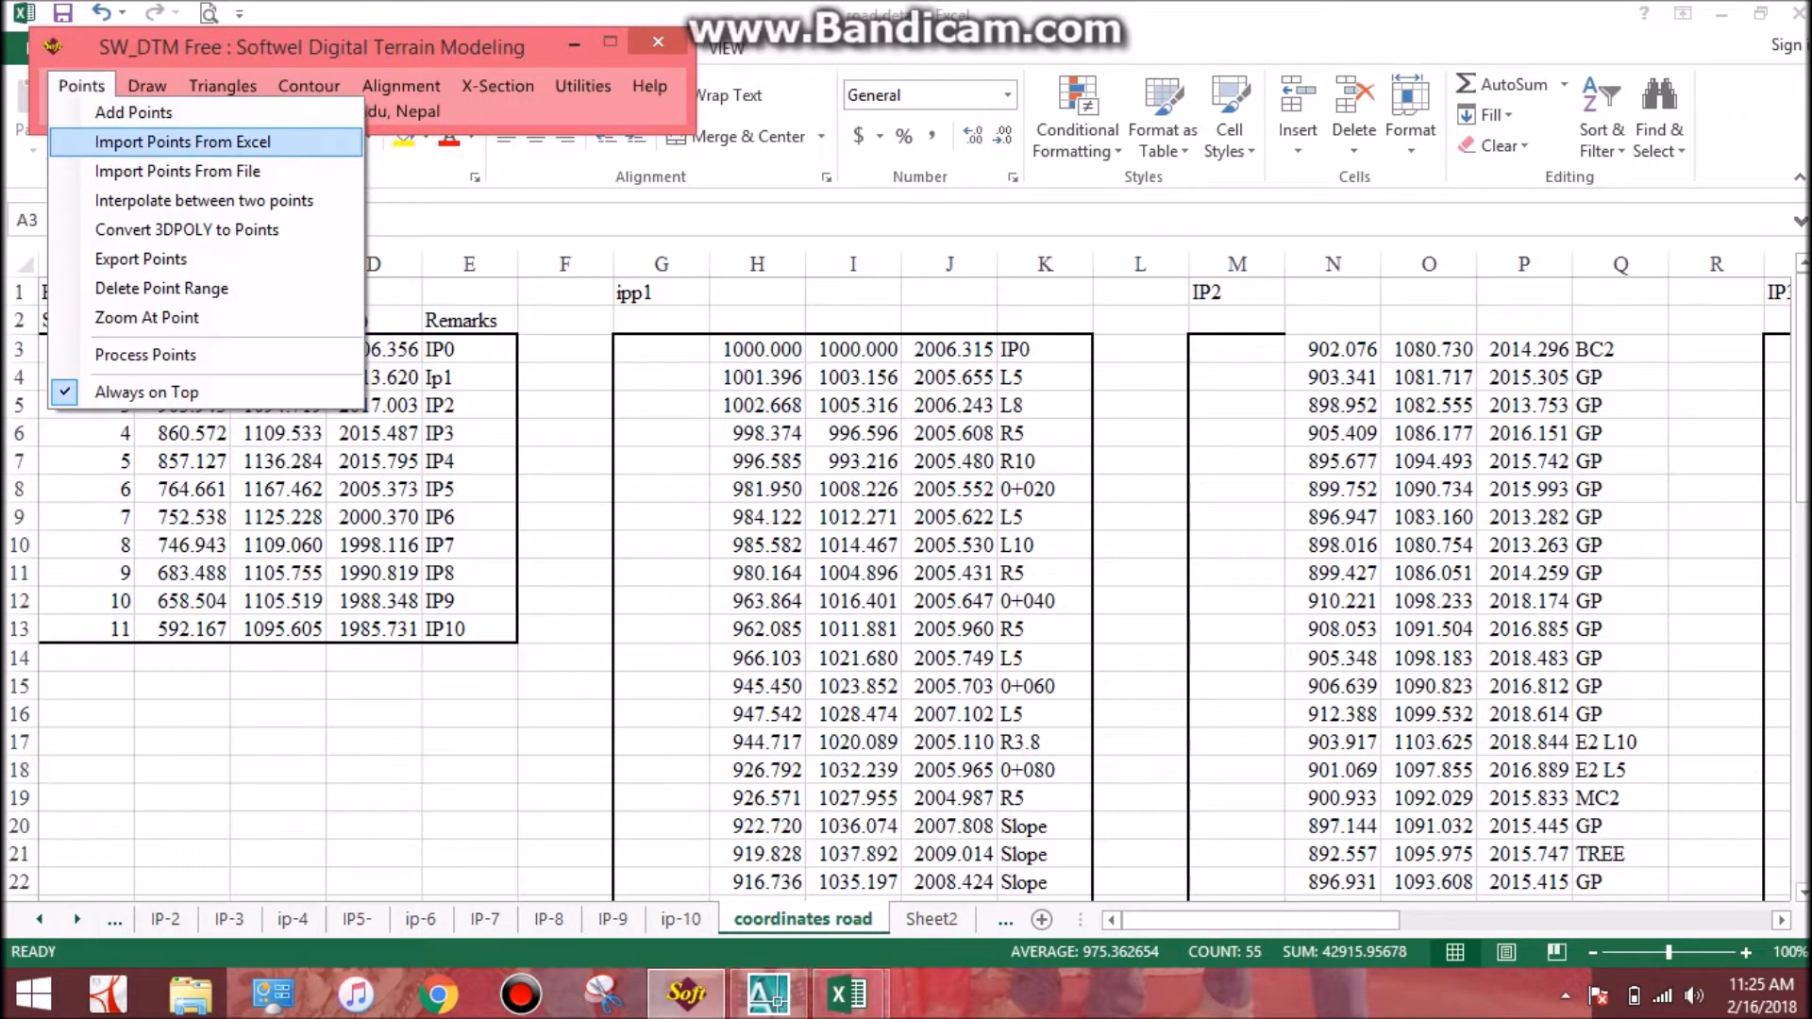
pyautogui.click(183, 141)
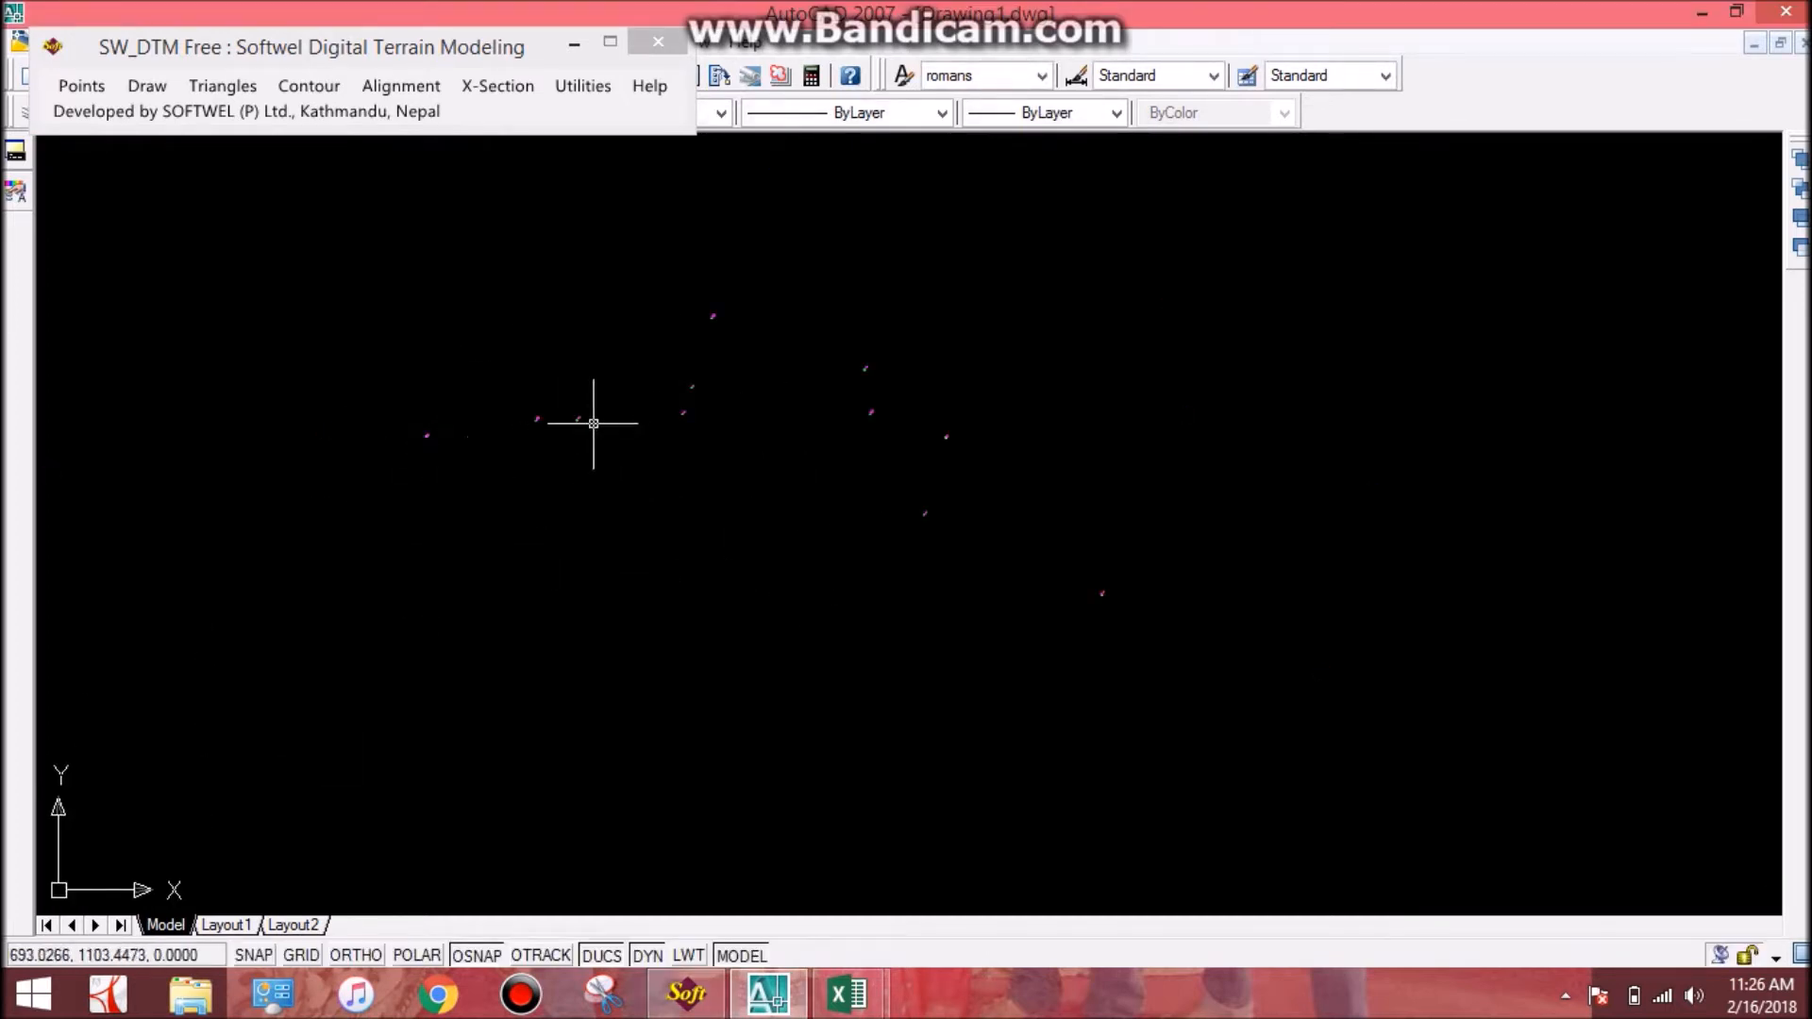
pyautogui.moveTo(882, 466)
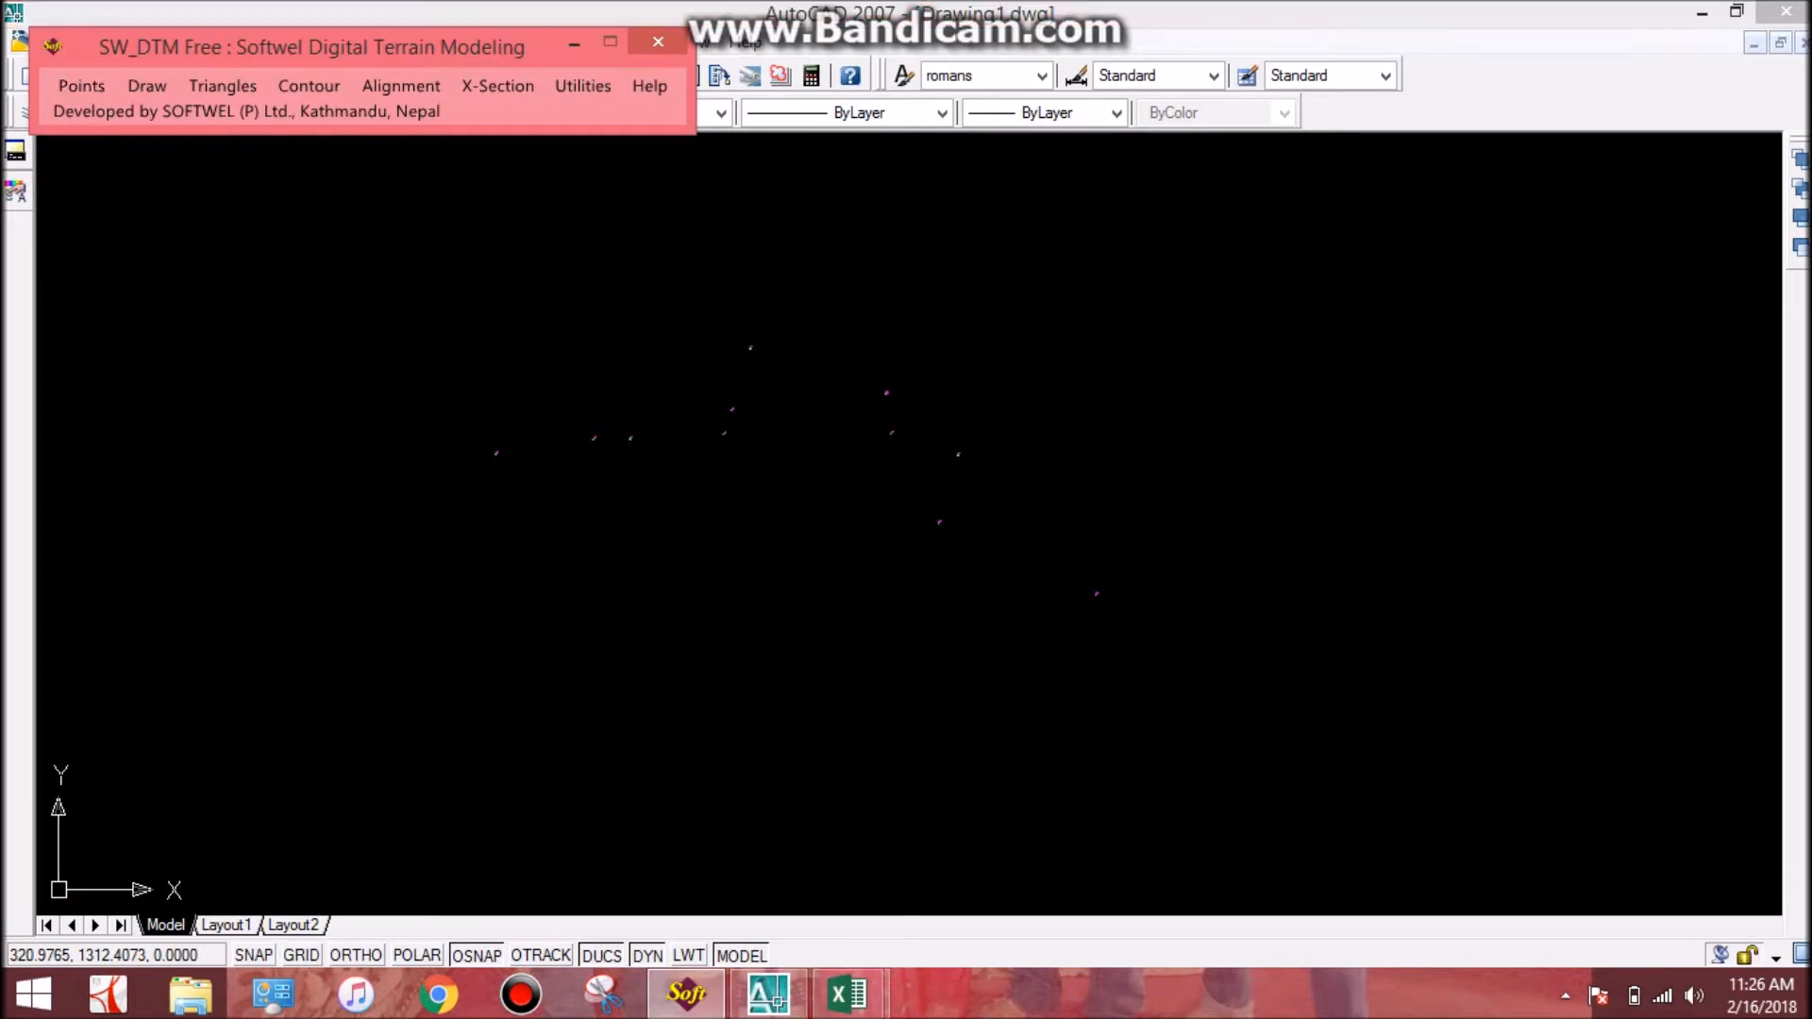
# Start a polyline (PL) to join the imported road points.
pyautogui.write('pl')
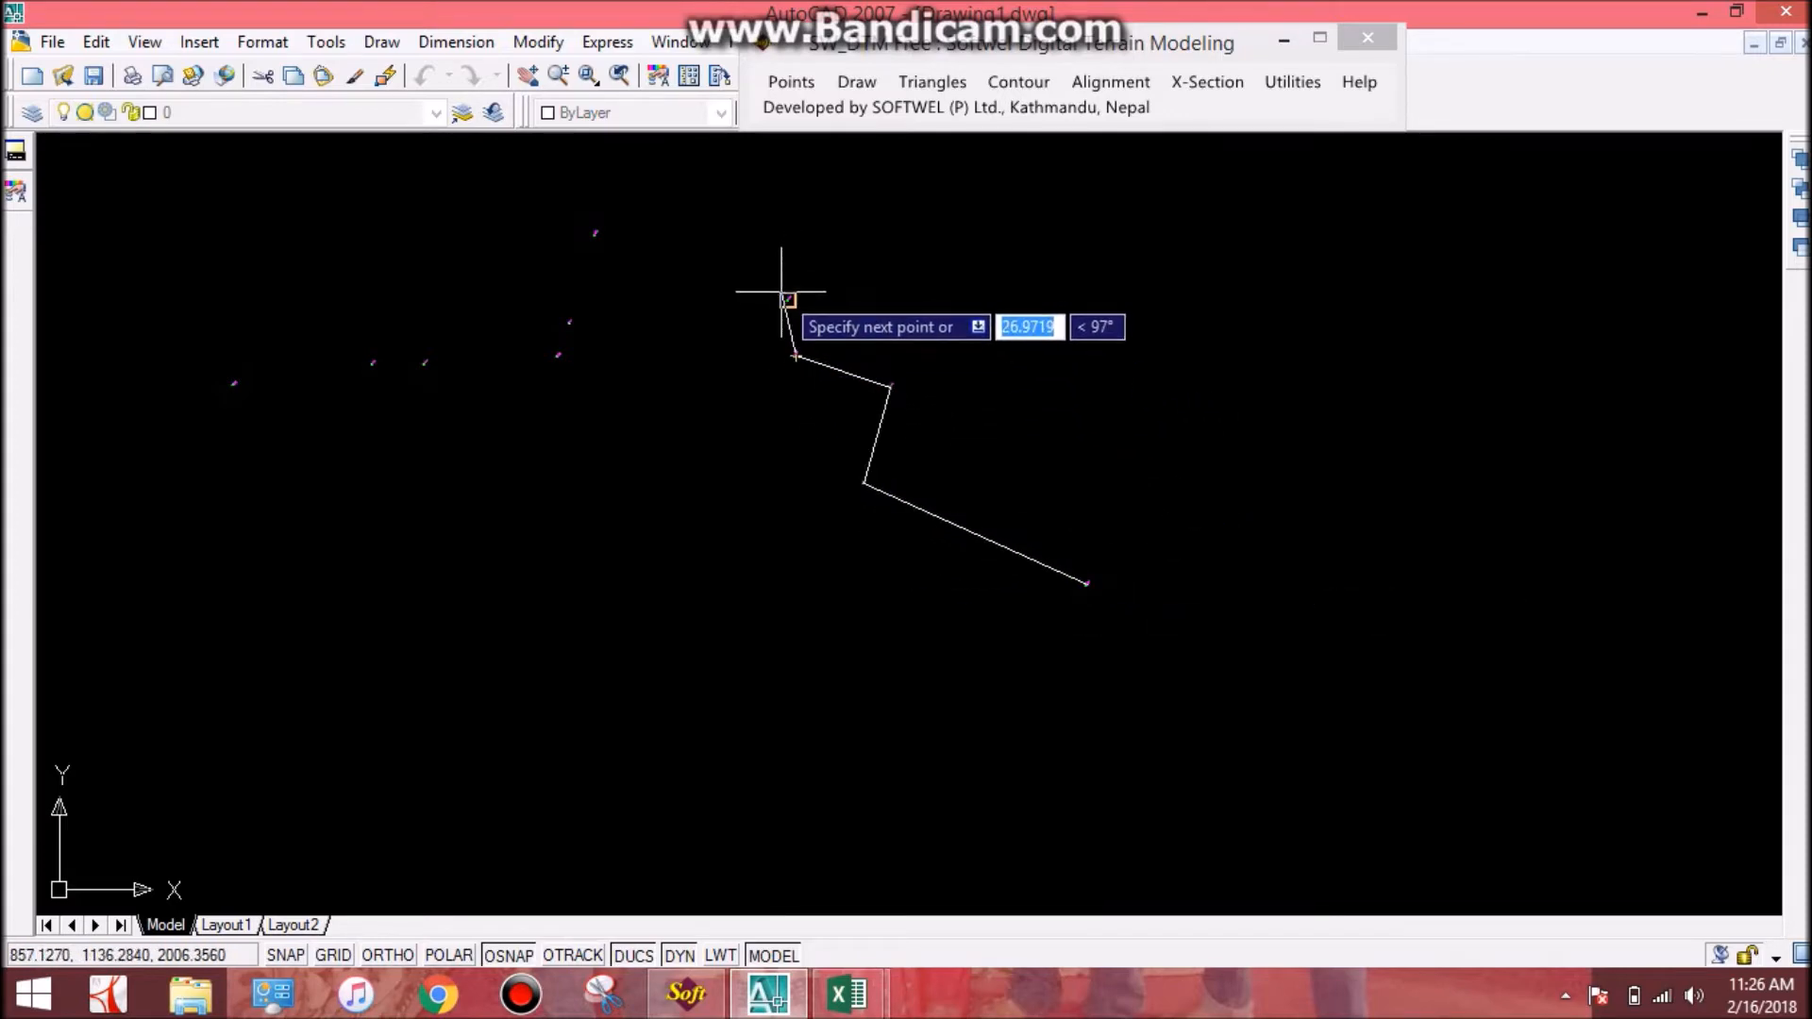
# Pick the next road point to continue the alignment polyline.
pyautogui.click(594, 234)
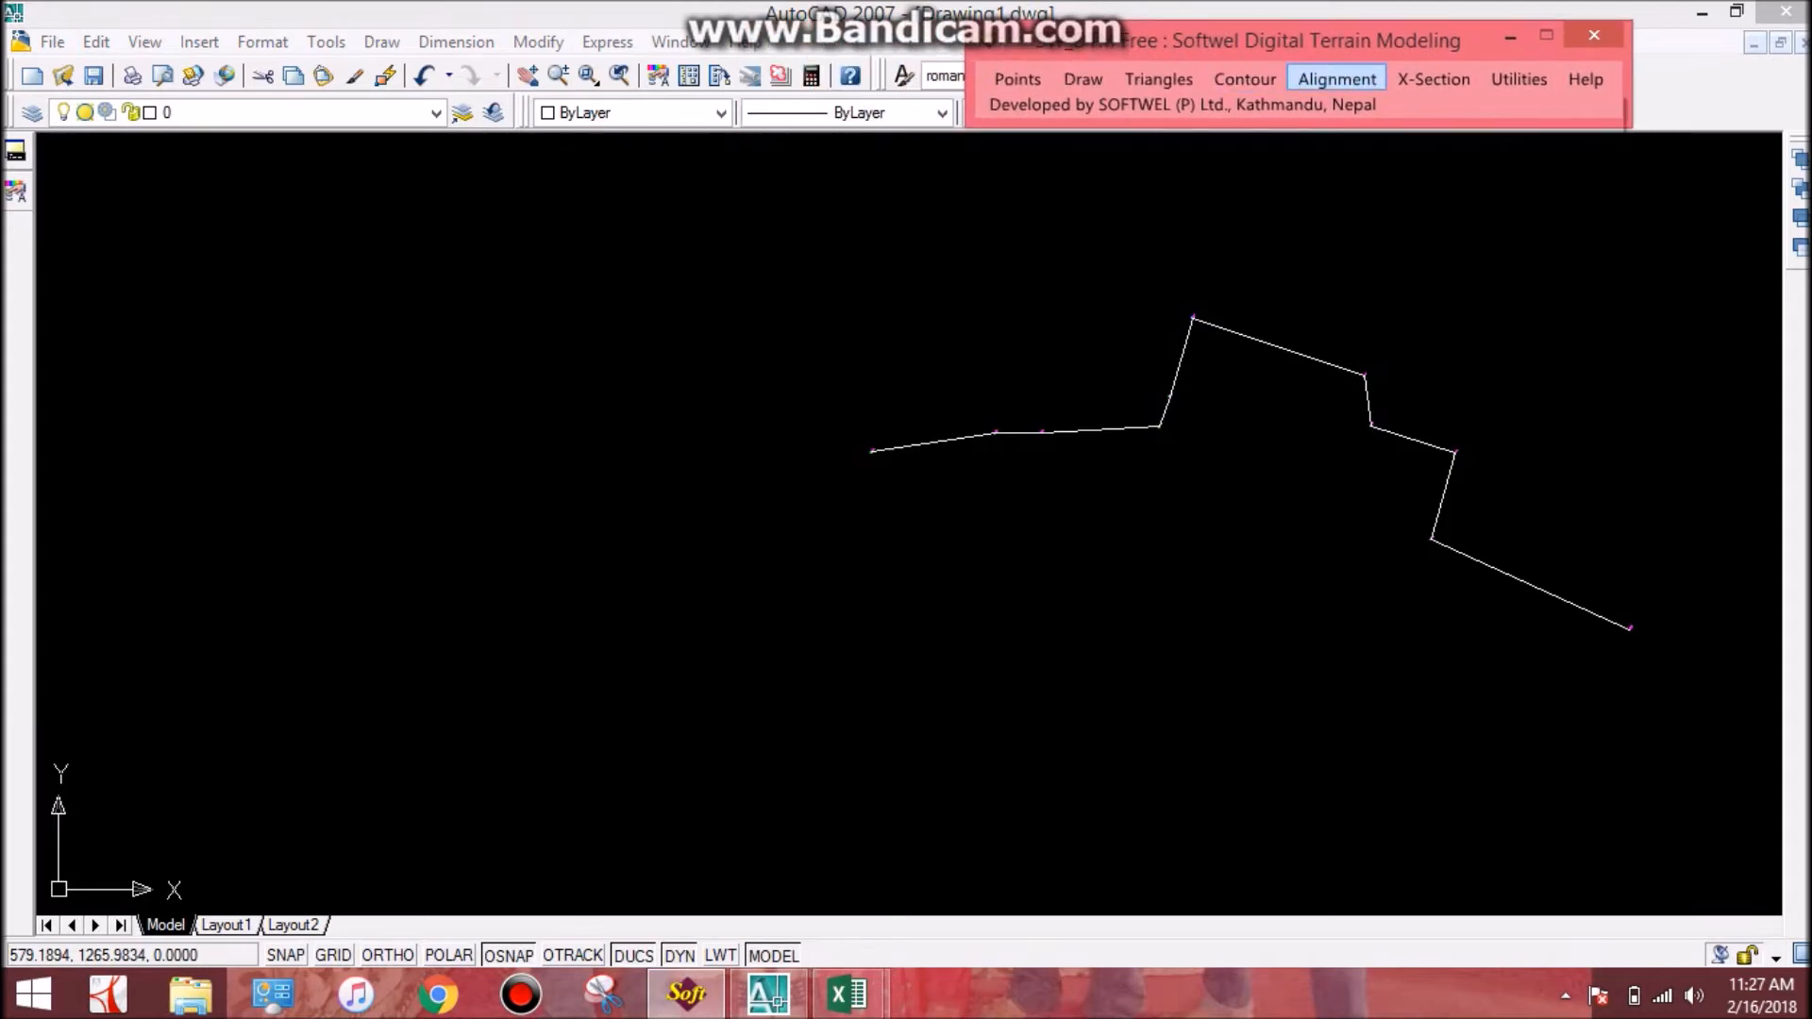
# Register the traverse polyline as an alignment with initial IP 0 in Interactive Alignment.
pyautogui.click(1337, 79)
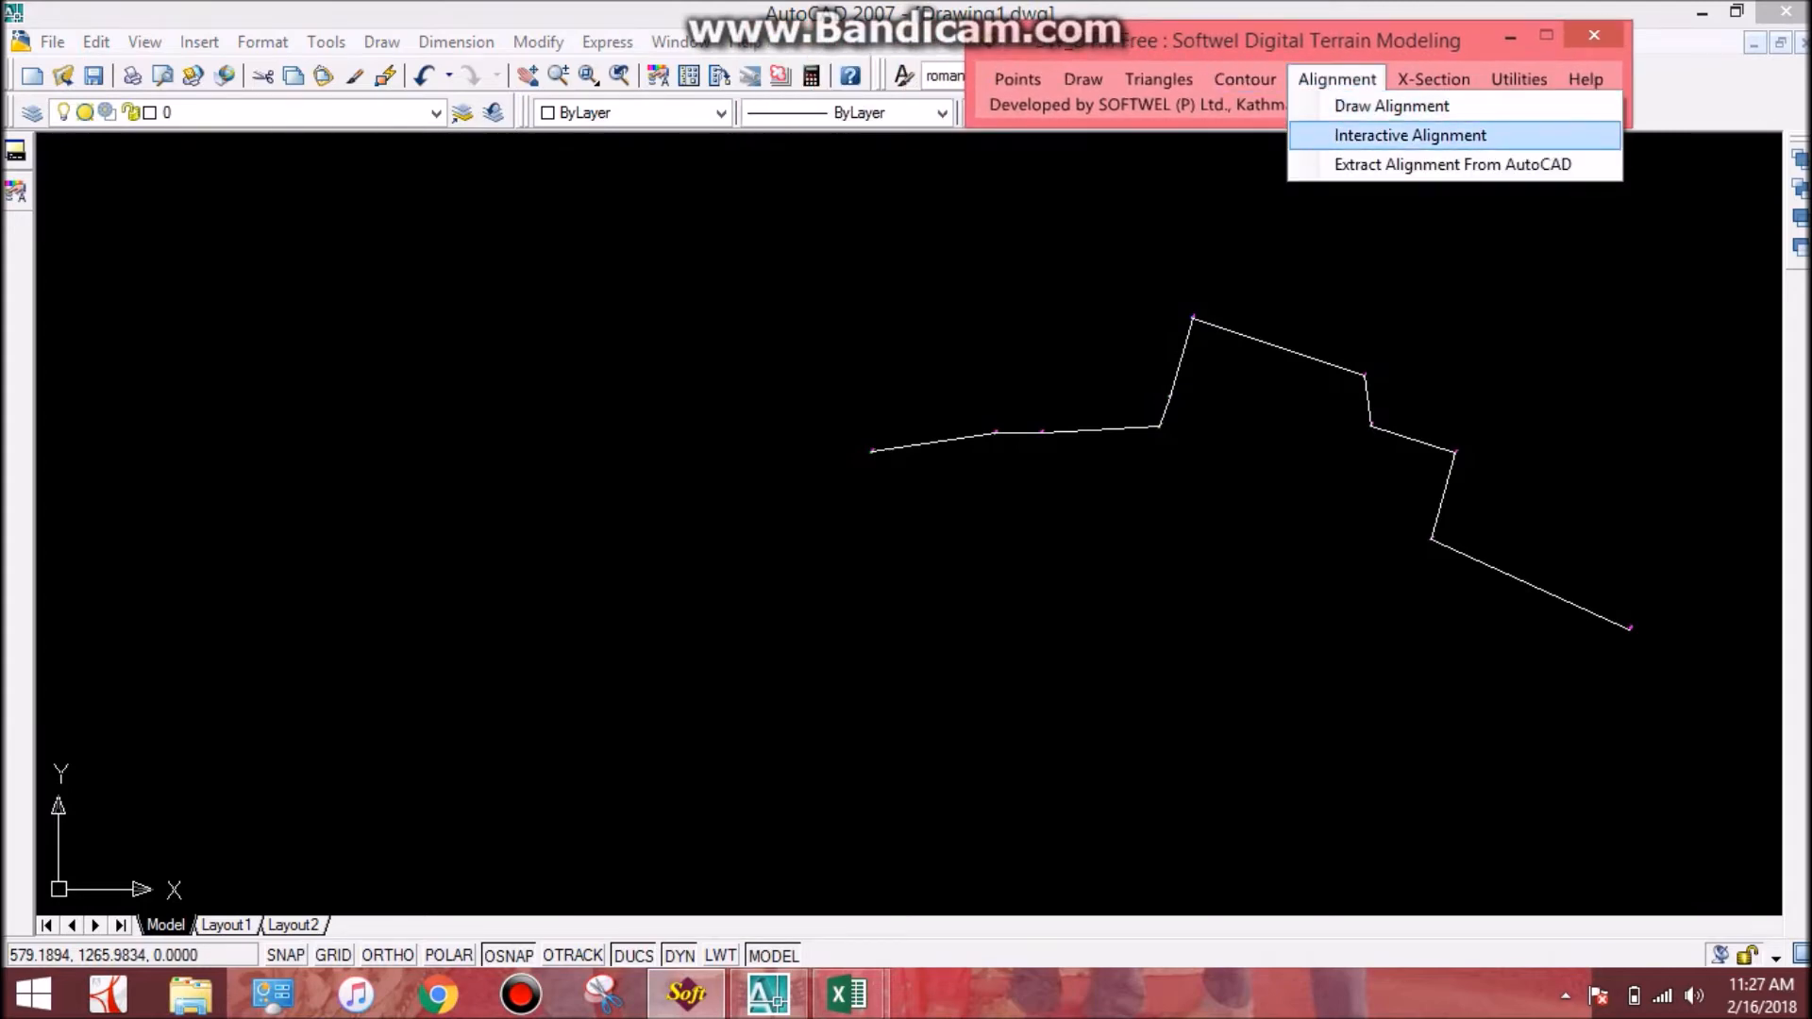
pyautogui.click(1408, 135)
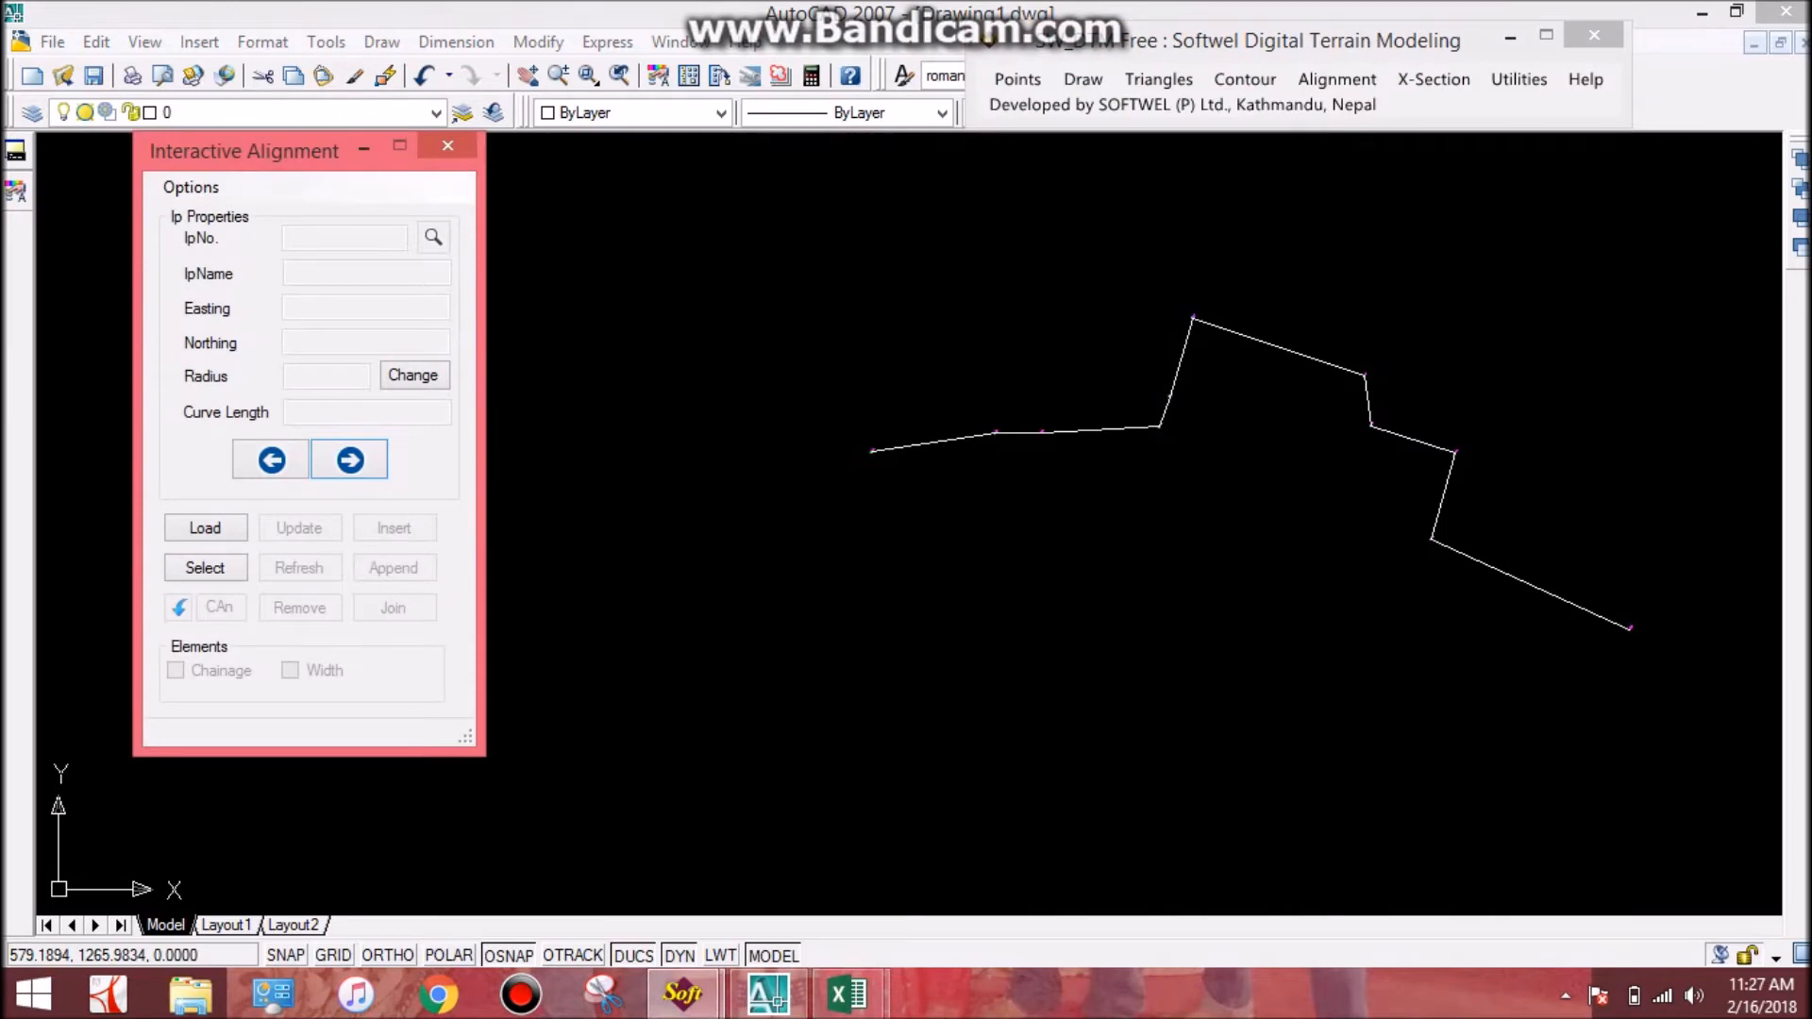
pyautogui.moveTo(243, 151); pyautogui.dragTo(976, 70)
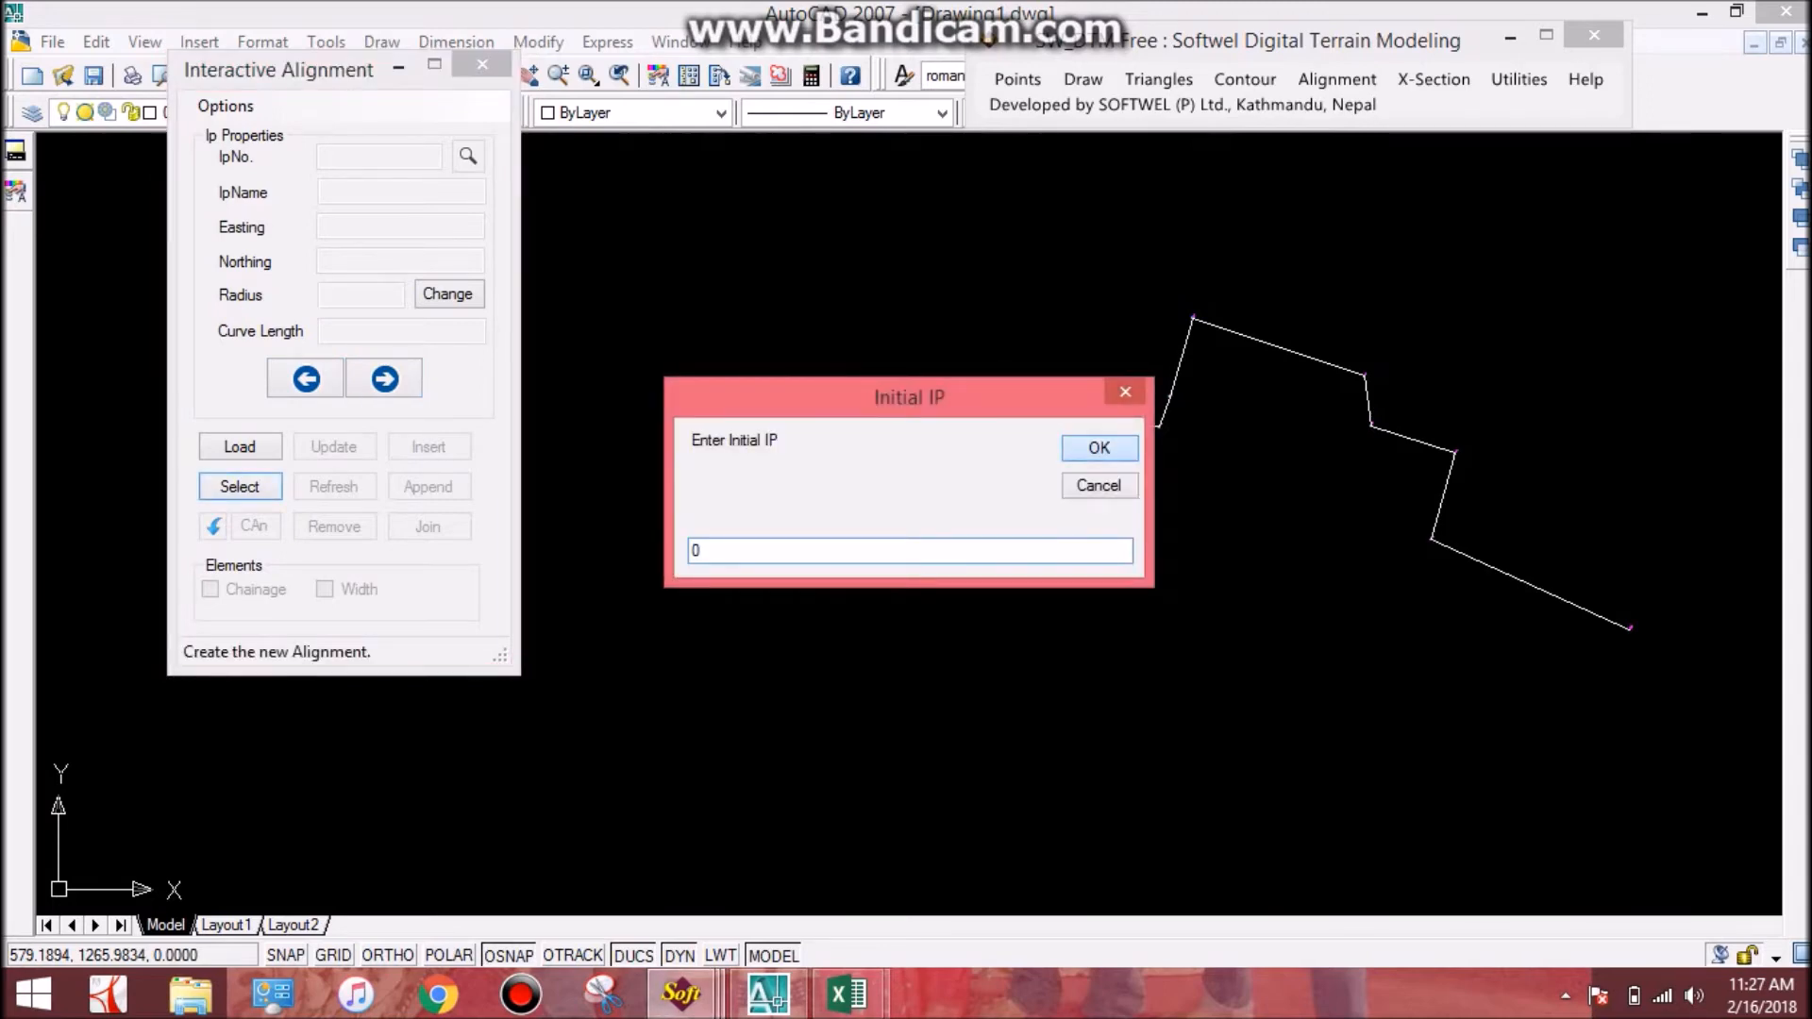
pyautogui.click(1097, 447)
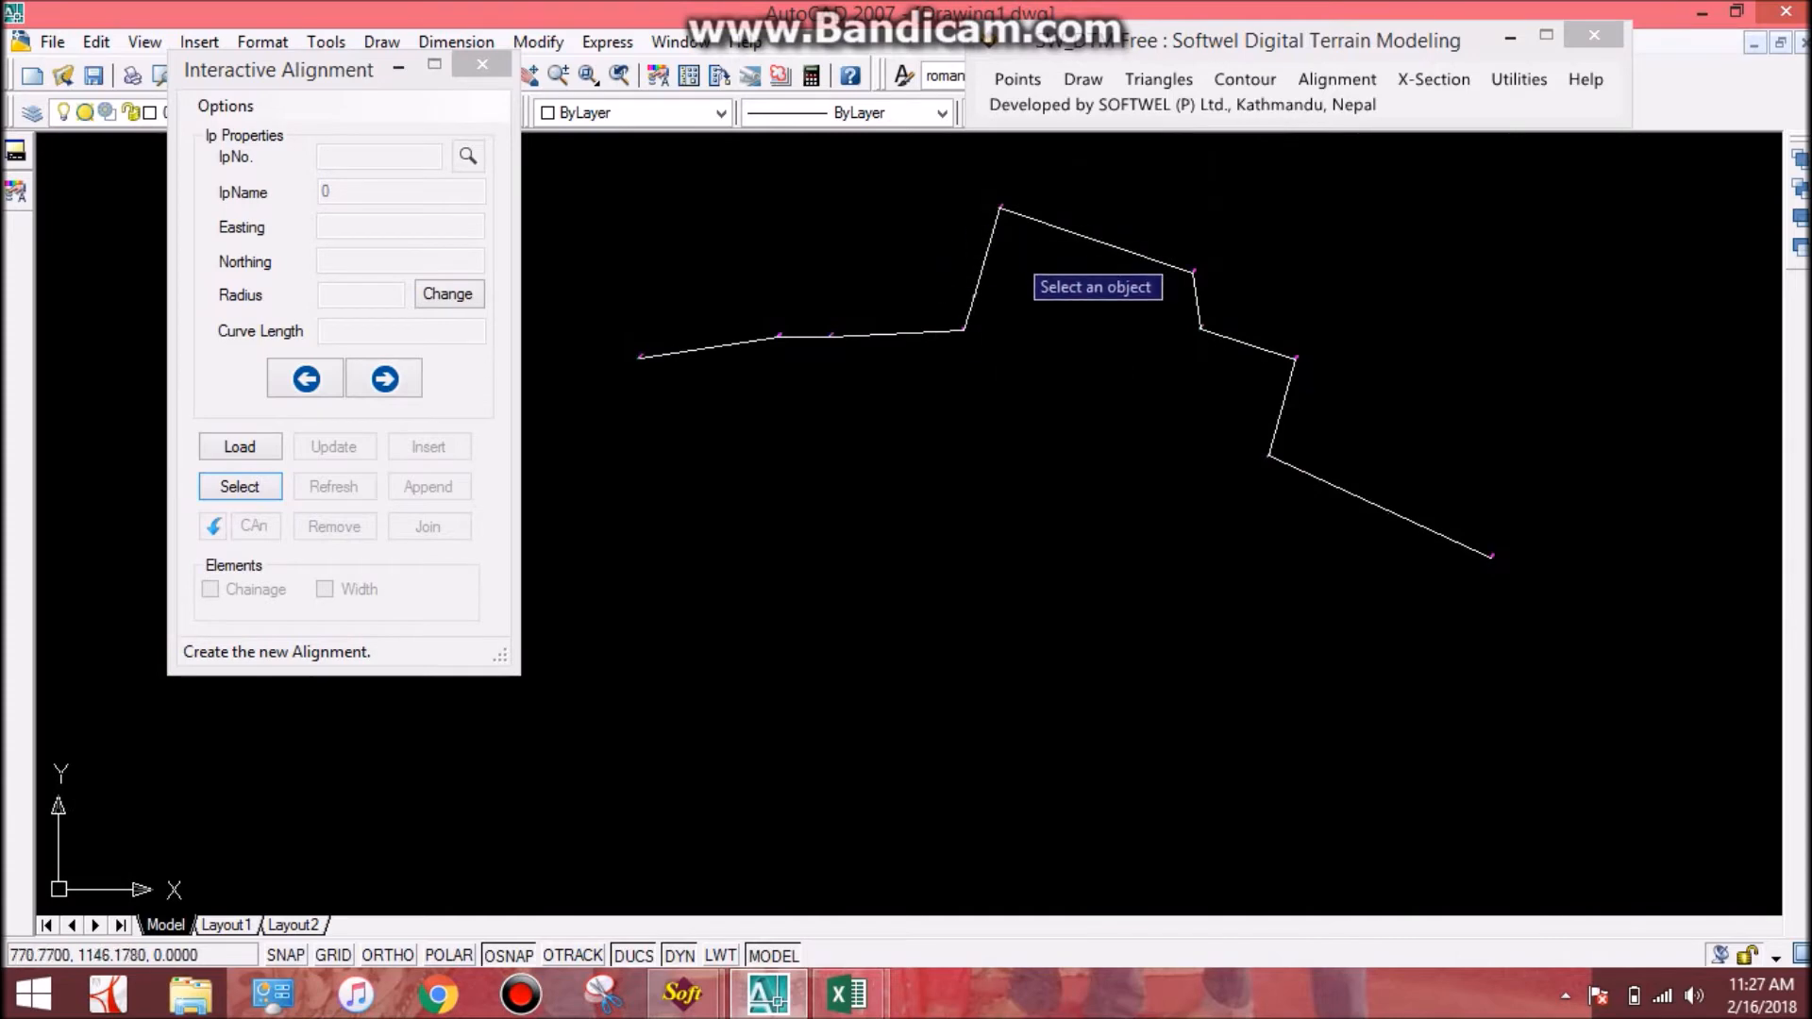
pyautogui.moveTo(1426, 534)
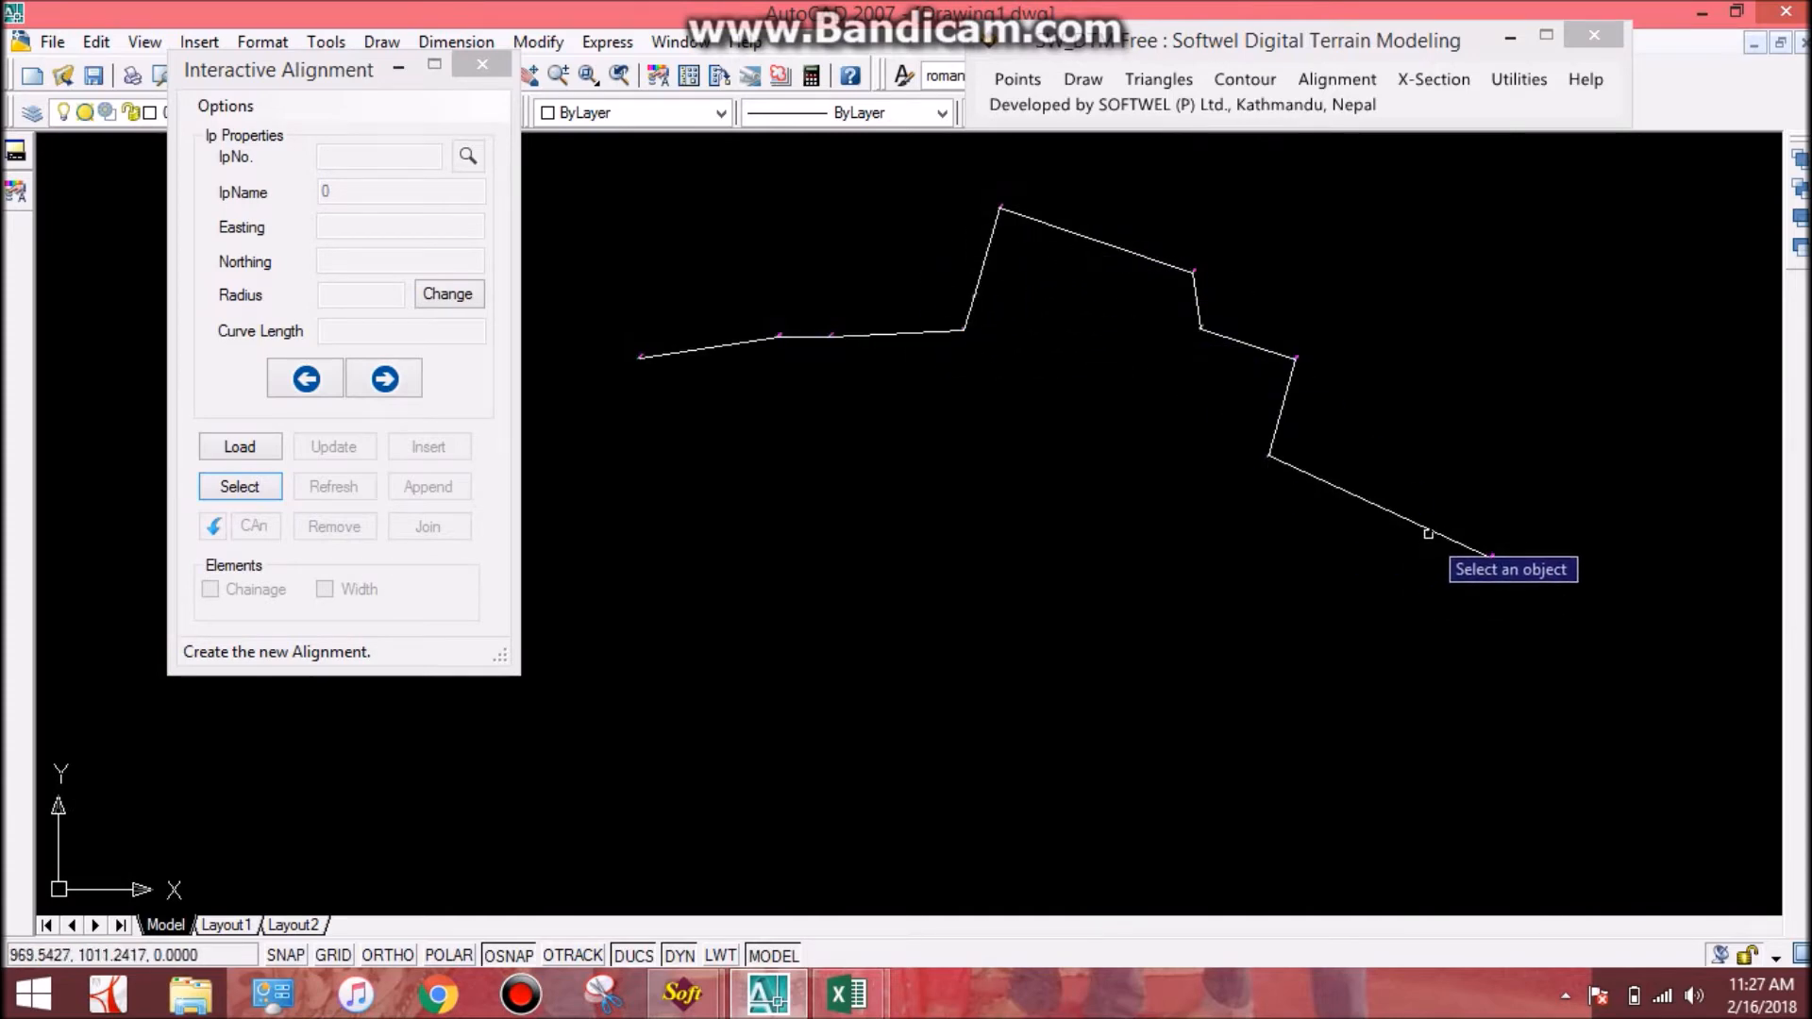
pyautogui.click(1426, 534)
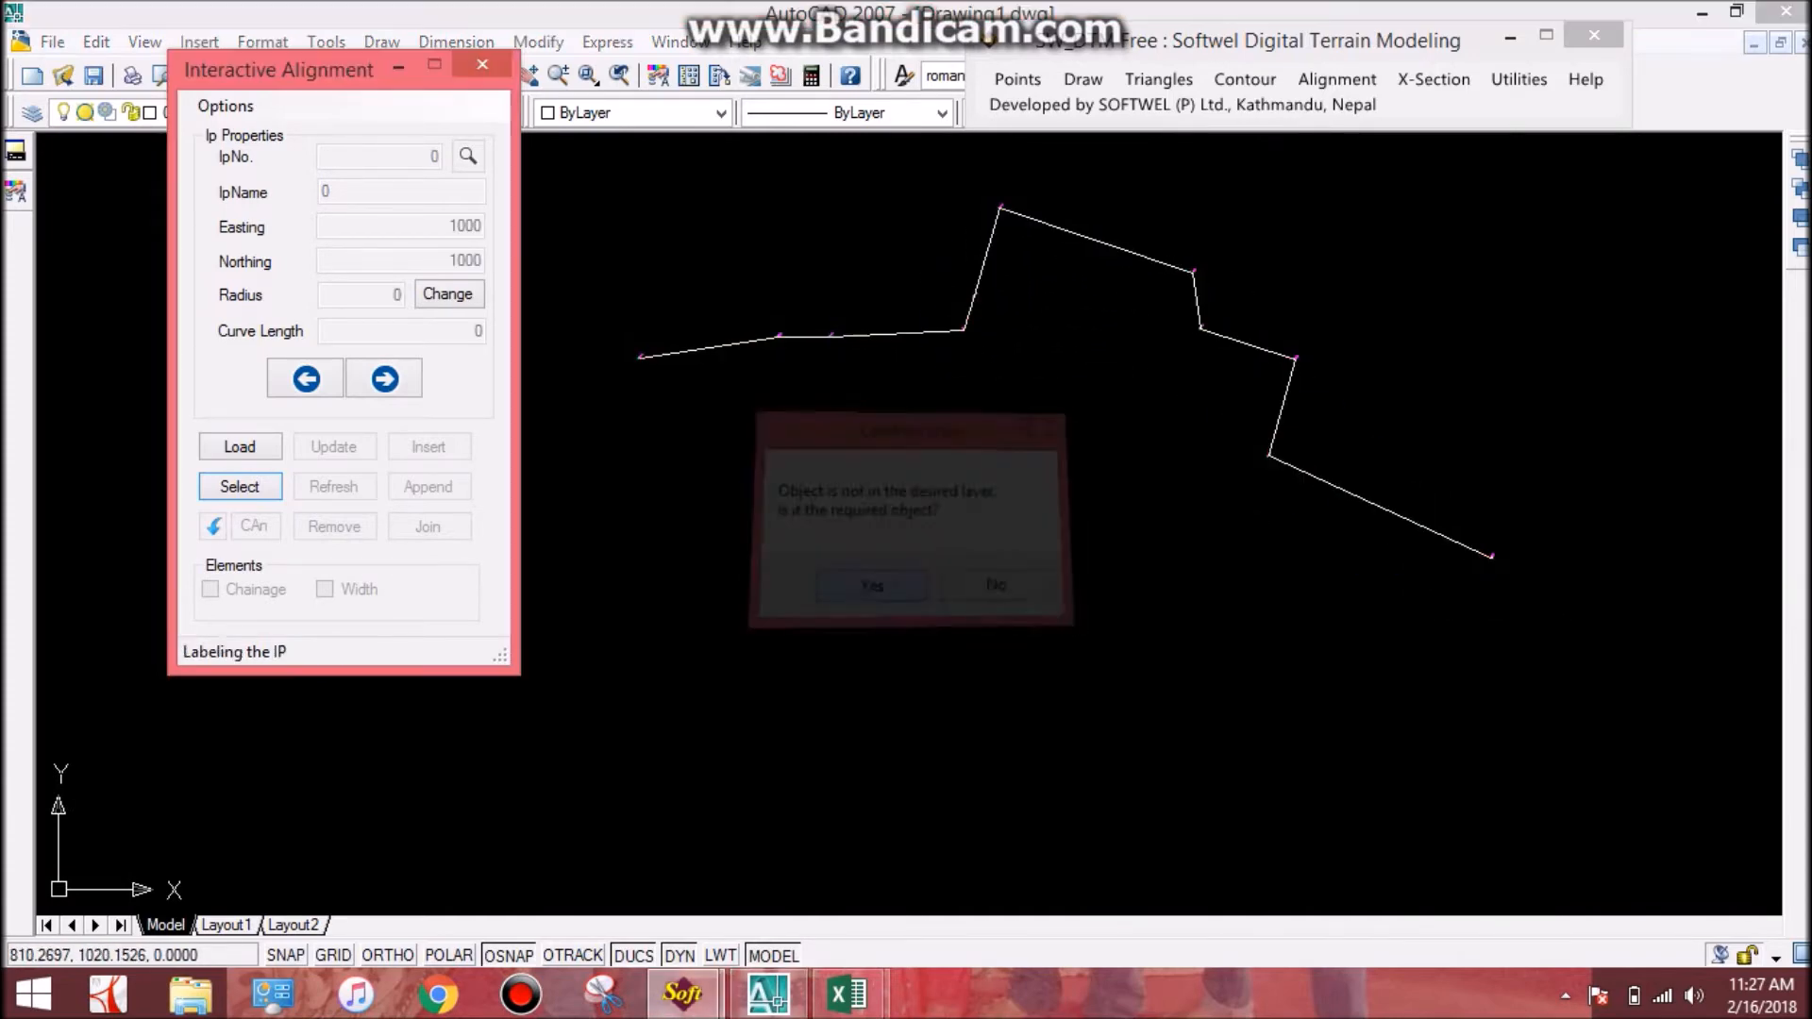
pyautogui.click(872, 585)
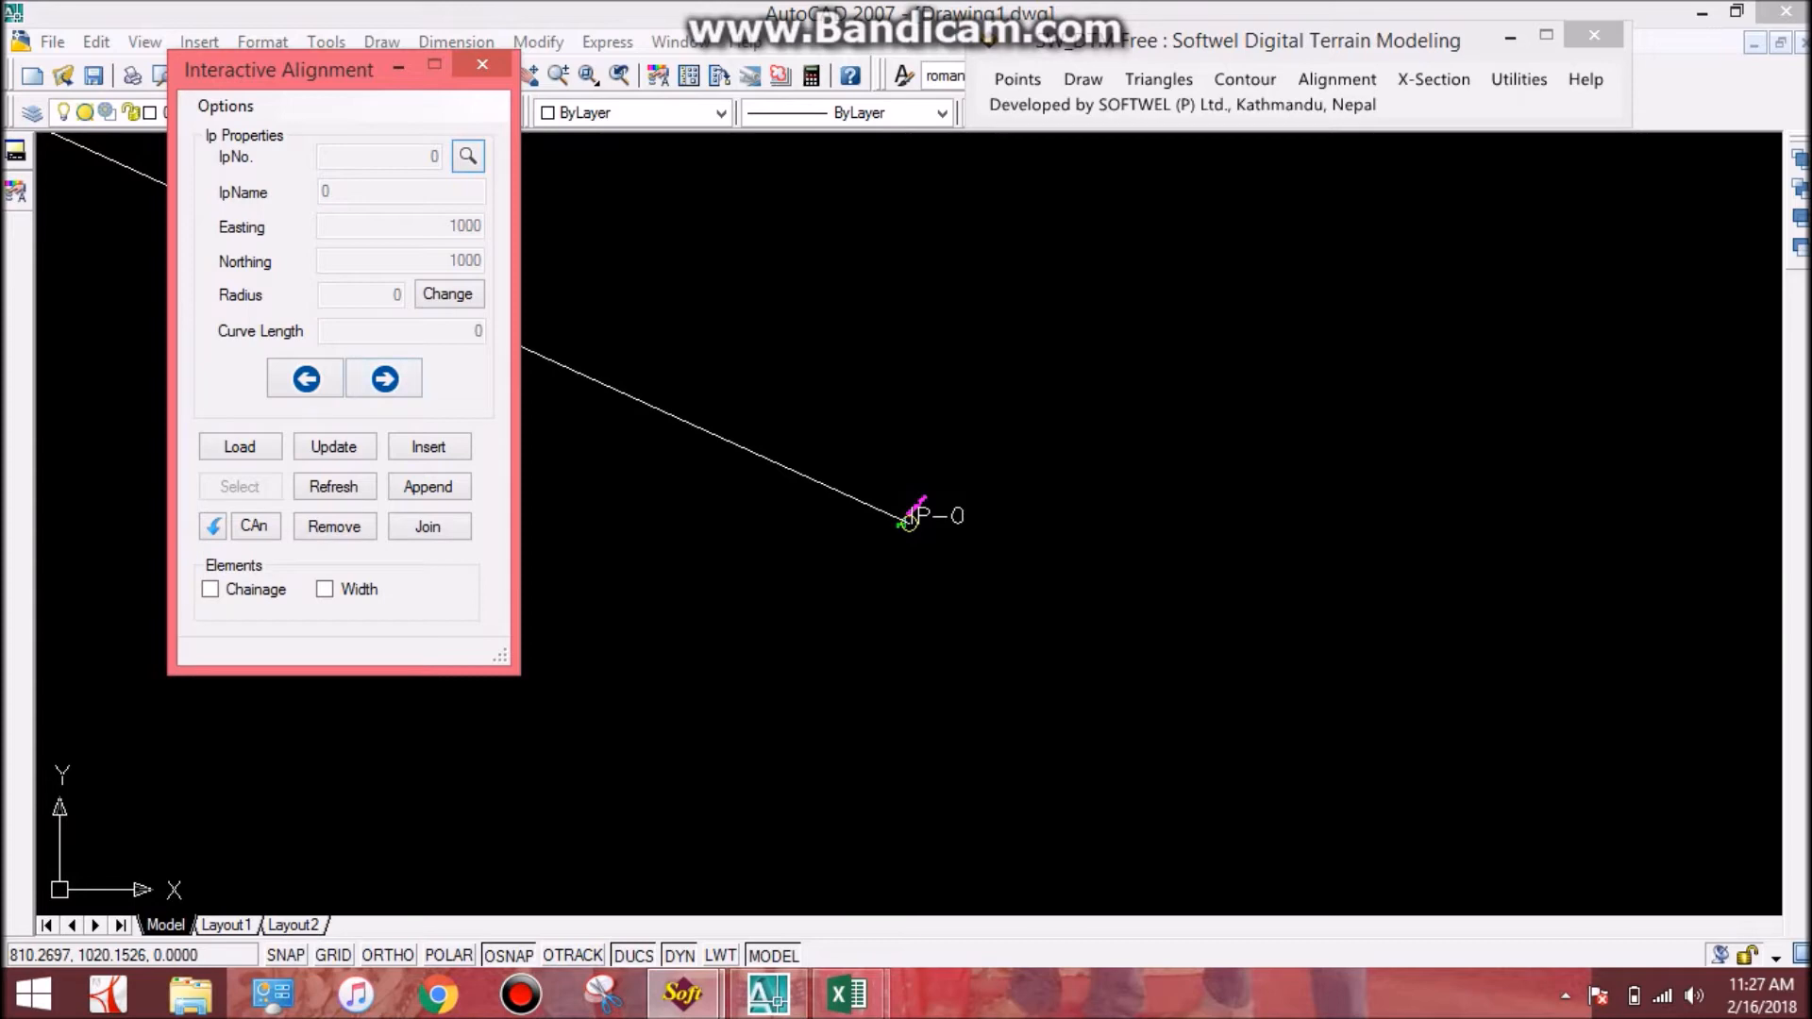
# Step from IP 0 to IP 1, checking its coordinates against the spreadsheet.
pyautogui.click(383, 379)
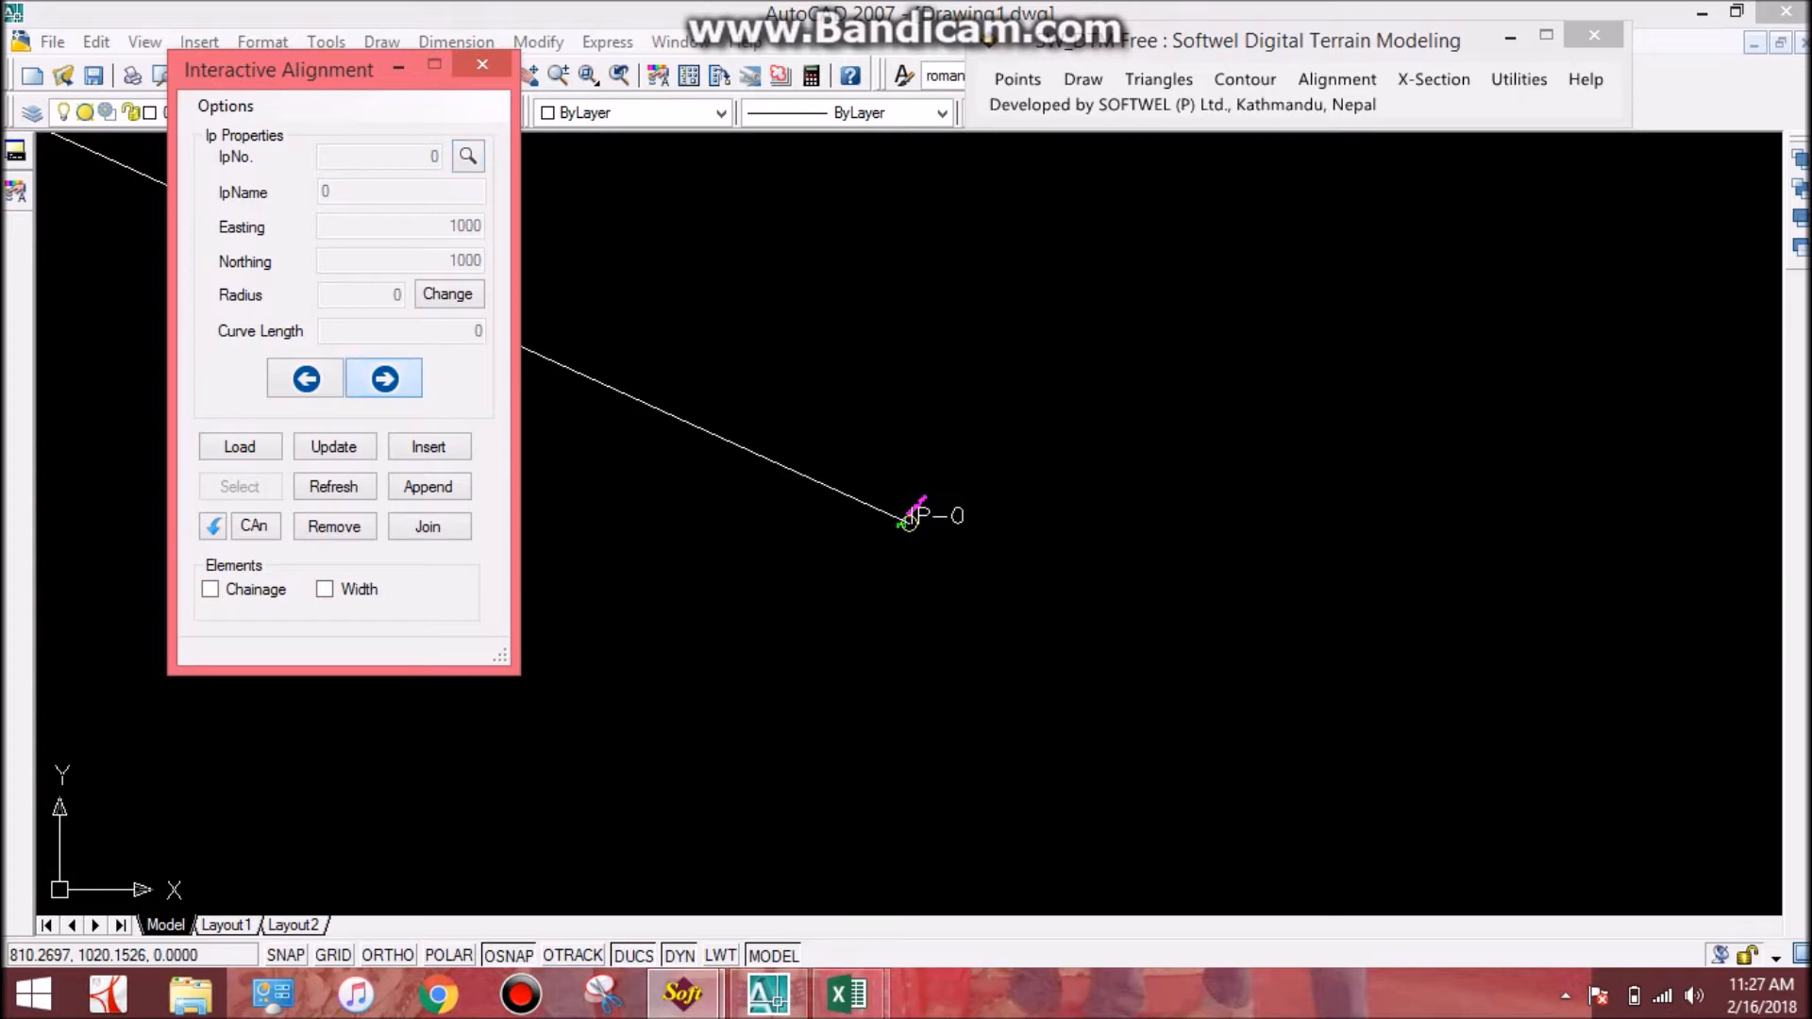
pyautogui.click(383, 377)
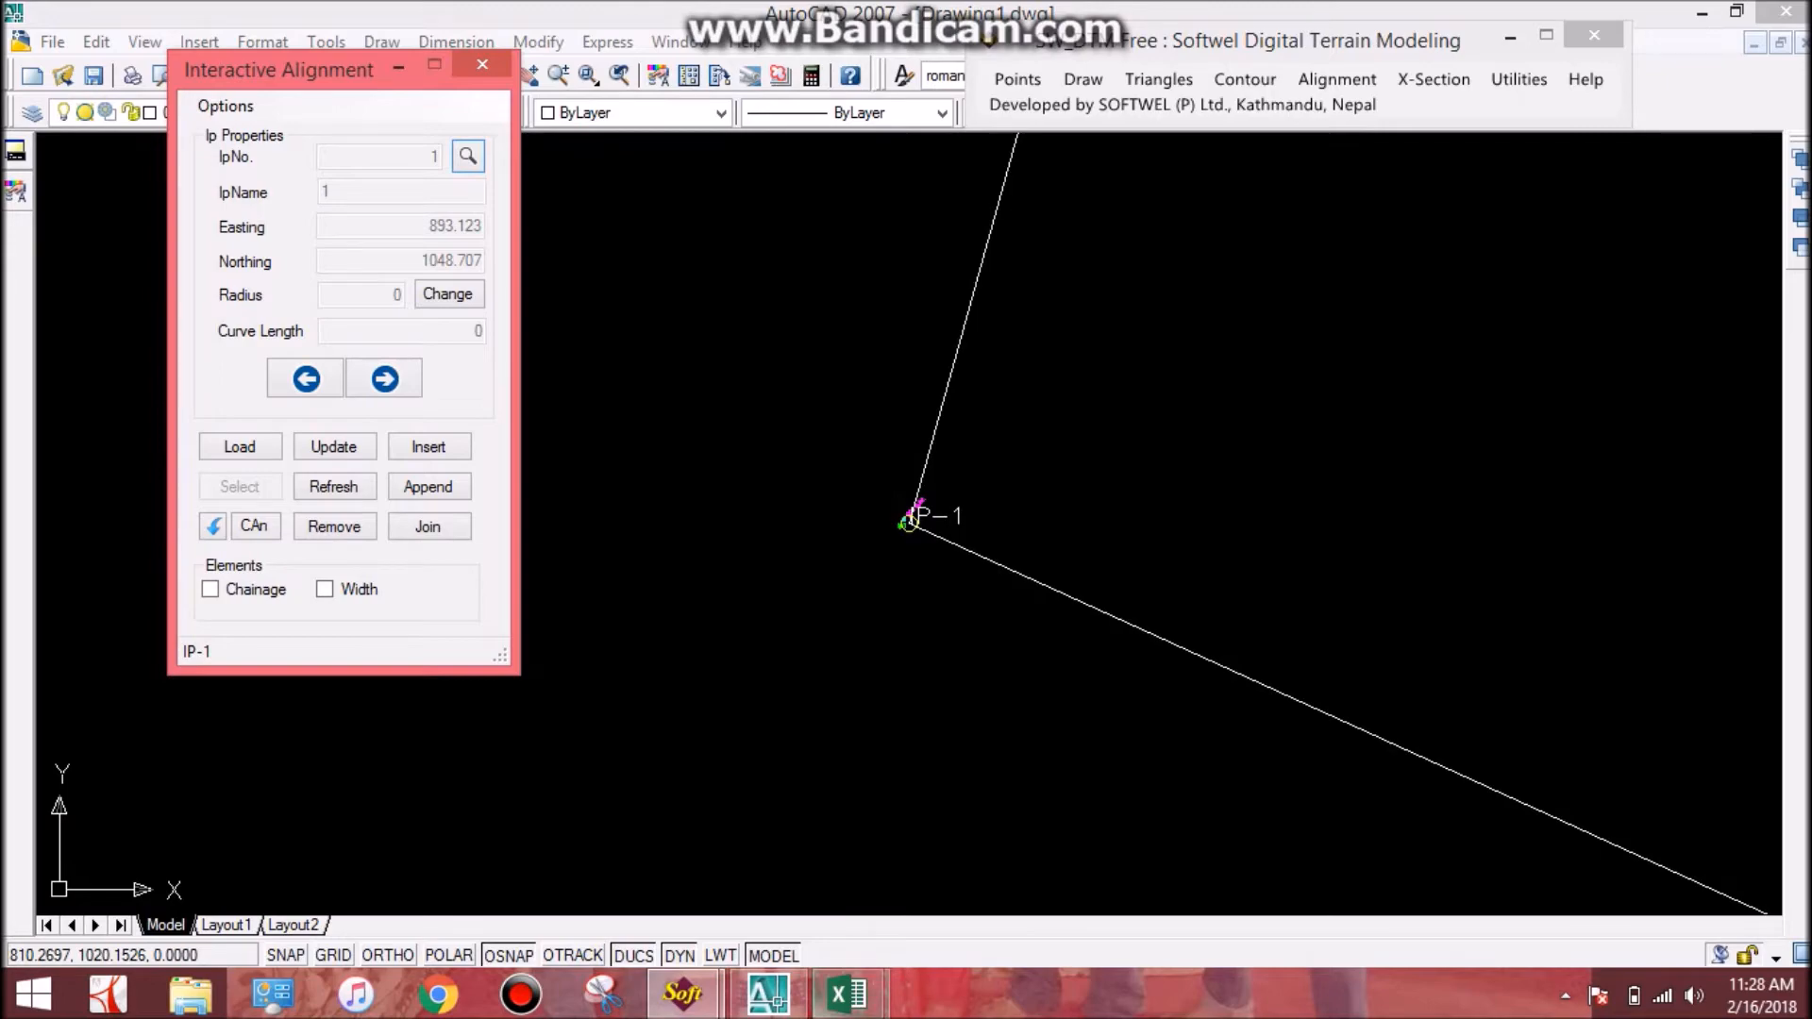
pyautogui.click(845, 993)
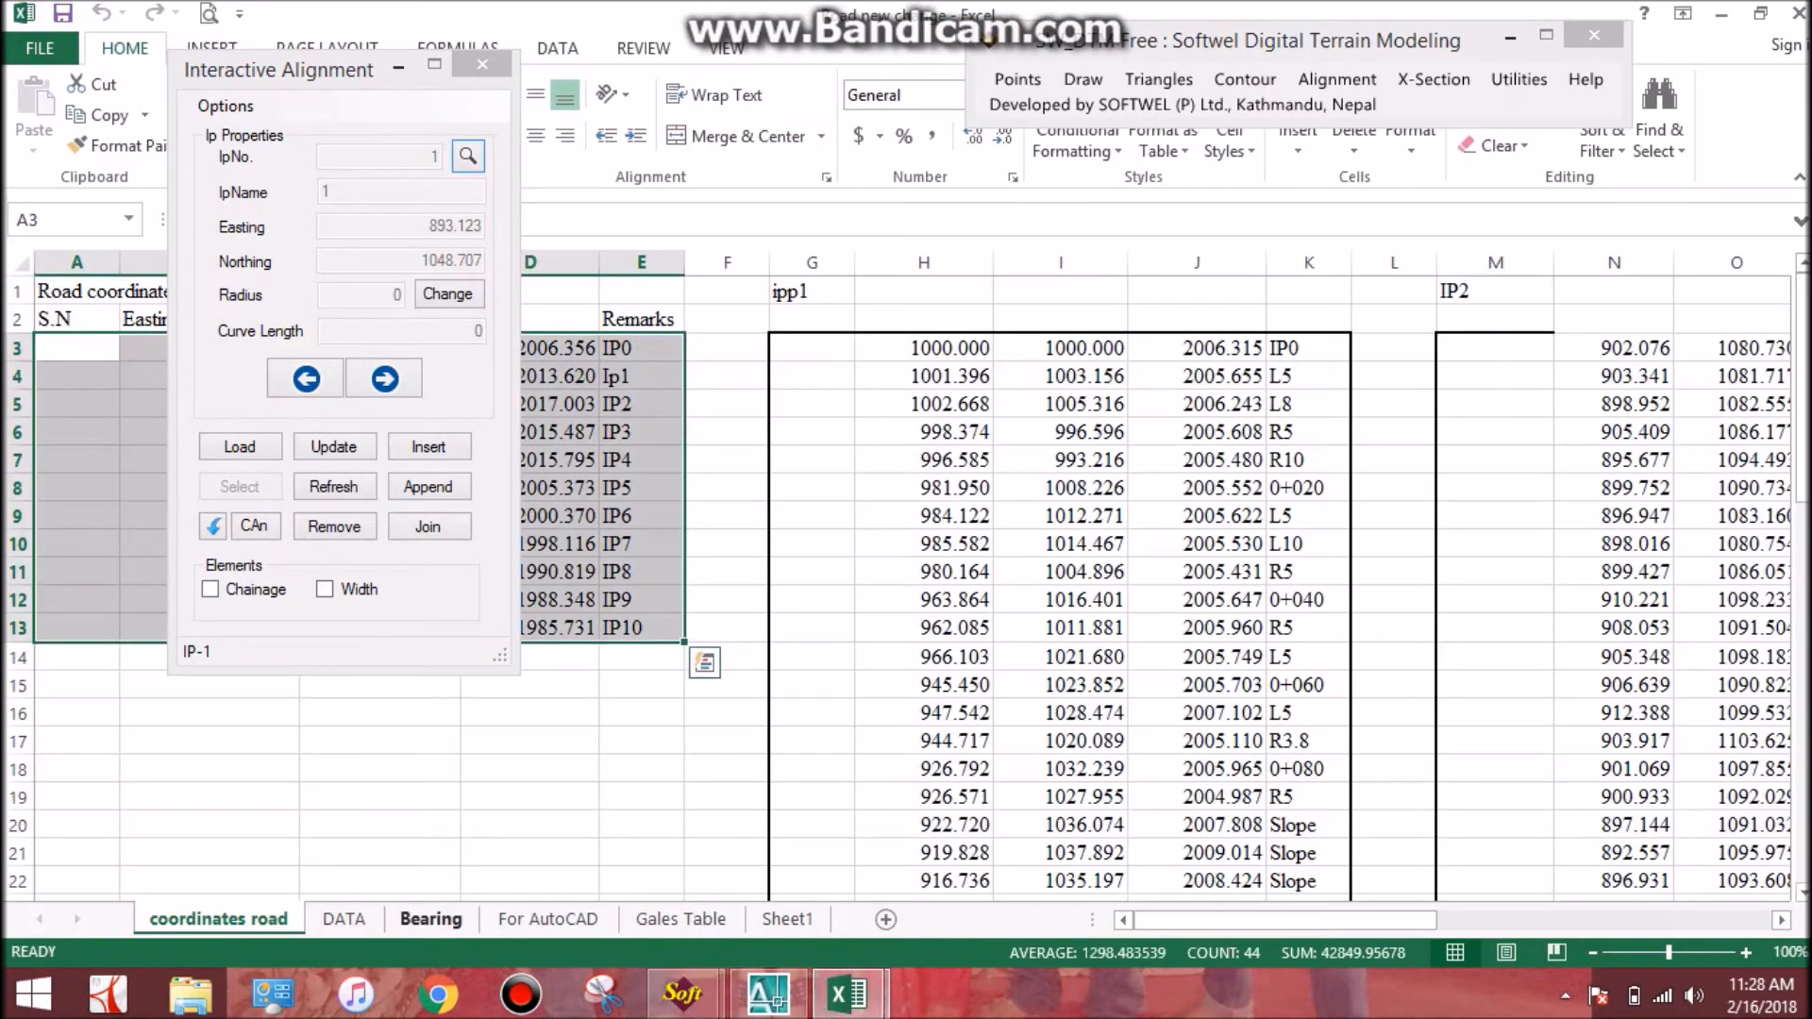
pyautogui.click(342, 919)
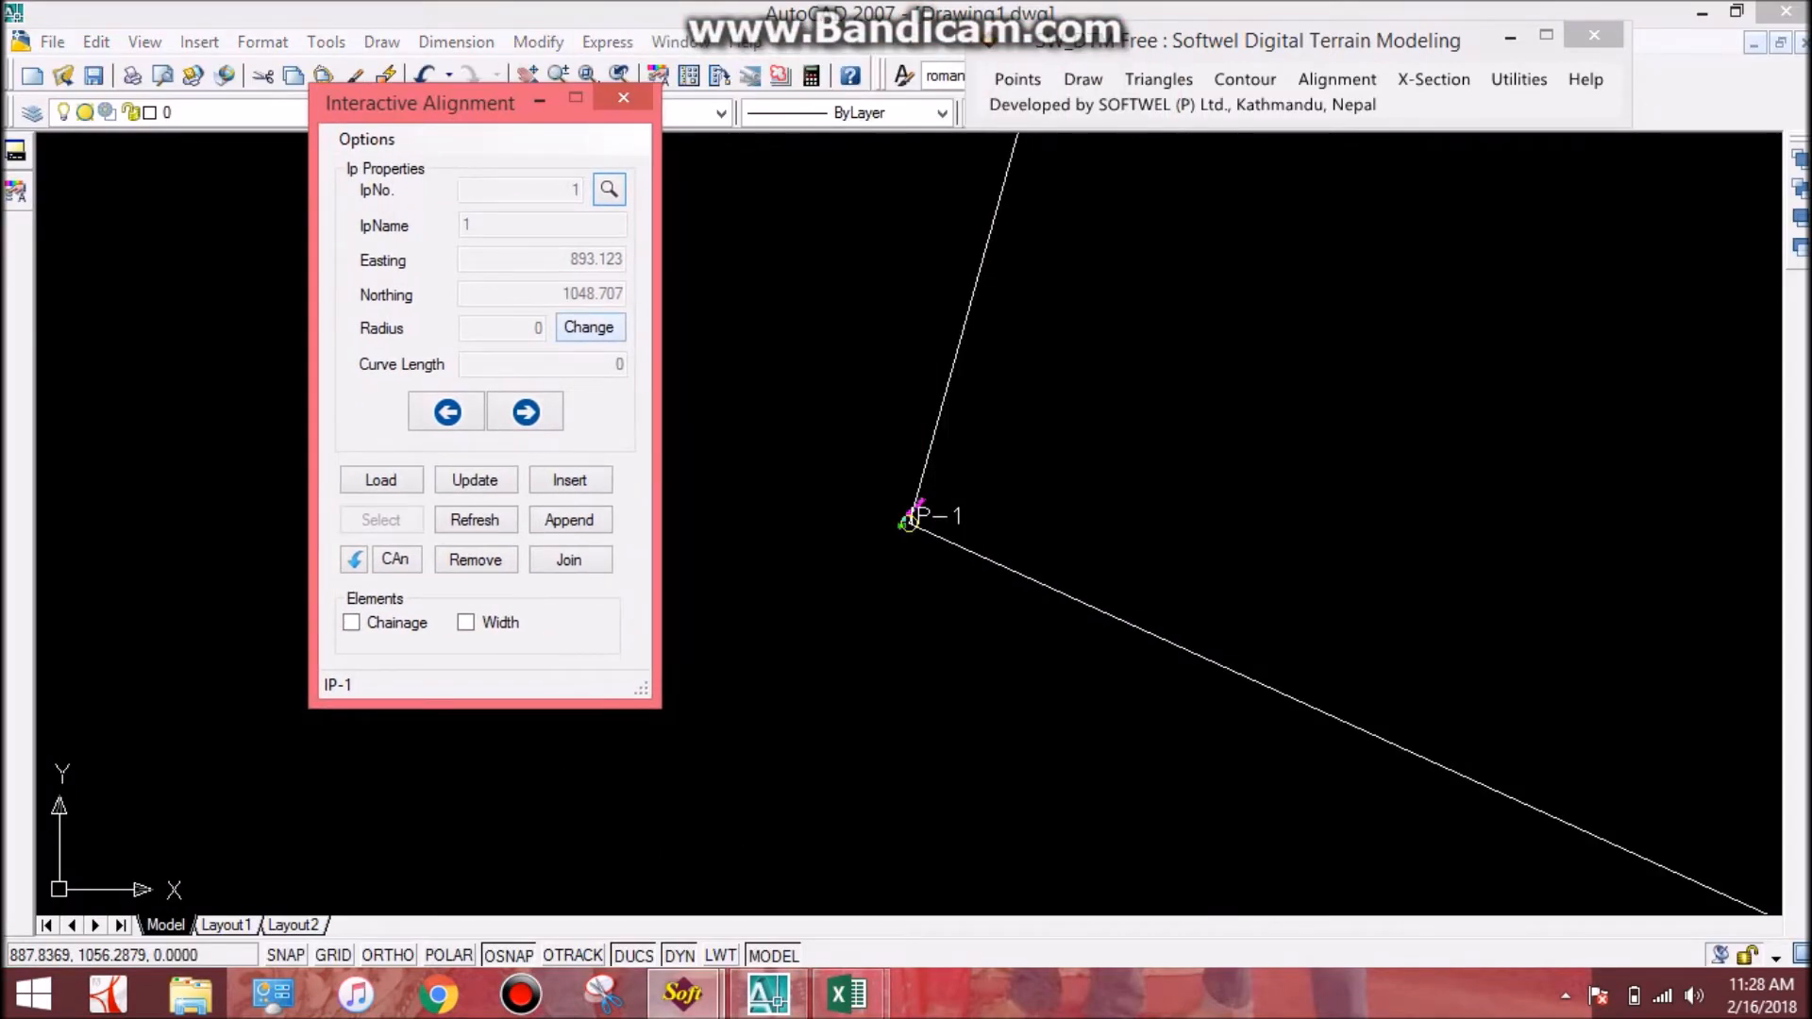
# Give IP 1 a horizontal curve of radius 18 and move on to IP 2.
pyautogui.click(589, 327)
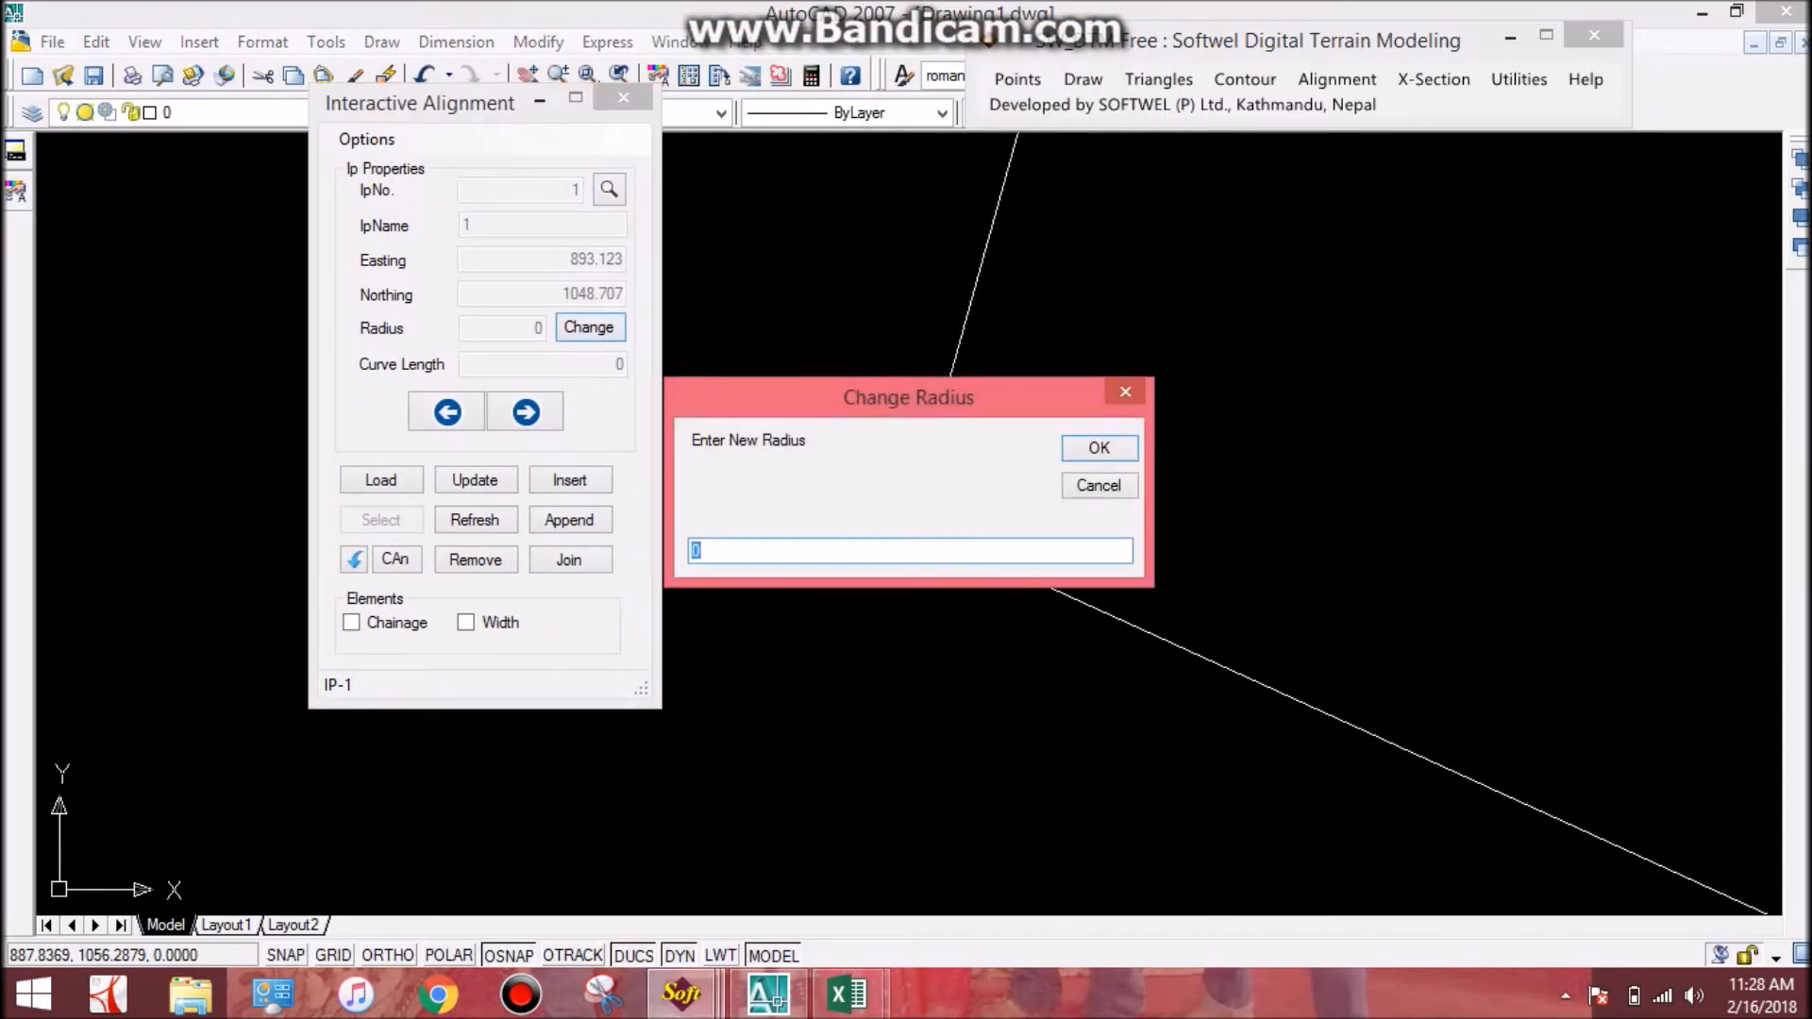
pyautogui.write('18')
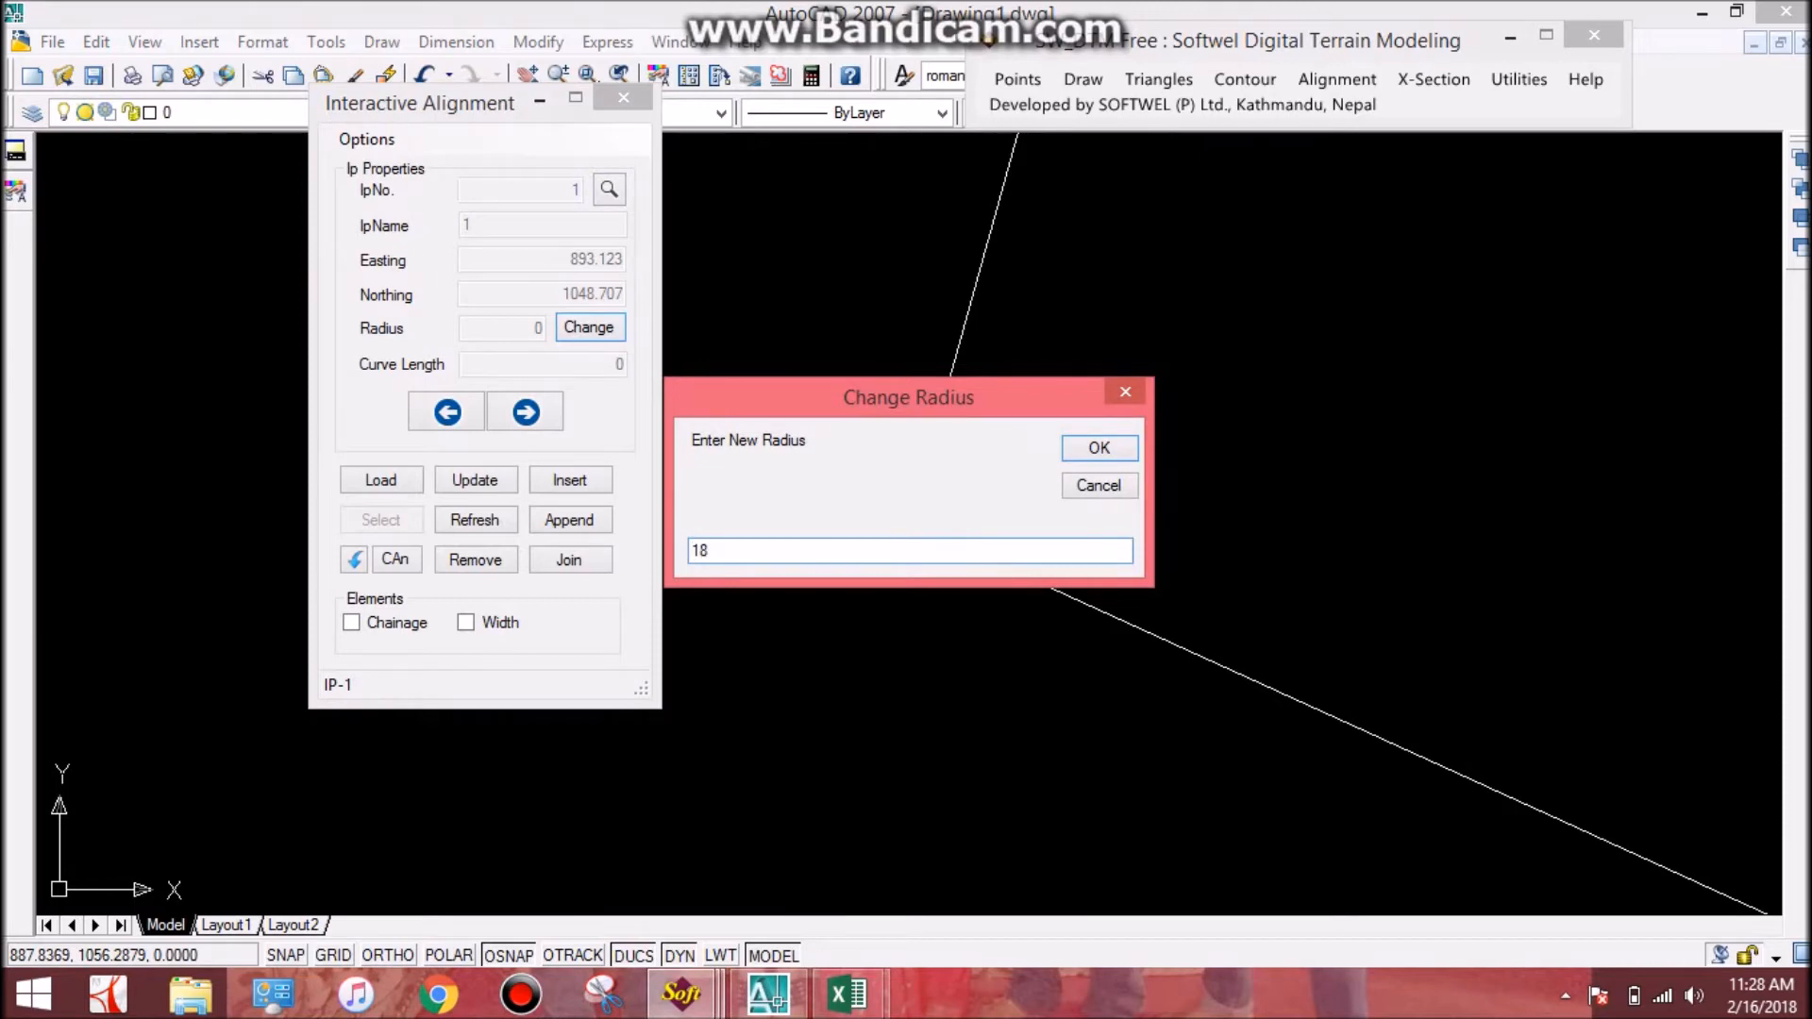
pyautogui.click(1096, 447)
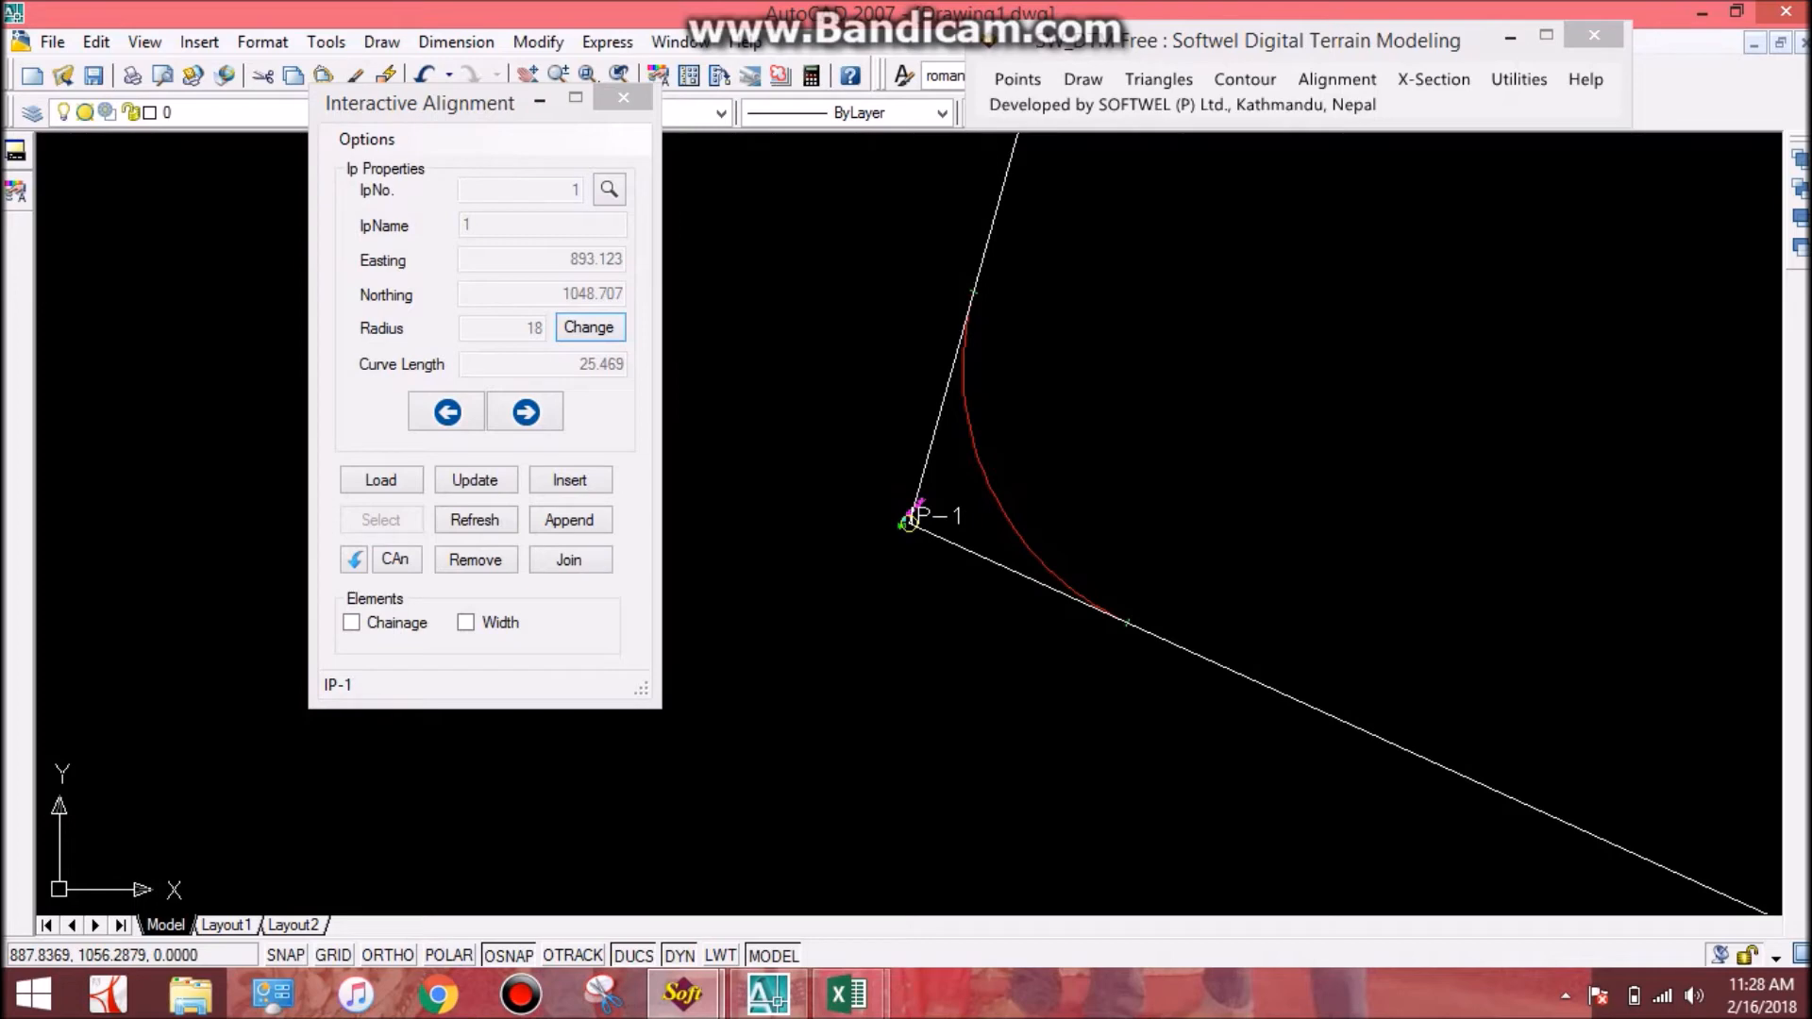
pyautogui.moveTo(1128, 621)
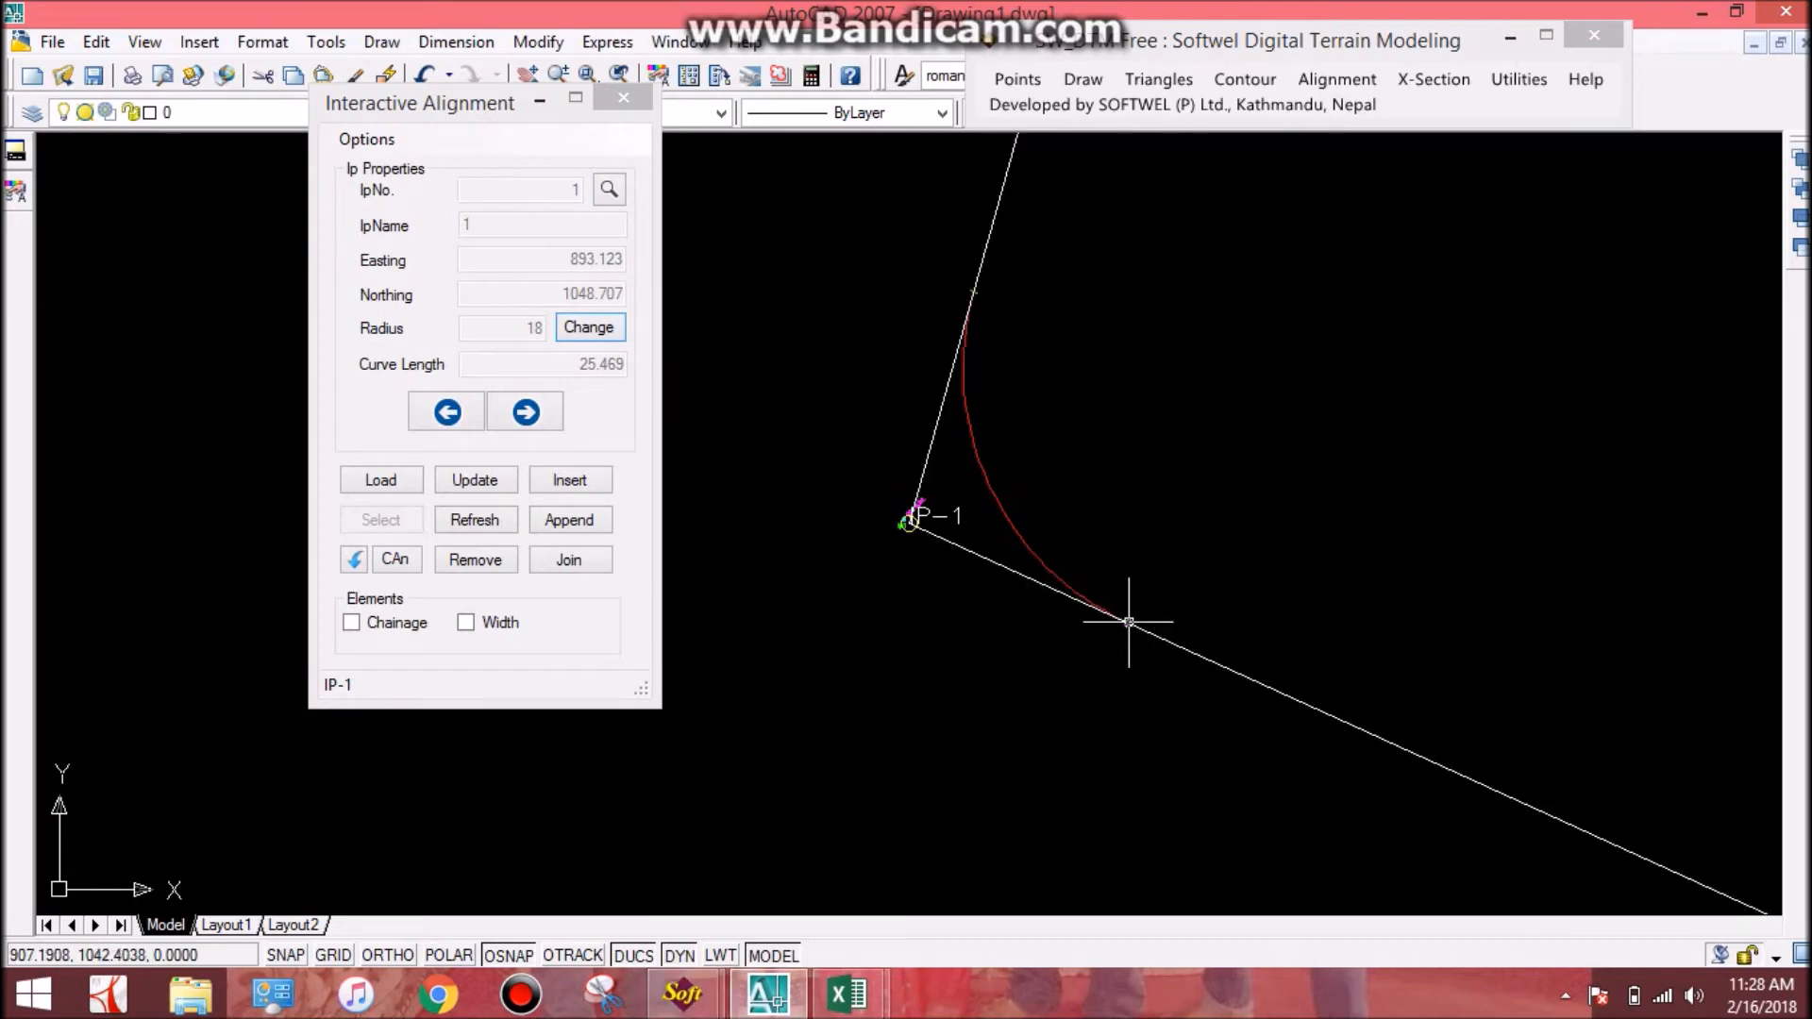
pyautogui.moveTo(991, 481)
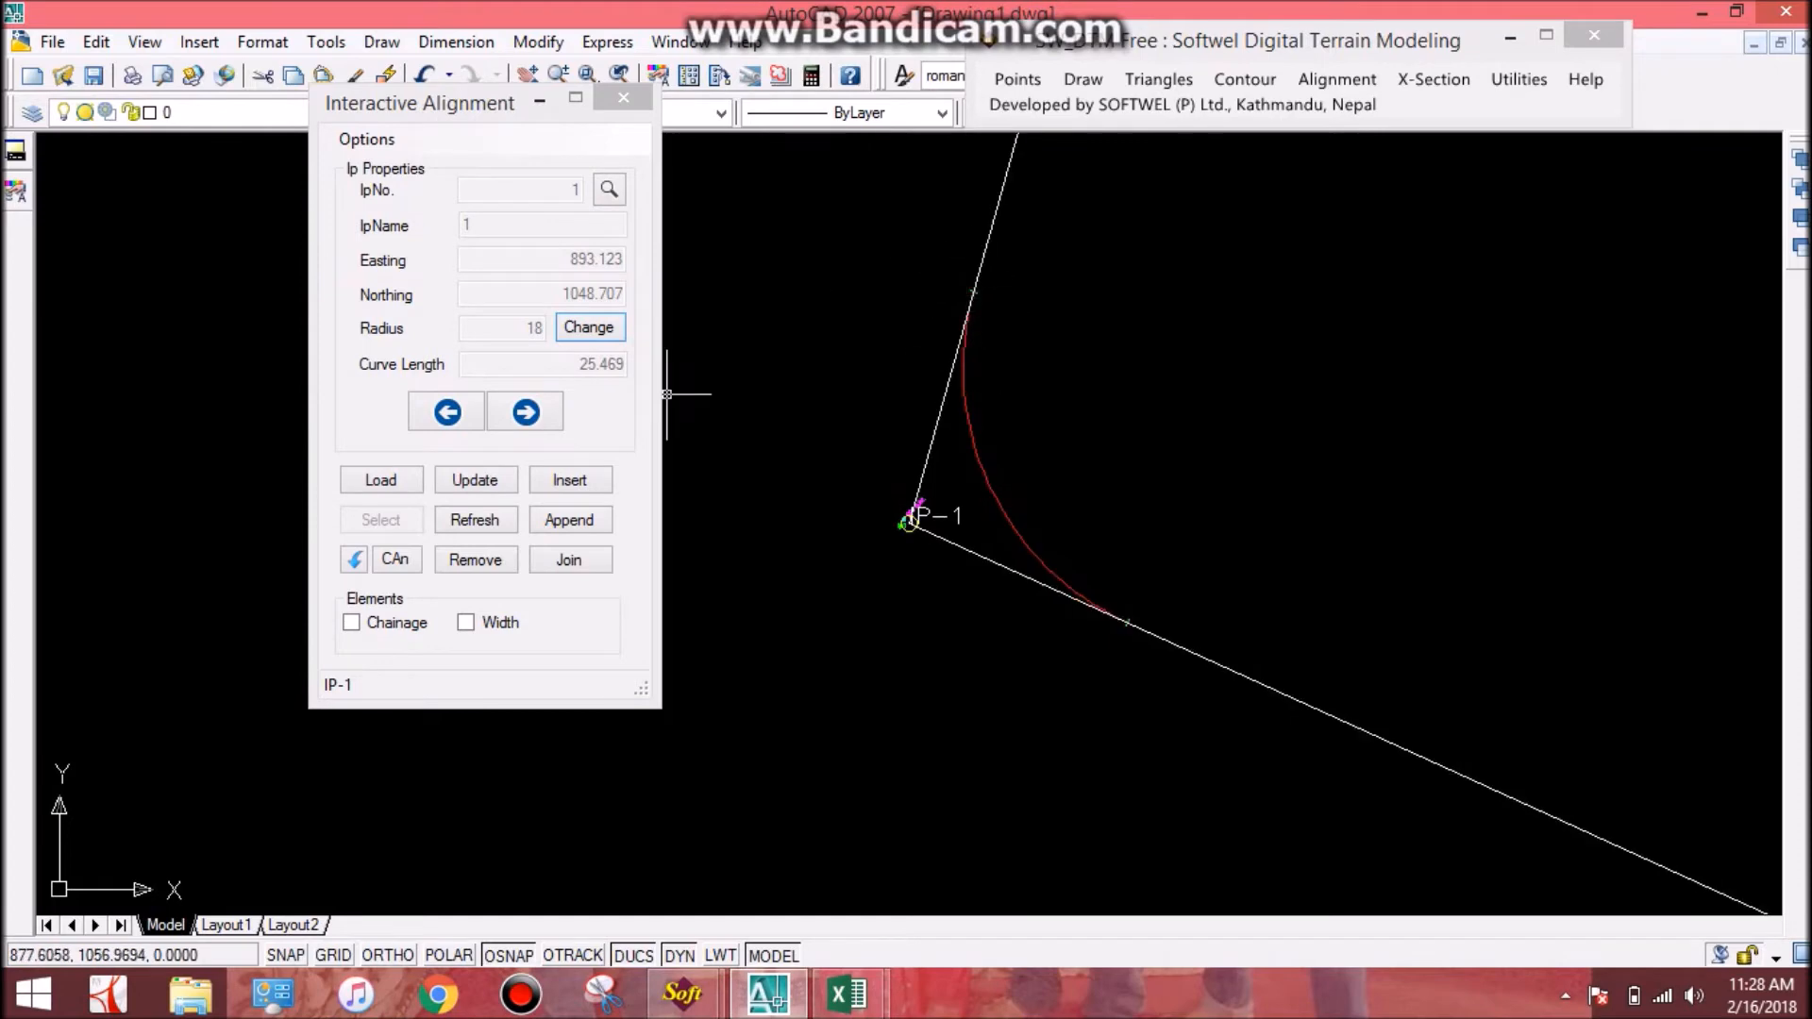
pyautogui.click(525, 413)
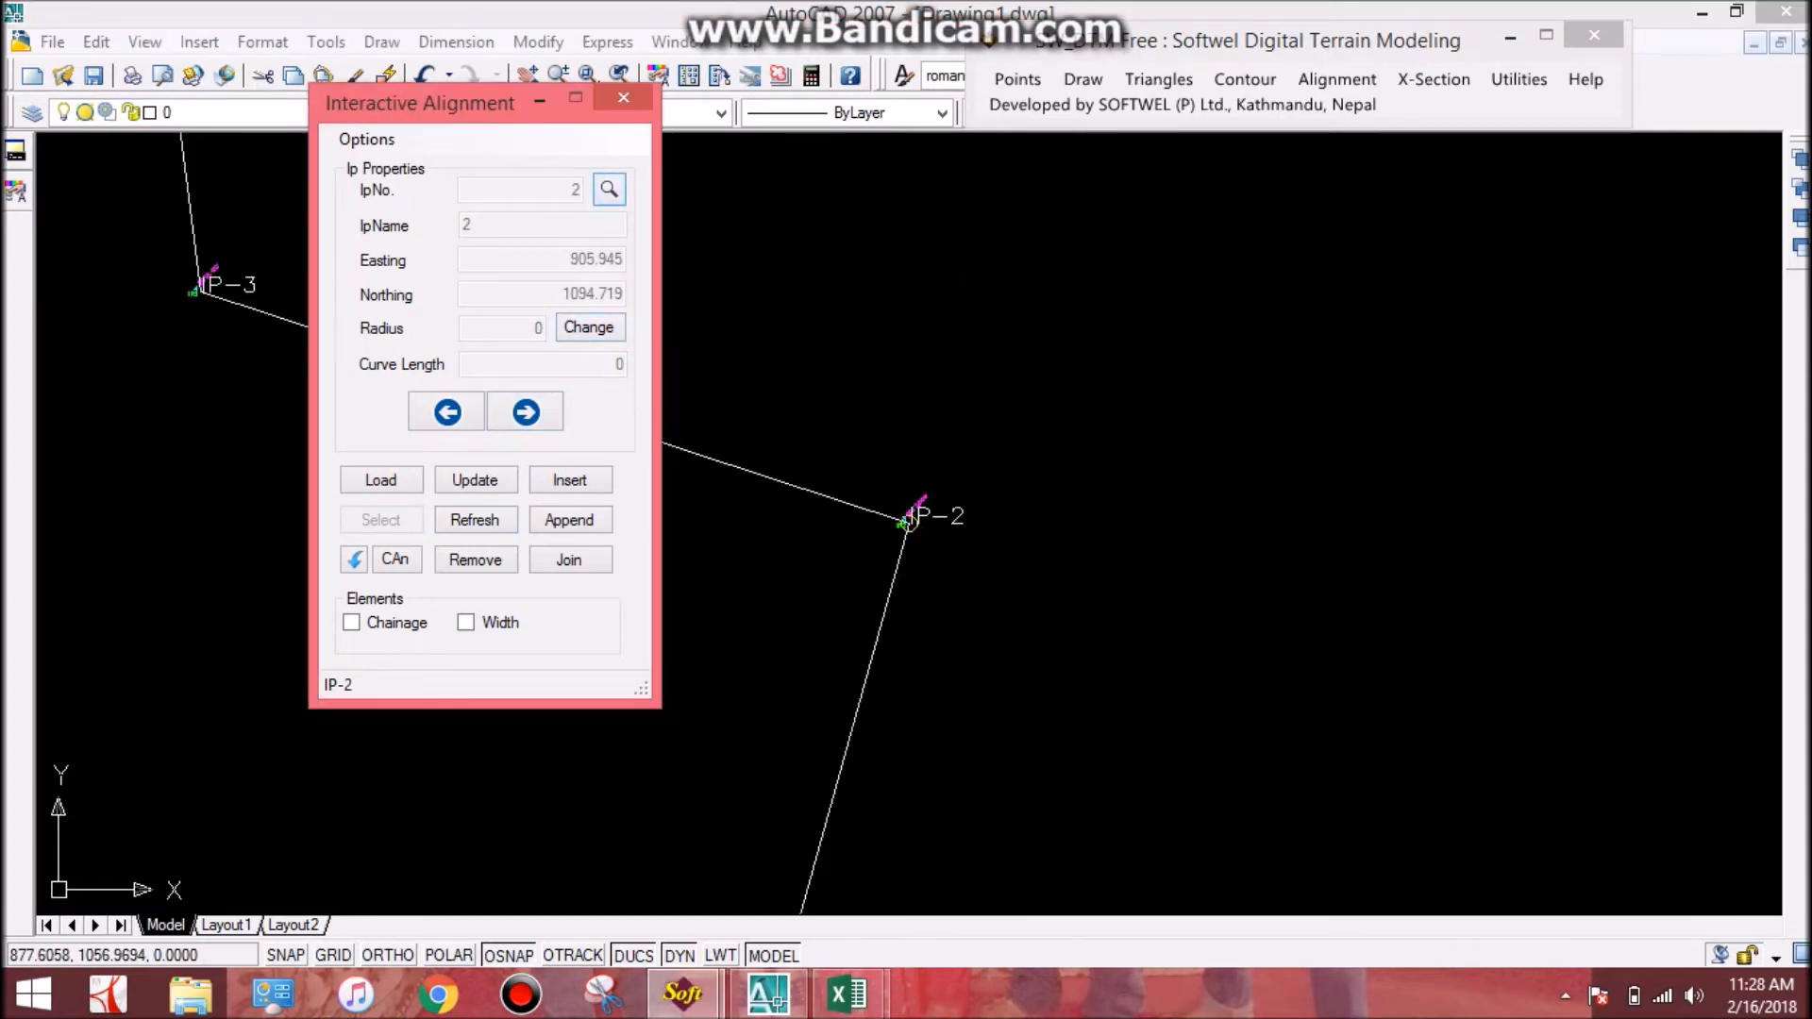
# Apply a radius 16 curve at IP 2 and a radius 25 curve at IP 4.
pyautogui.click(589, 326)
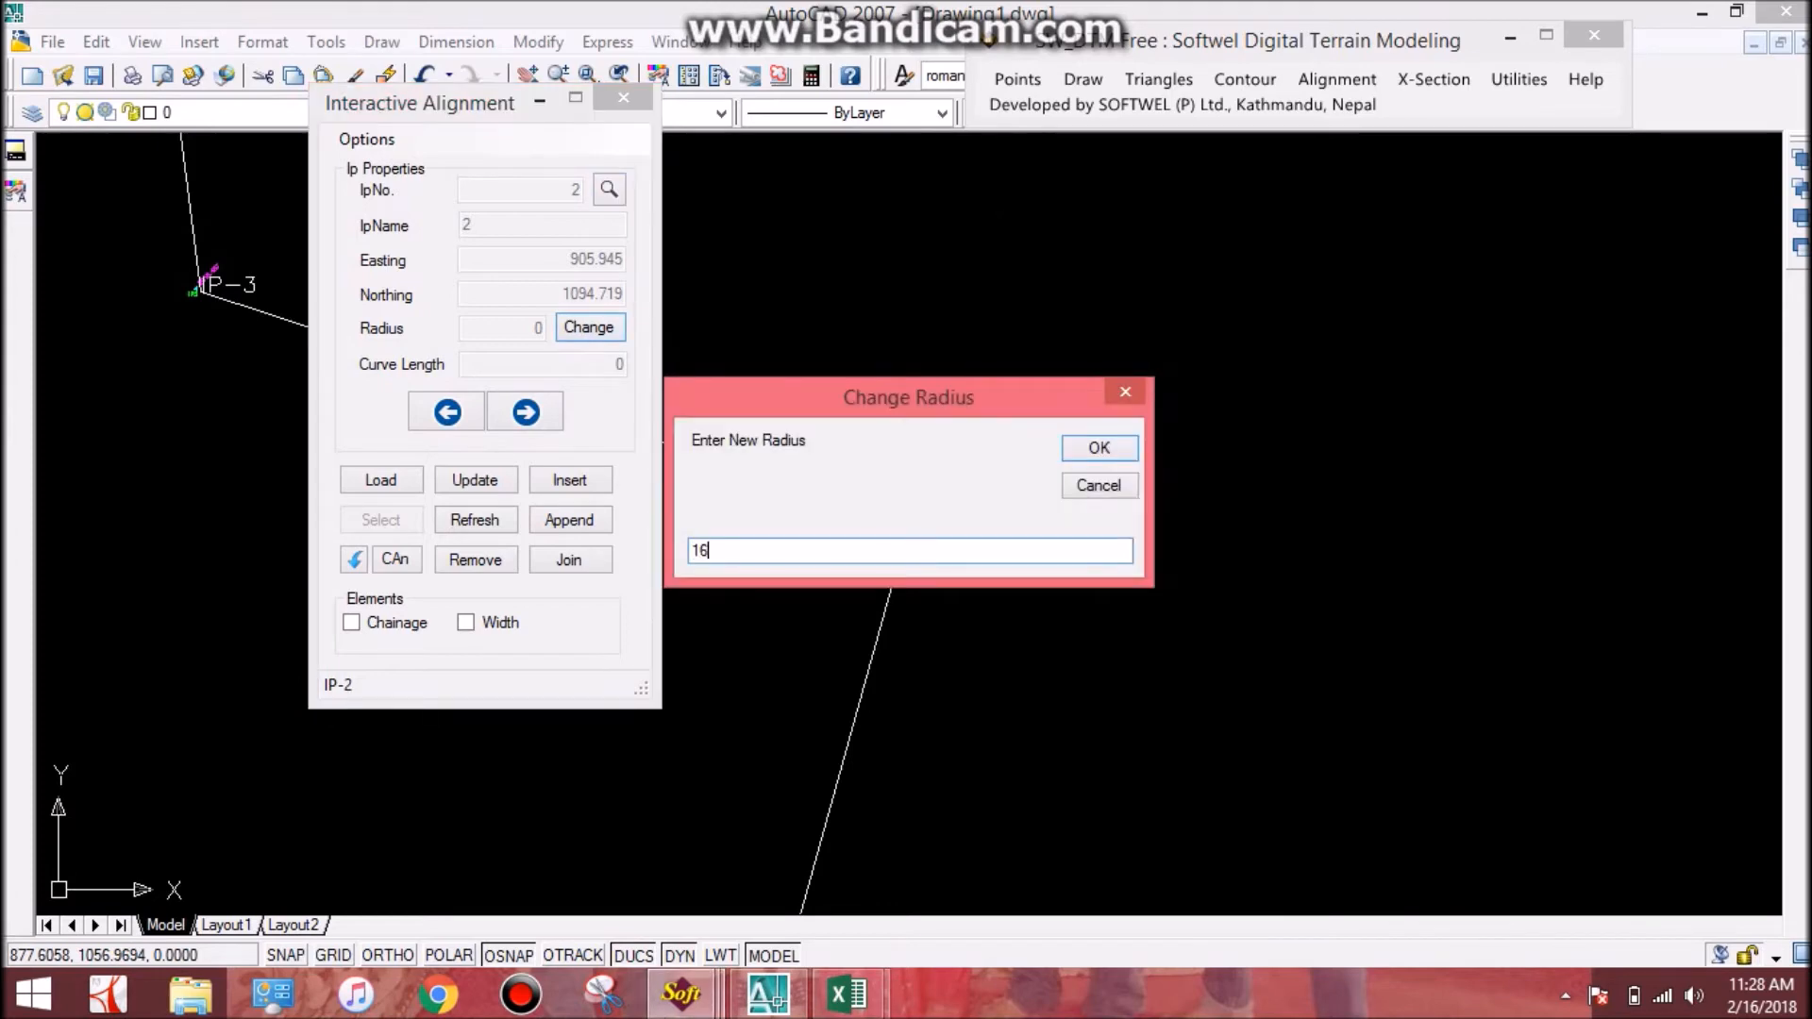
pyautogui.click(1096, 447)
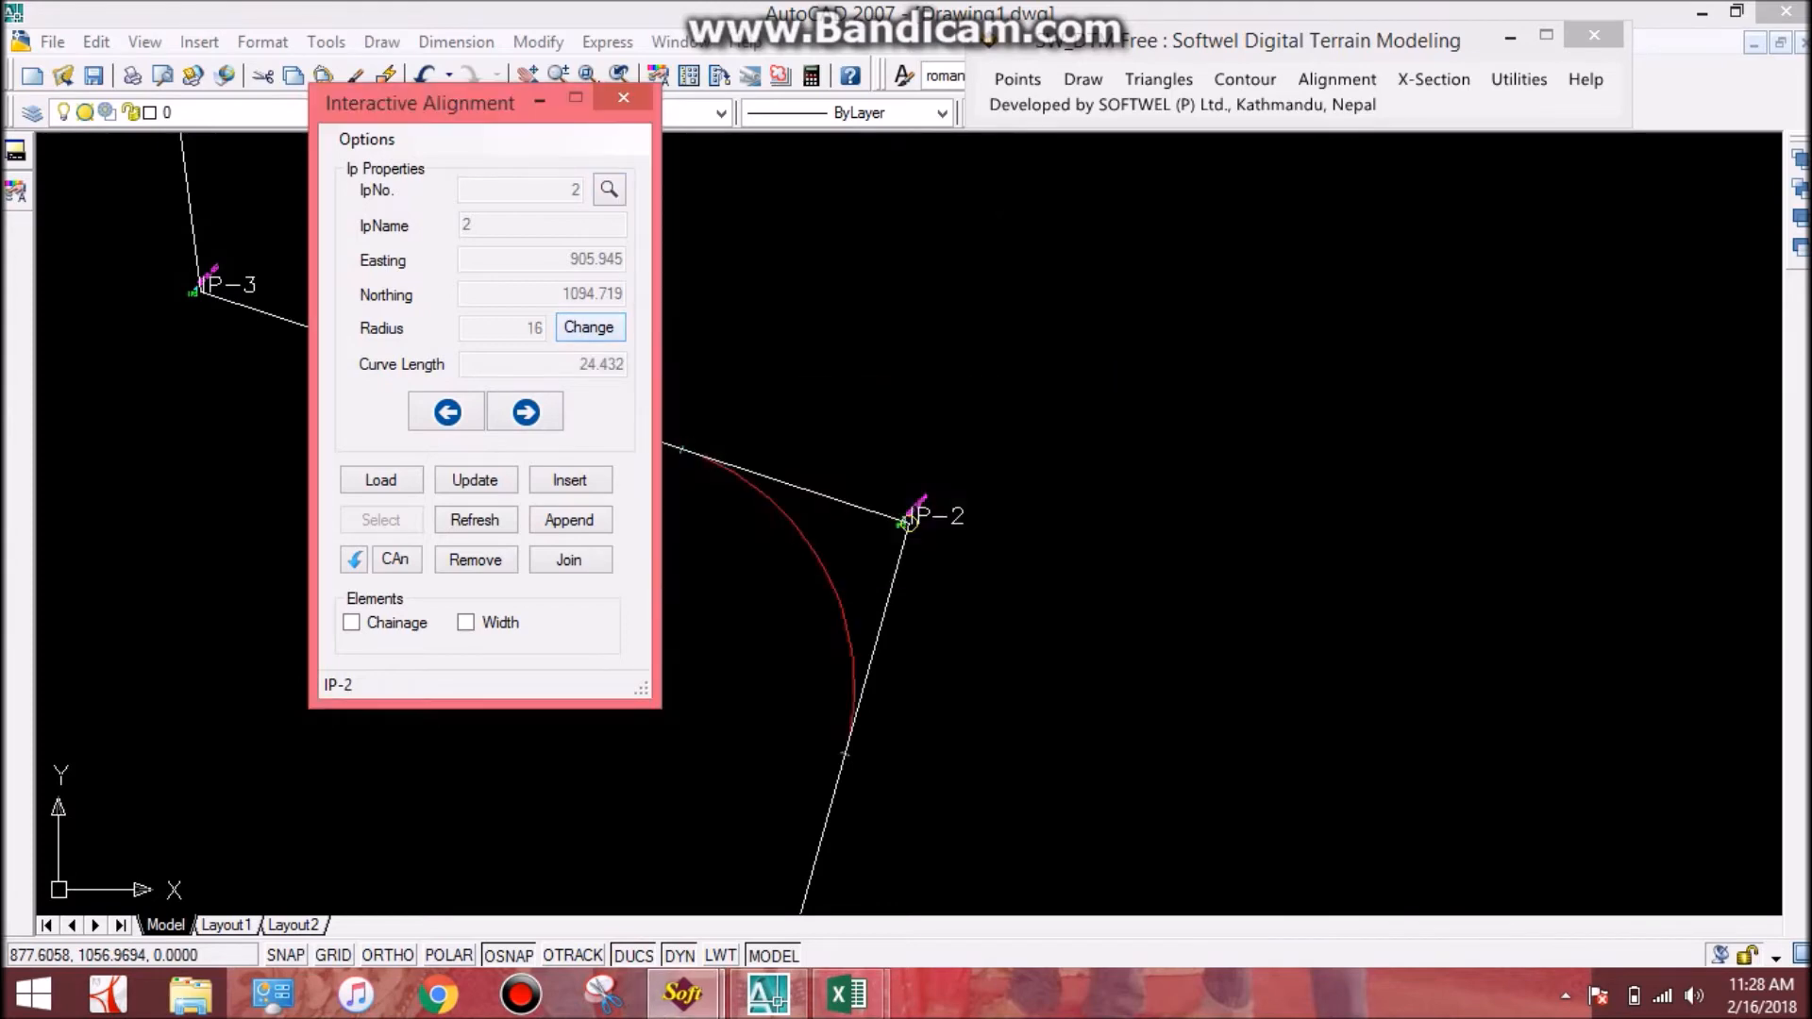
pyautogui.click(589, 326)
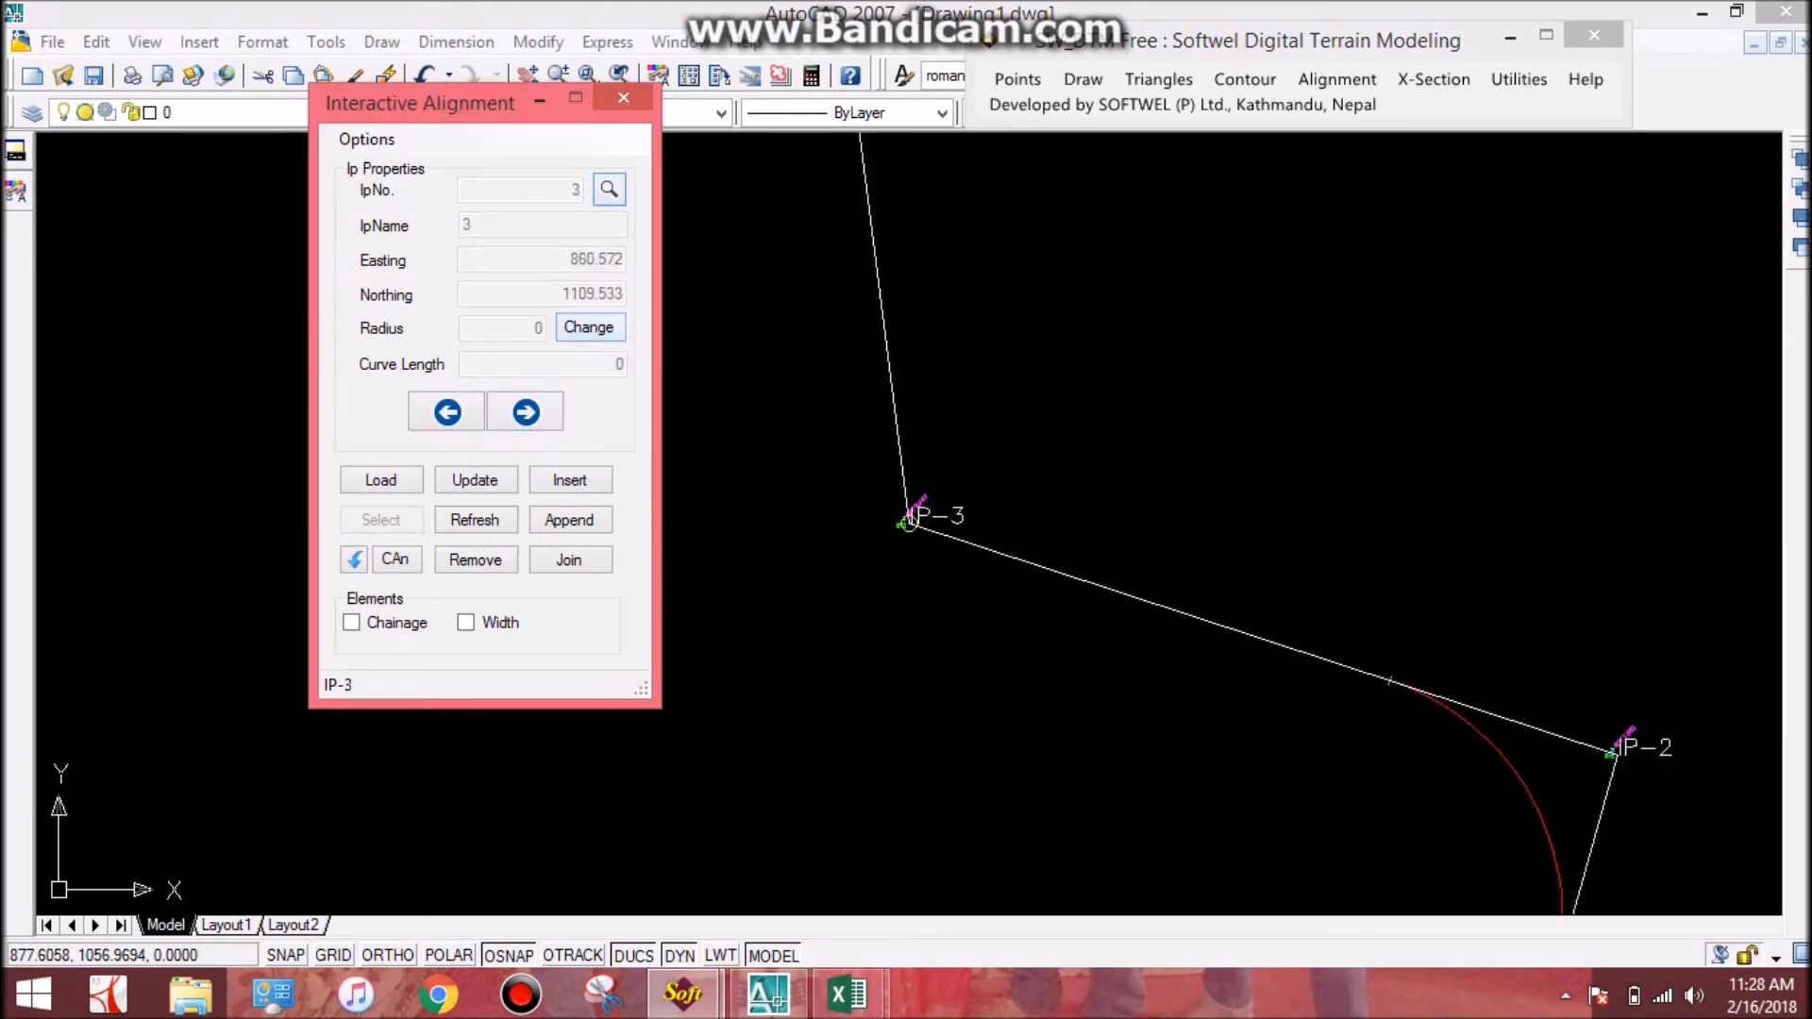
pyautogui.click(588, 326)
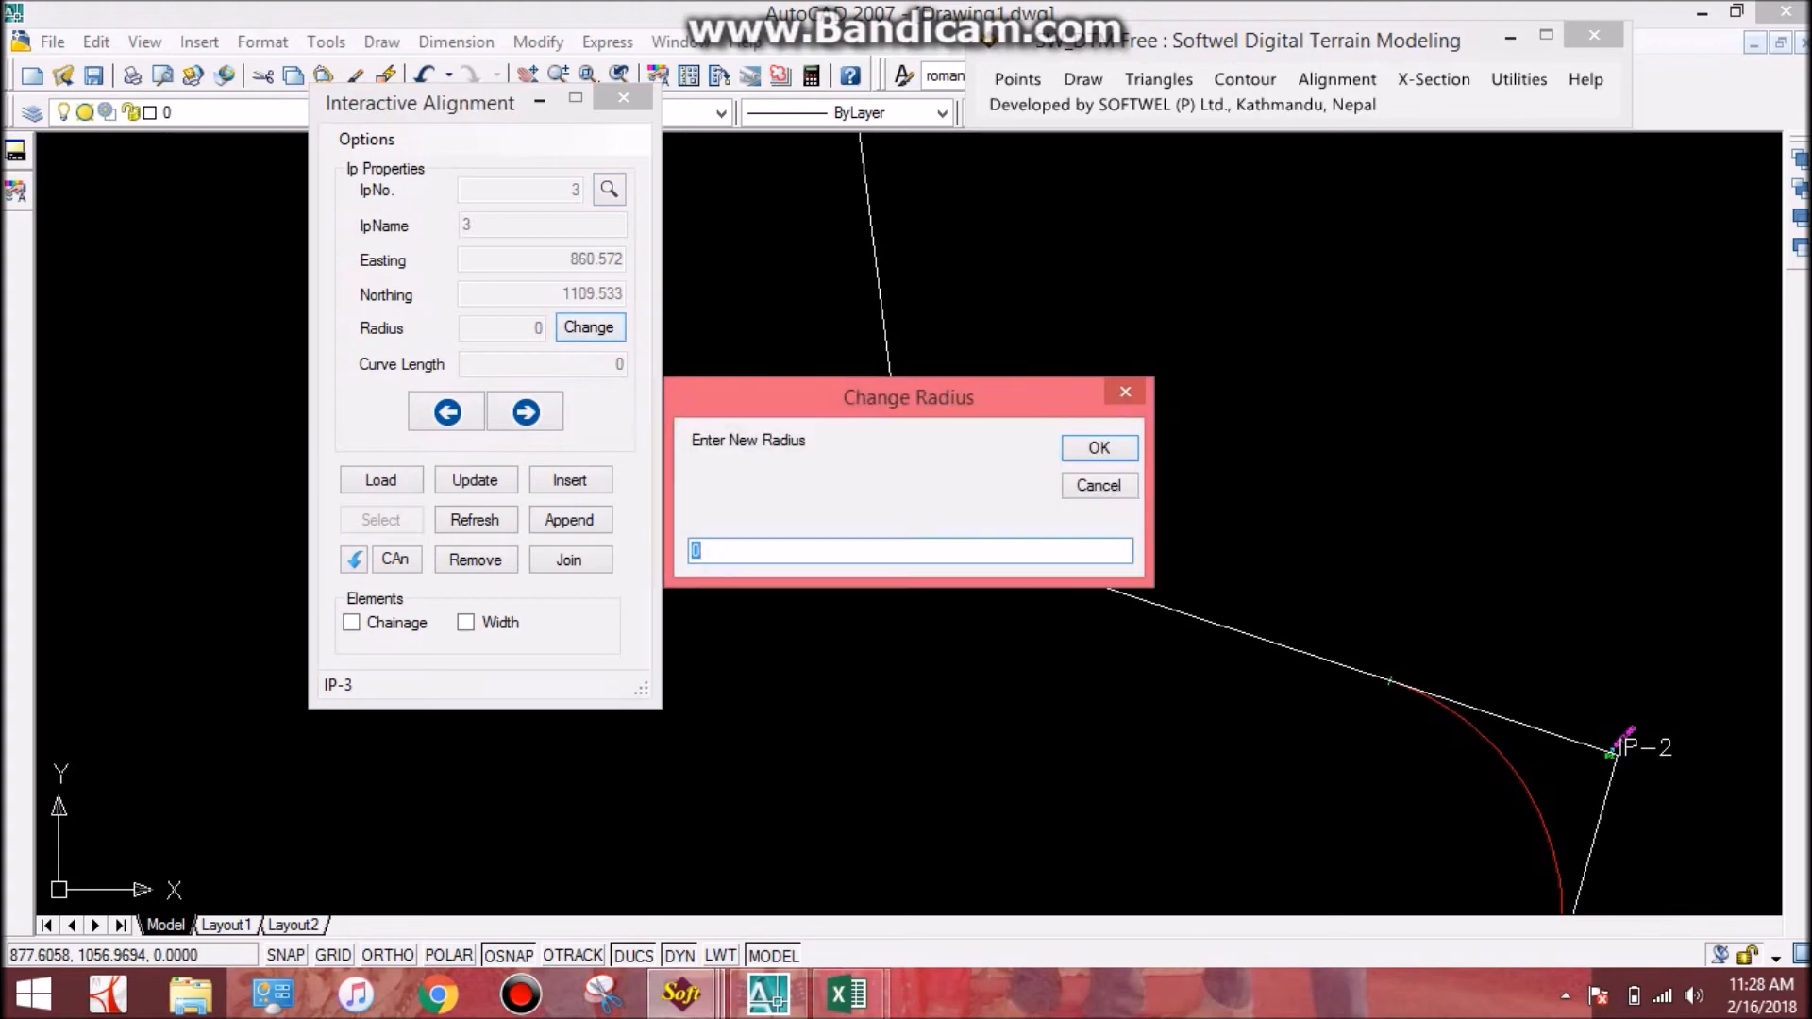
pyautogui.write('20')
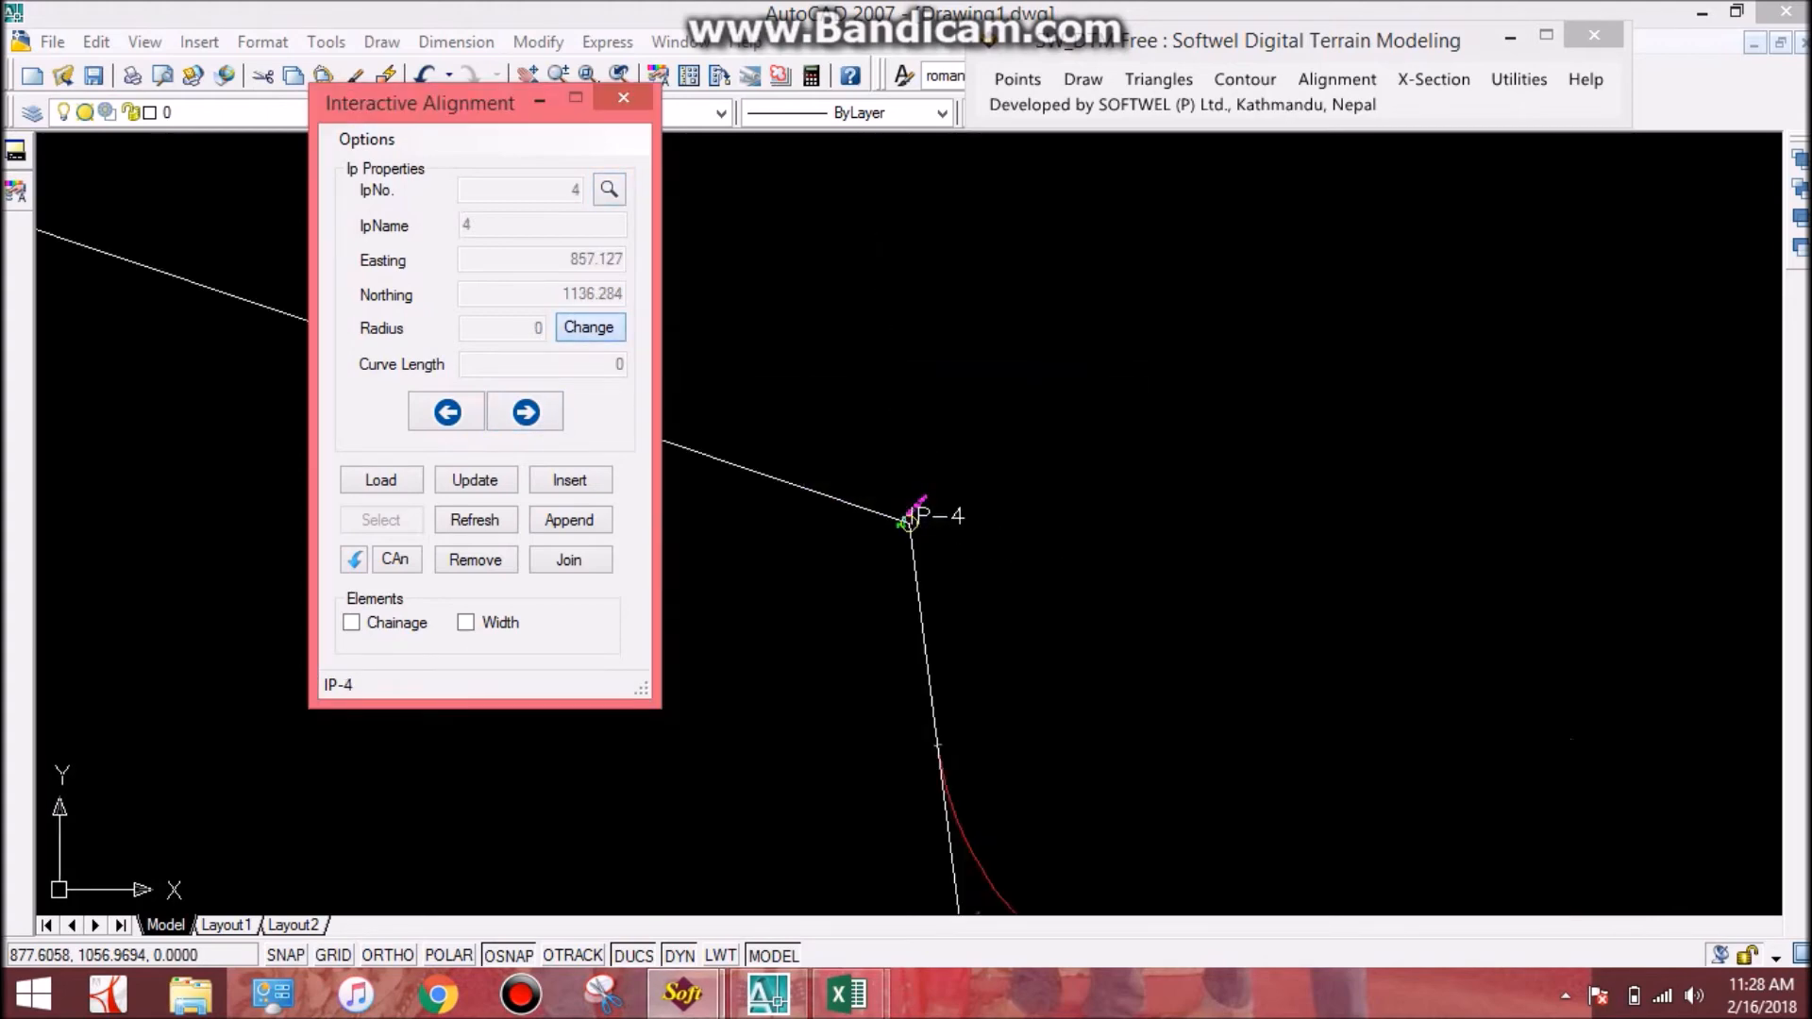
pyautogui.click(589, 326)
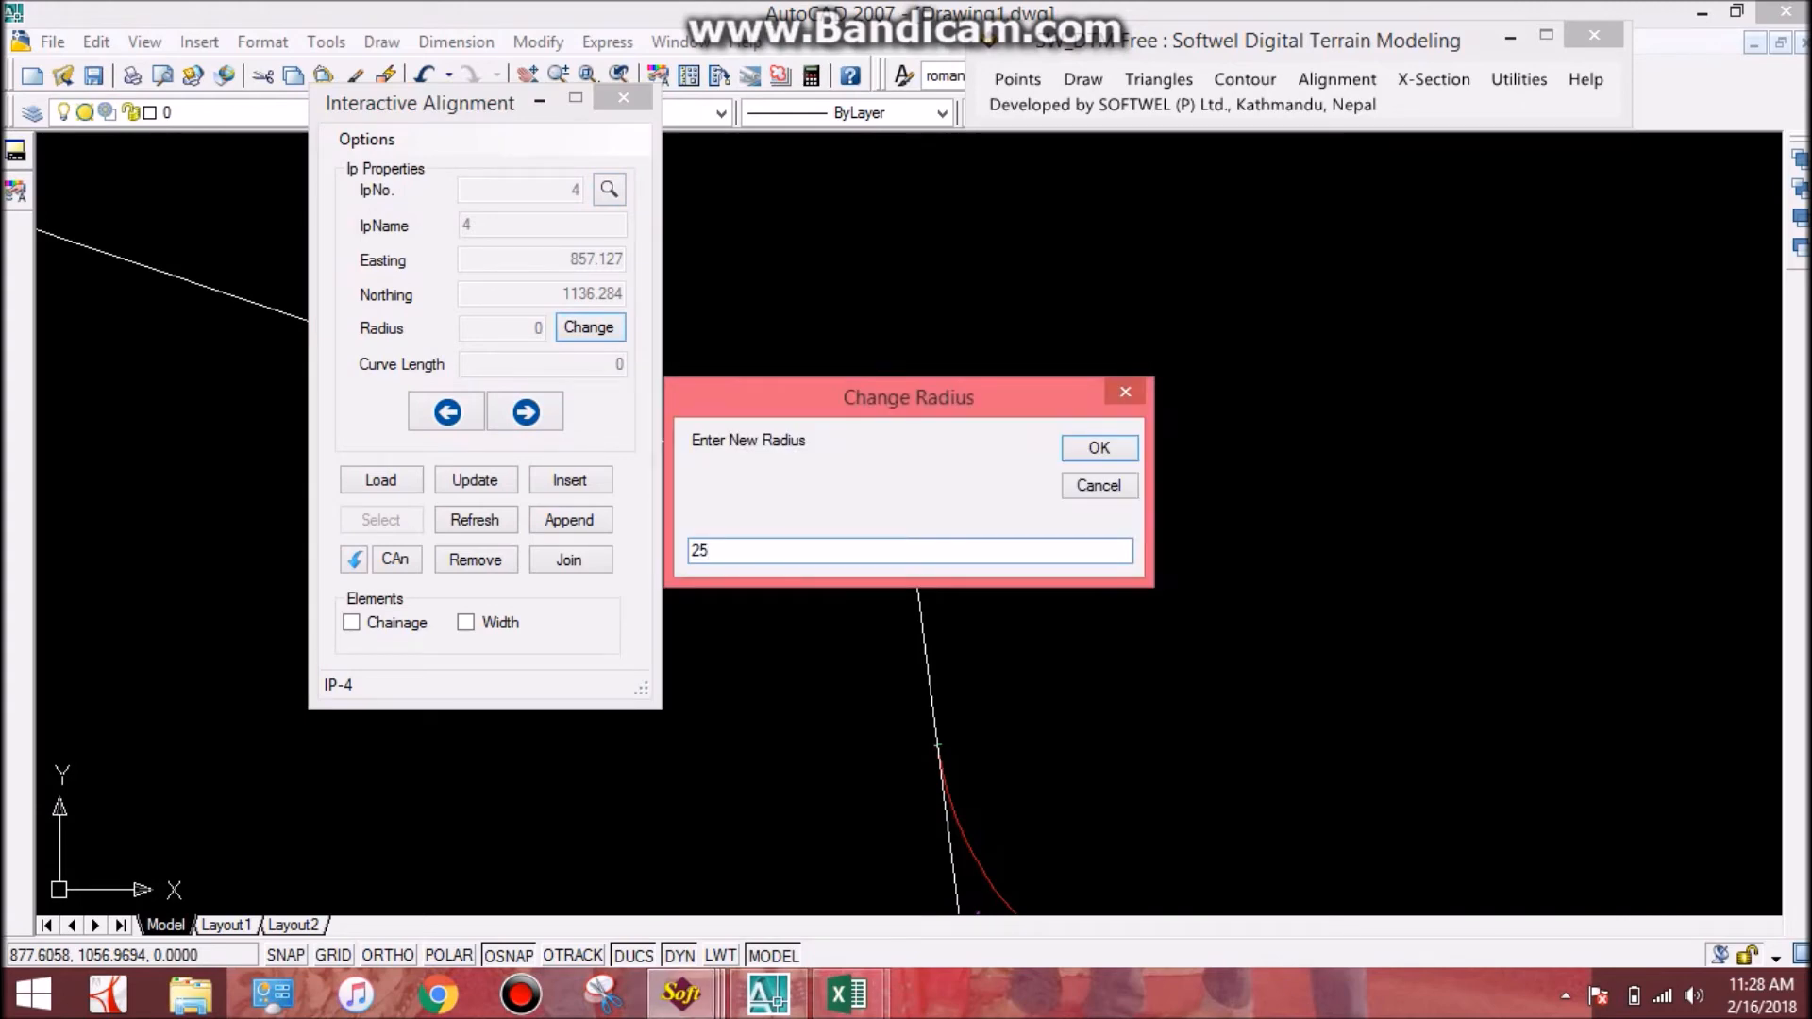
pyautogui.click(909, 549)
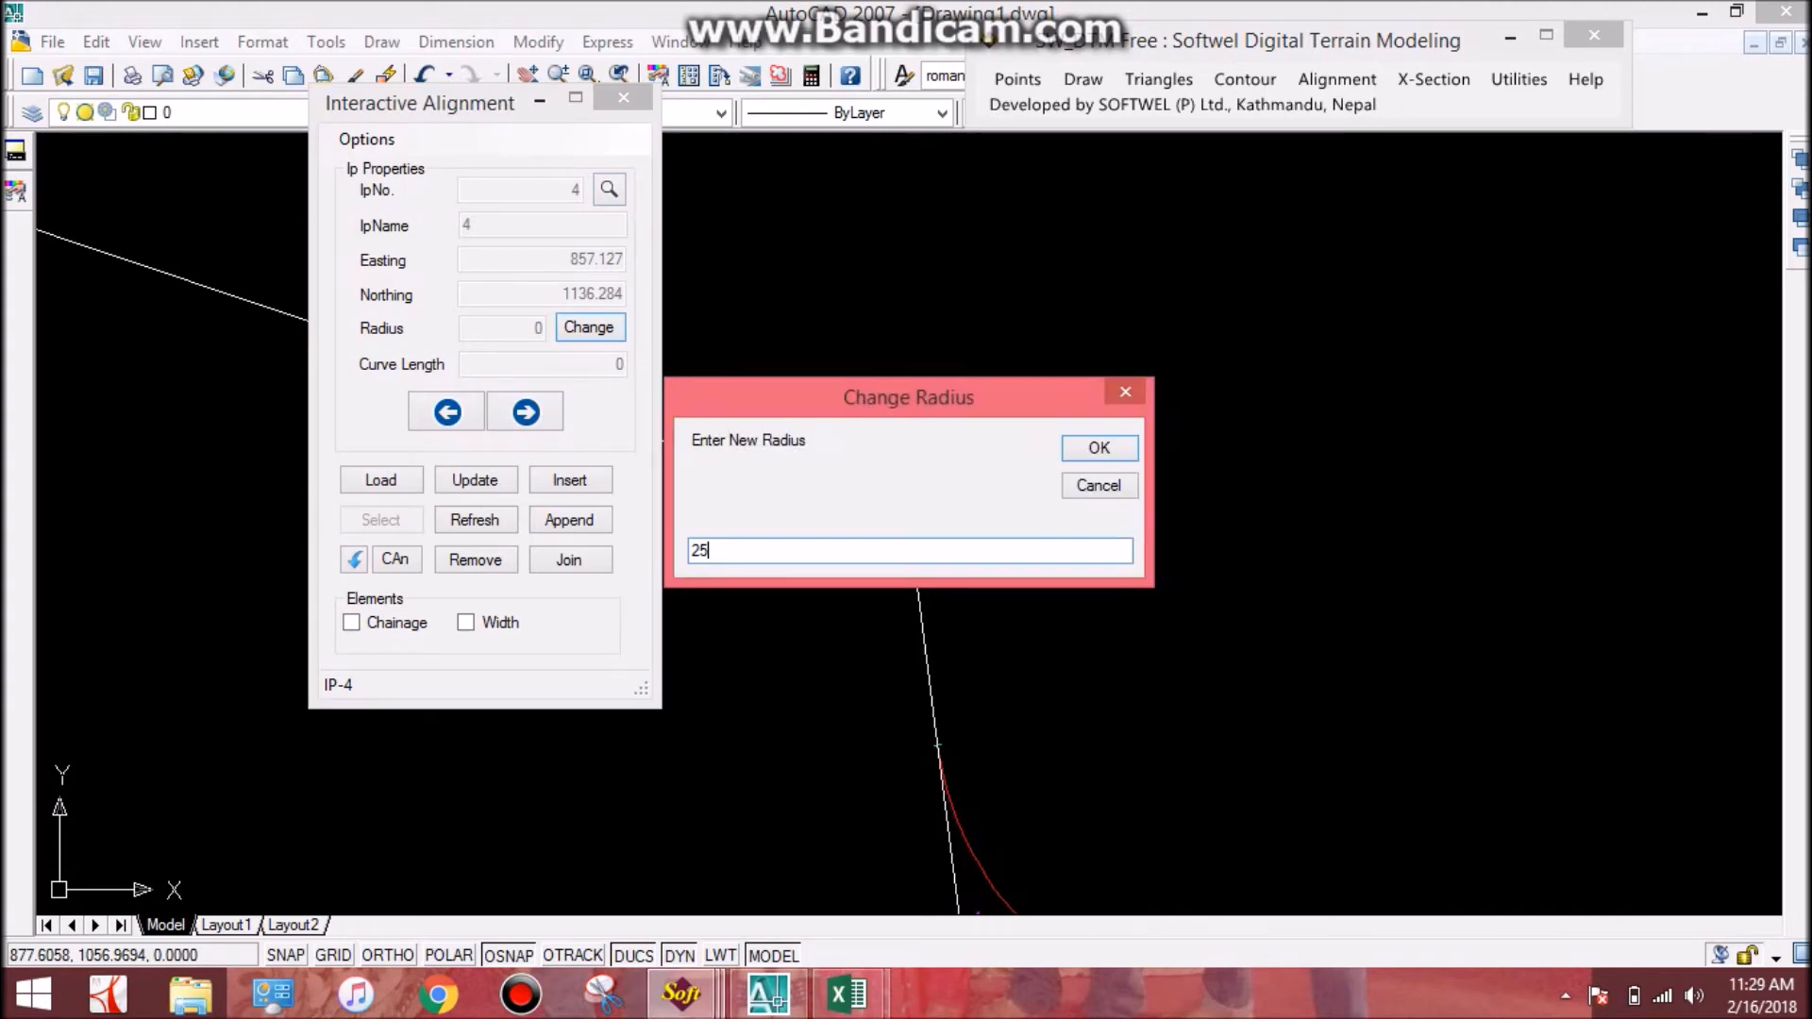
pyautogui.click(1096, 450)
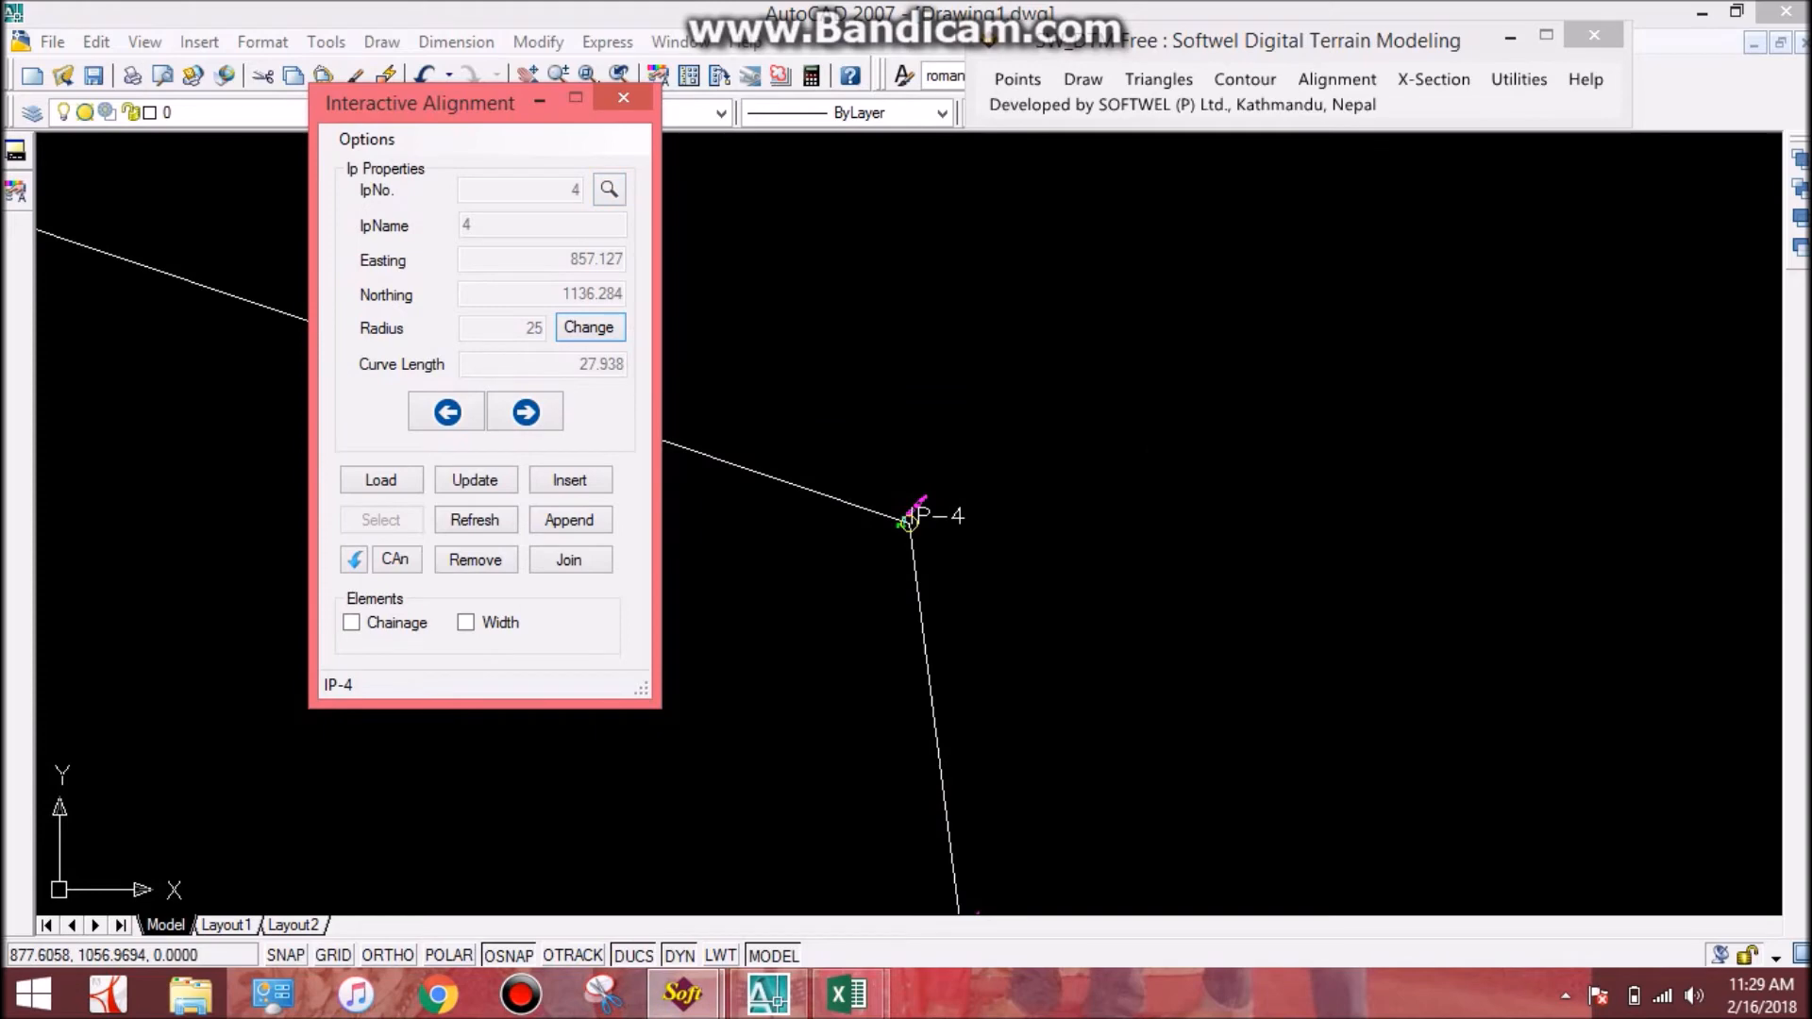
# Apply a radius 20 curve at IP 5 and a radius 22 curve at IP 7.
pyautogui.click(525, 411)
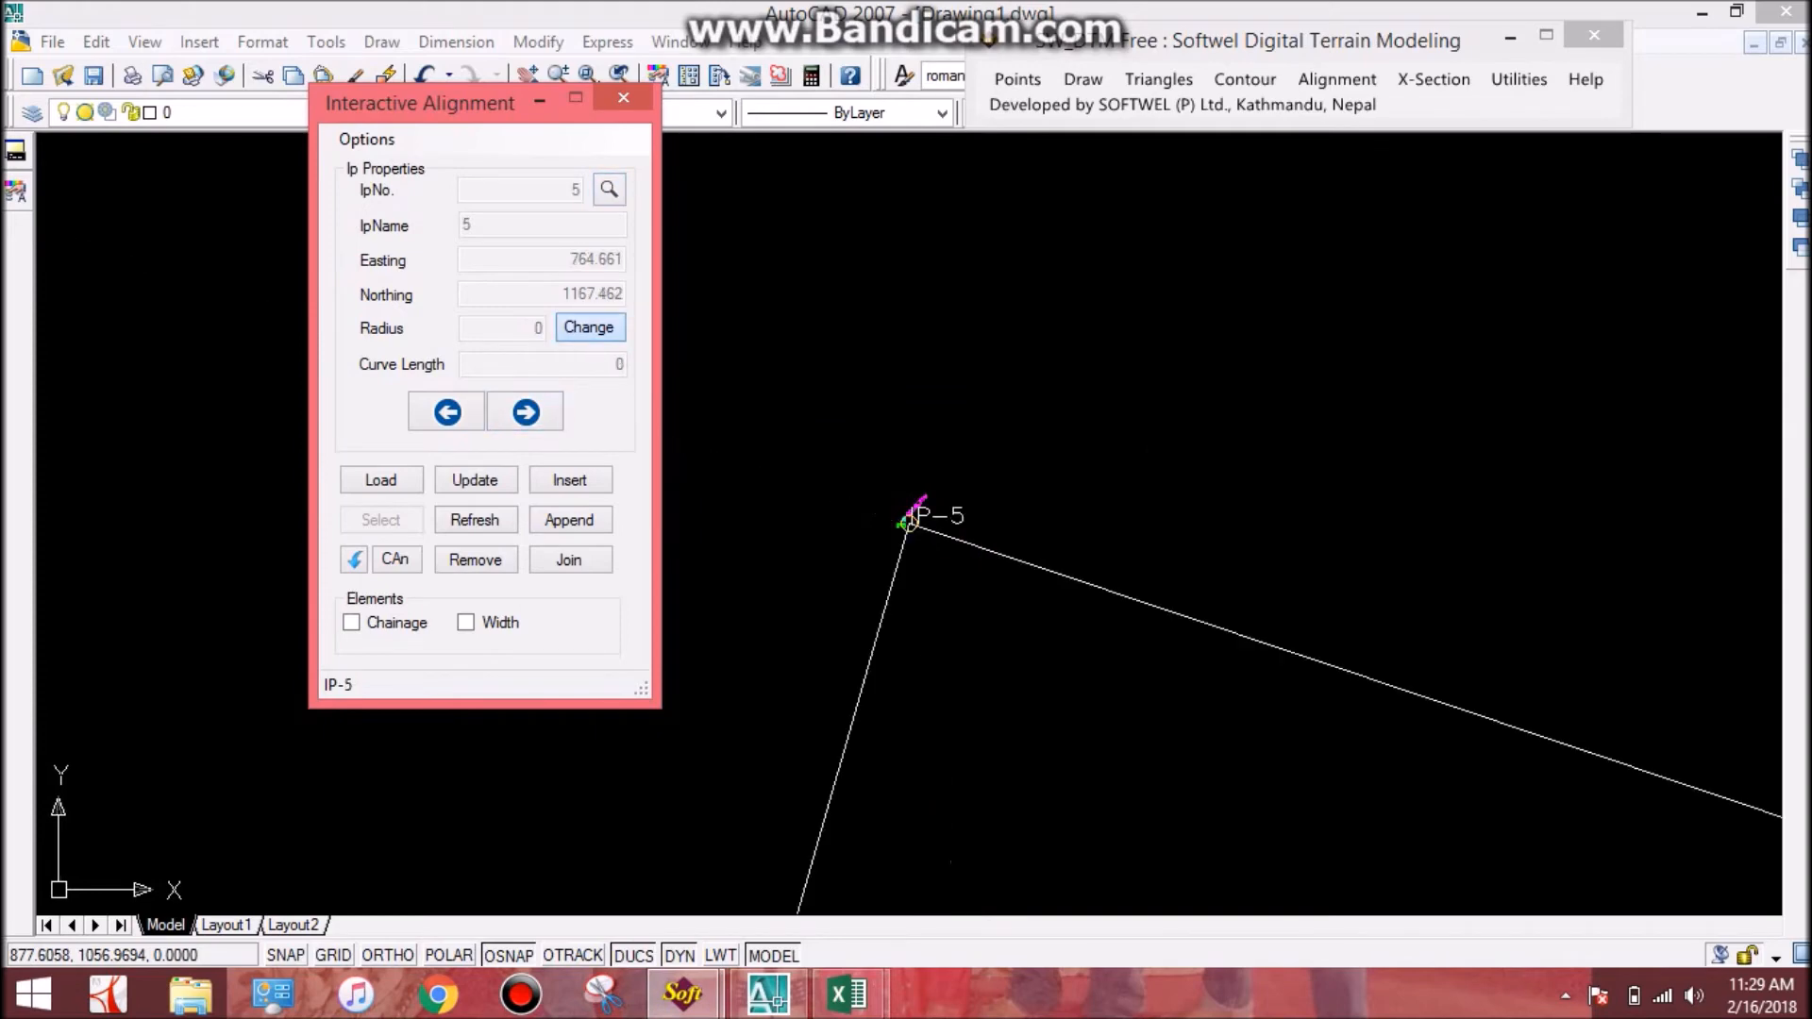
pyautogui.click(588, 326)
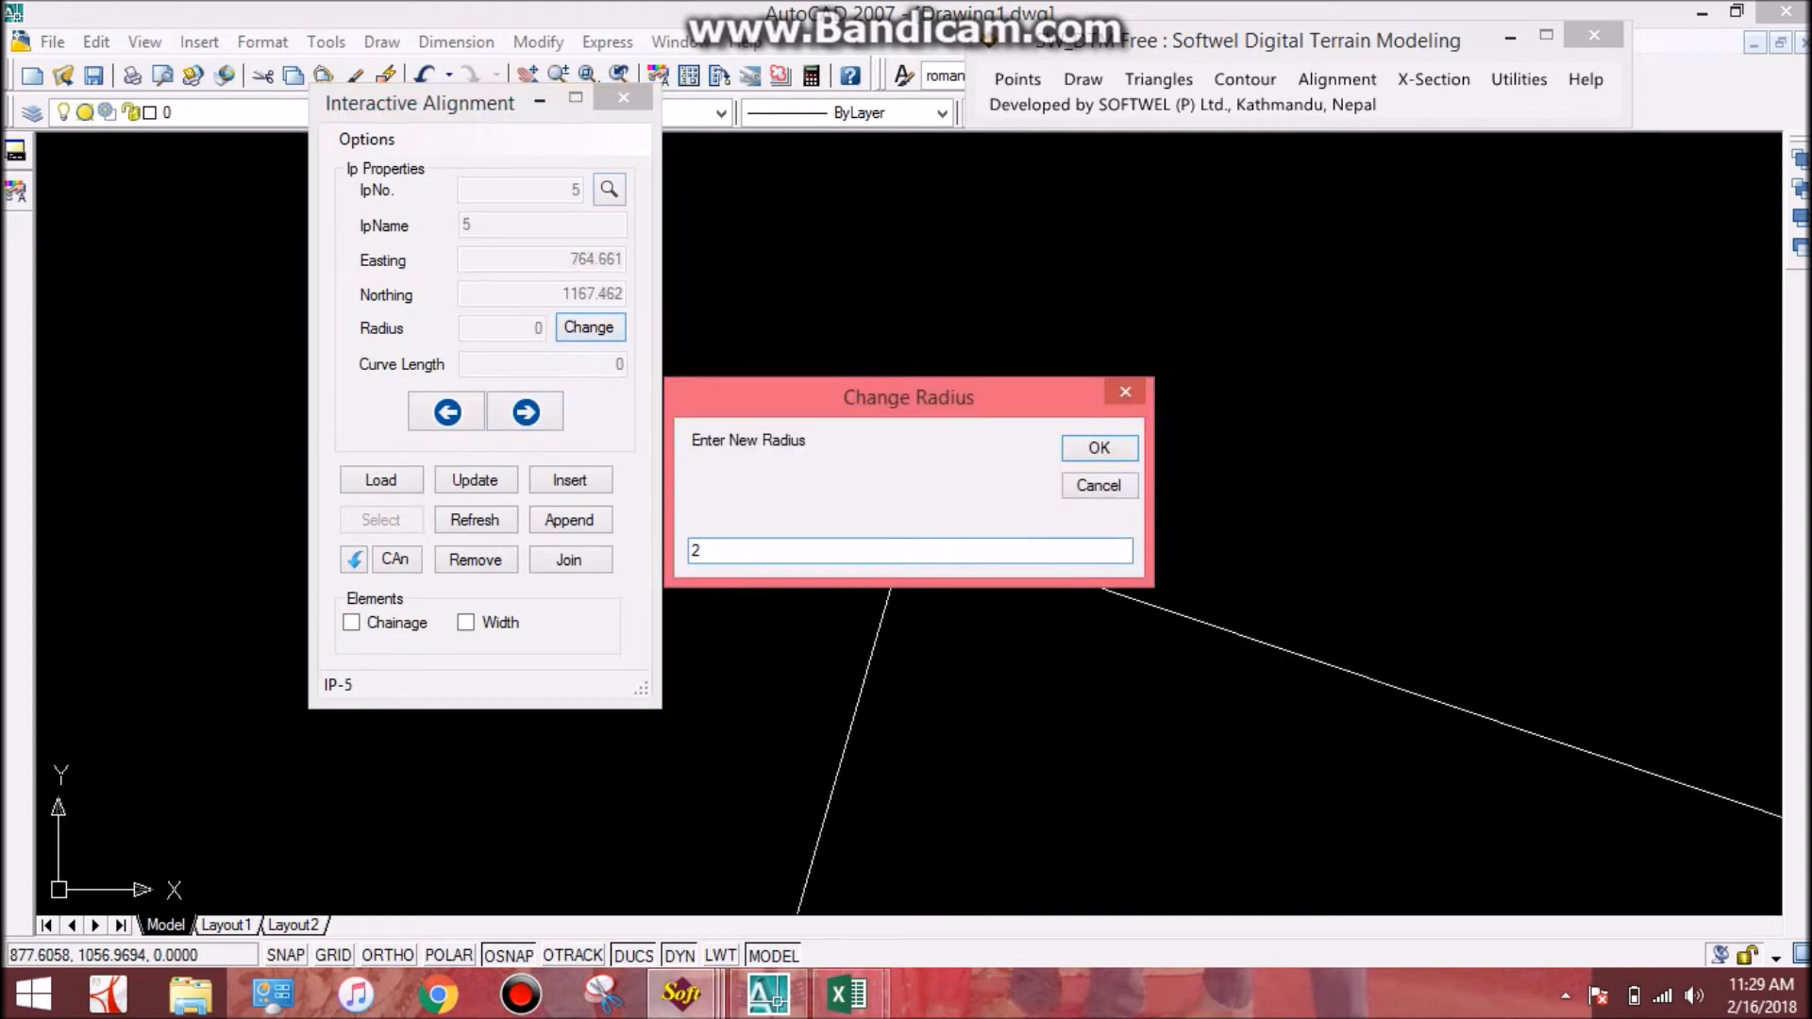
pyautogui.click(1096, 449)
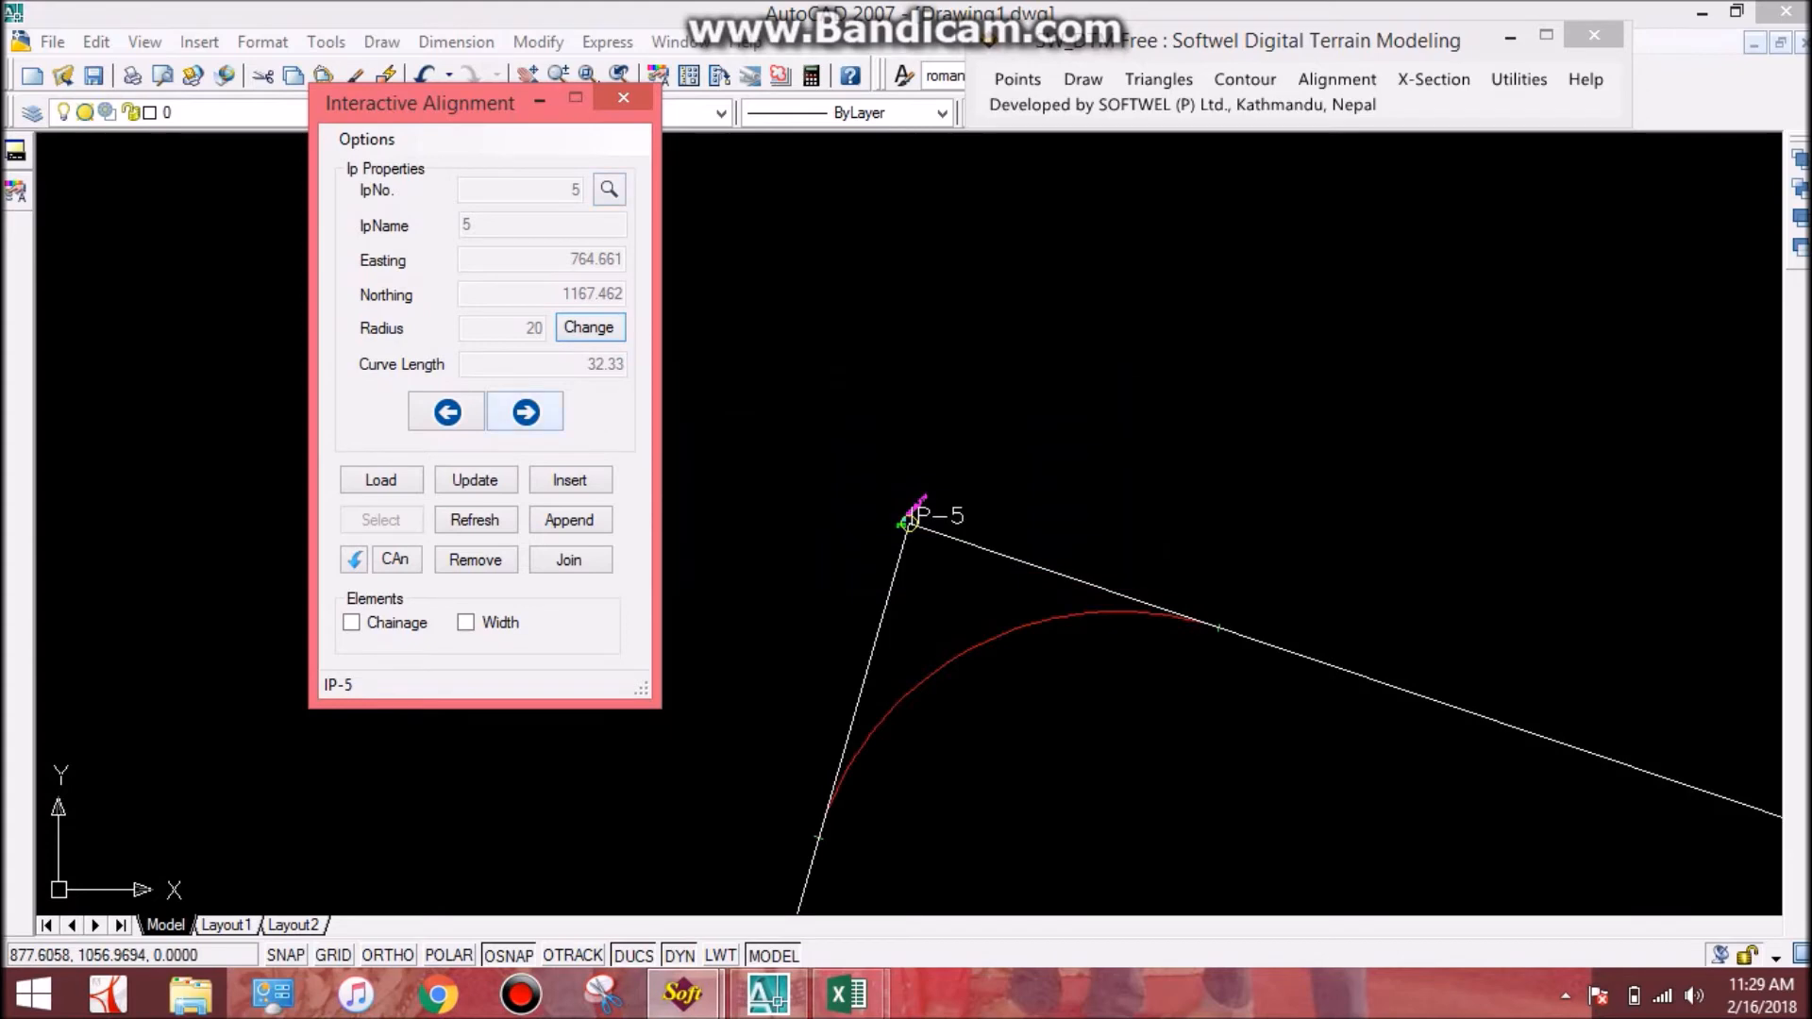
pyautogui.click(525, 414)
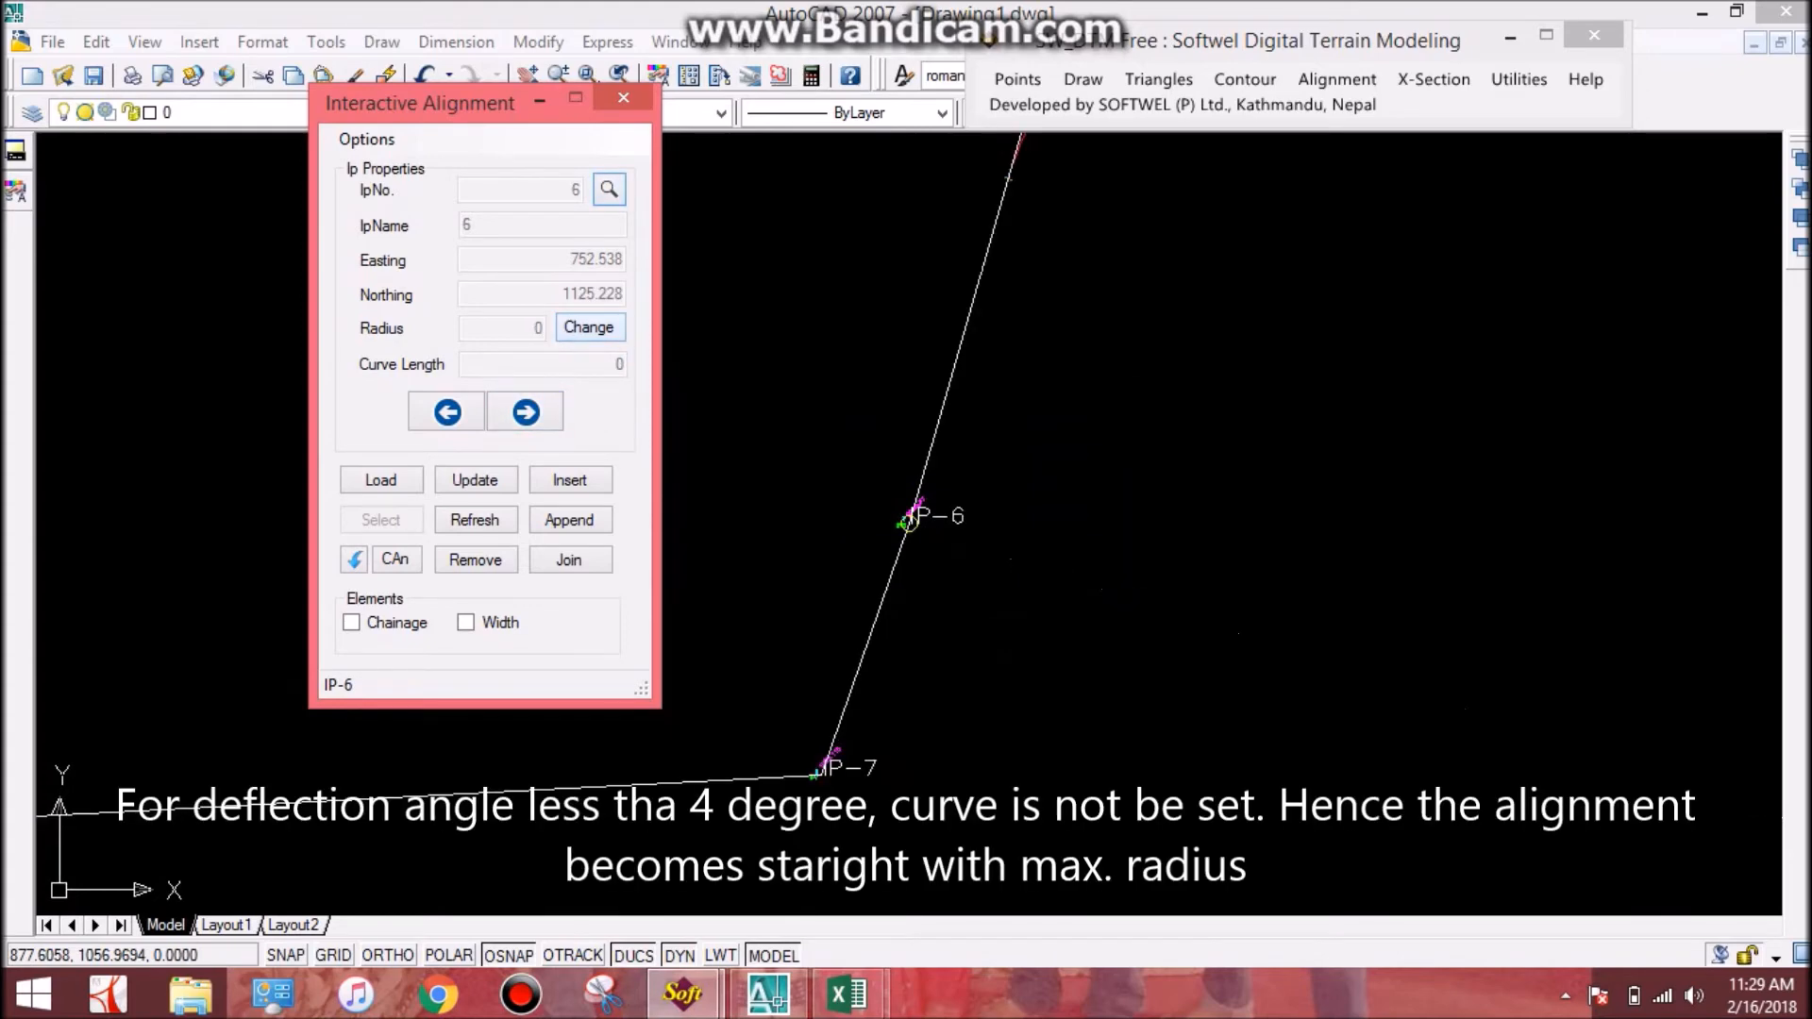
pyautogui.click(524, 414)
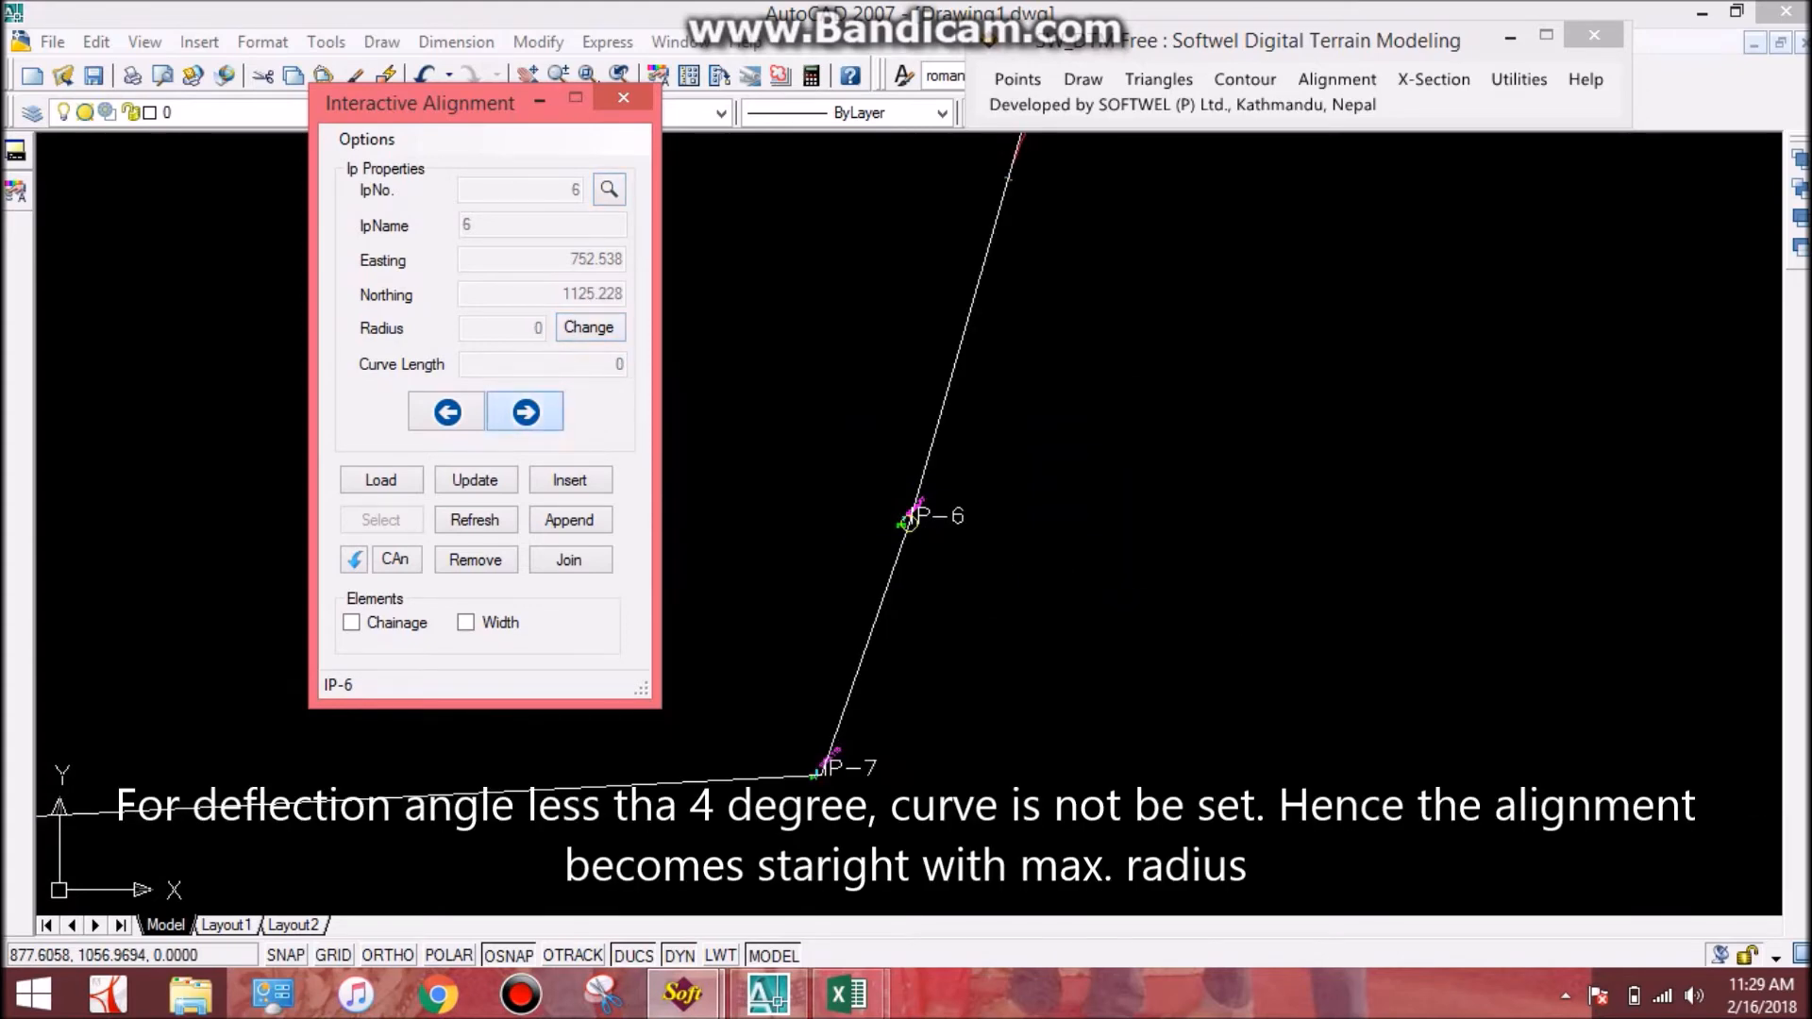
pyautogui.click(525, 413)
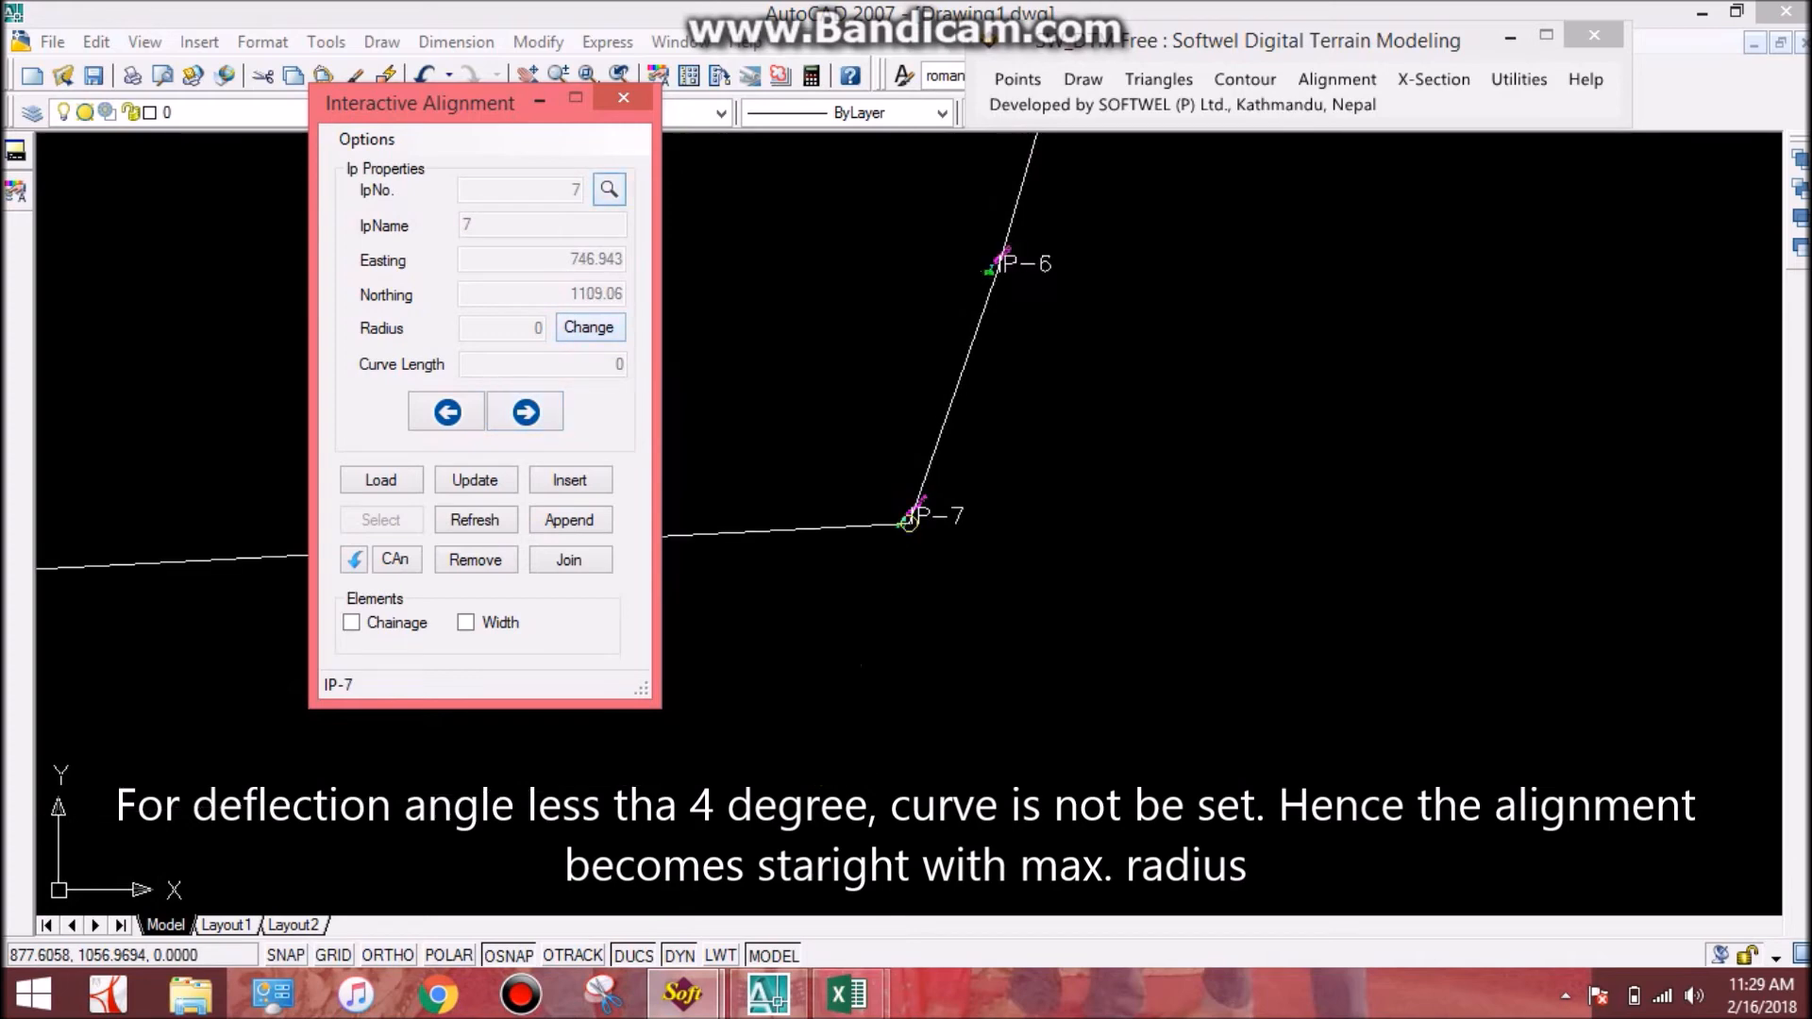
pyautogui.click(589, 326)
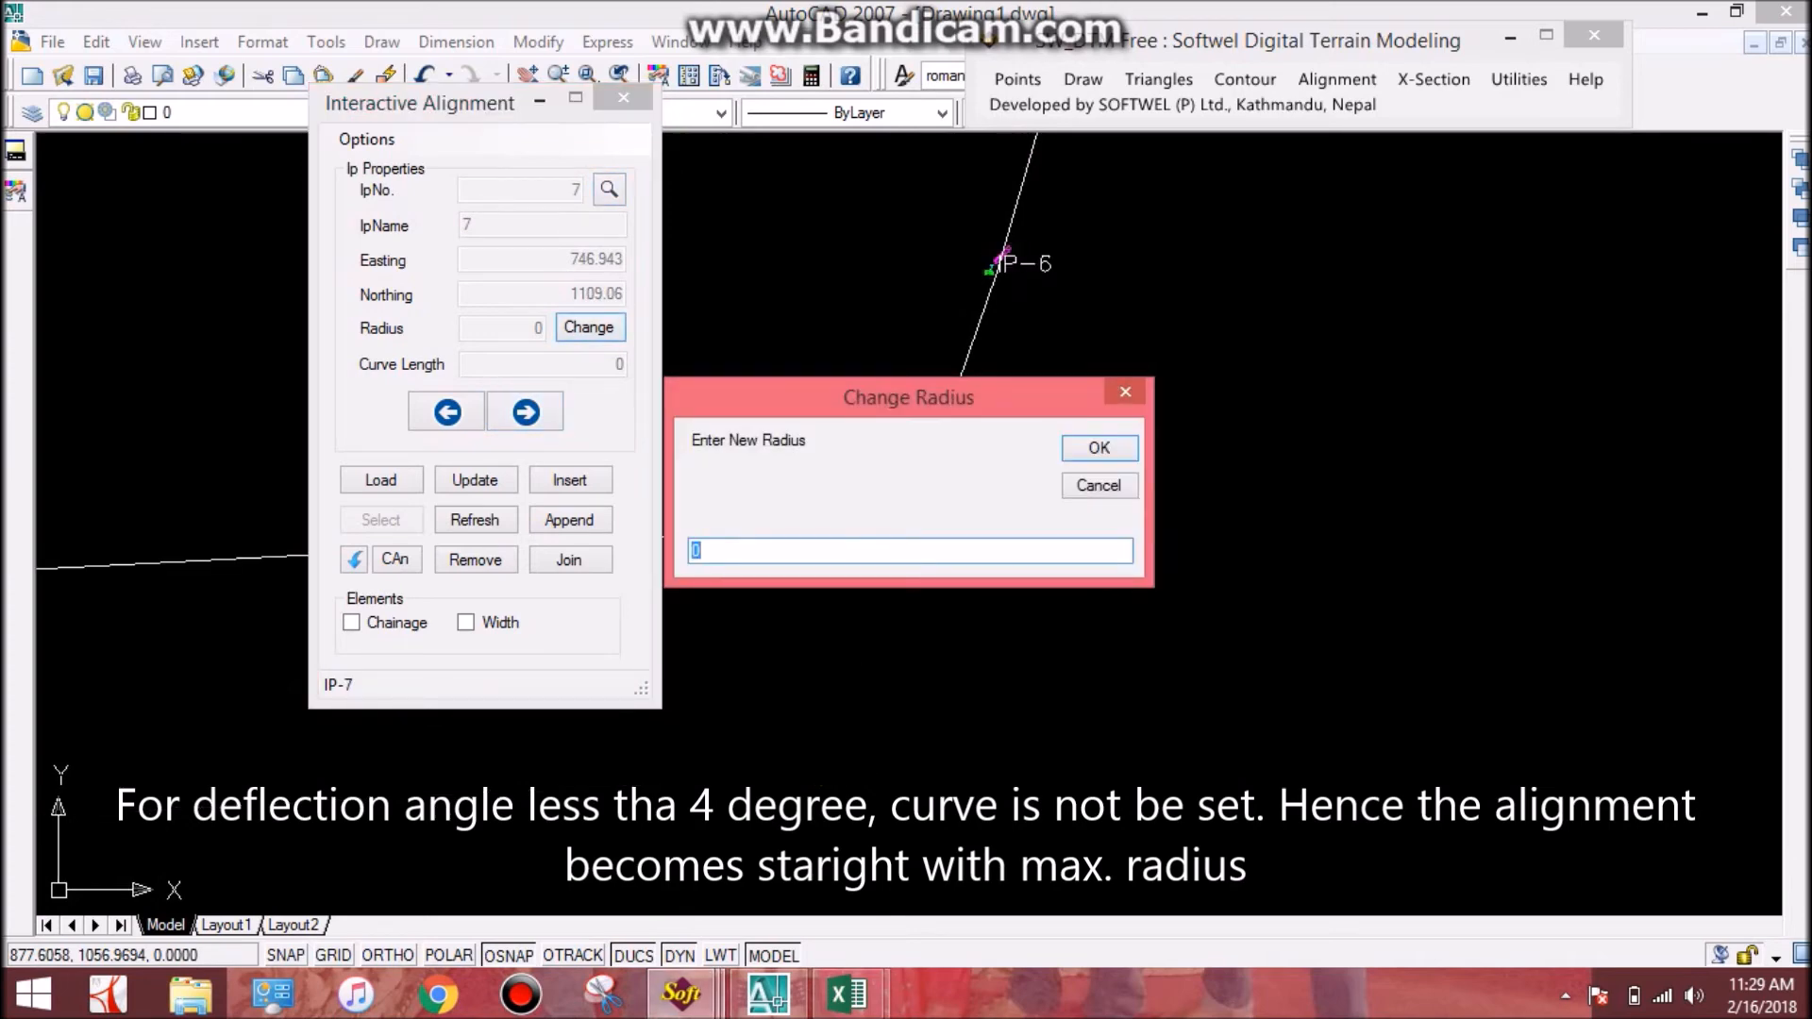
pyautogui.click(1097, 449)
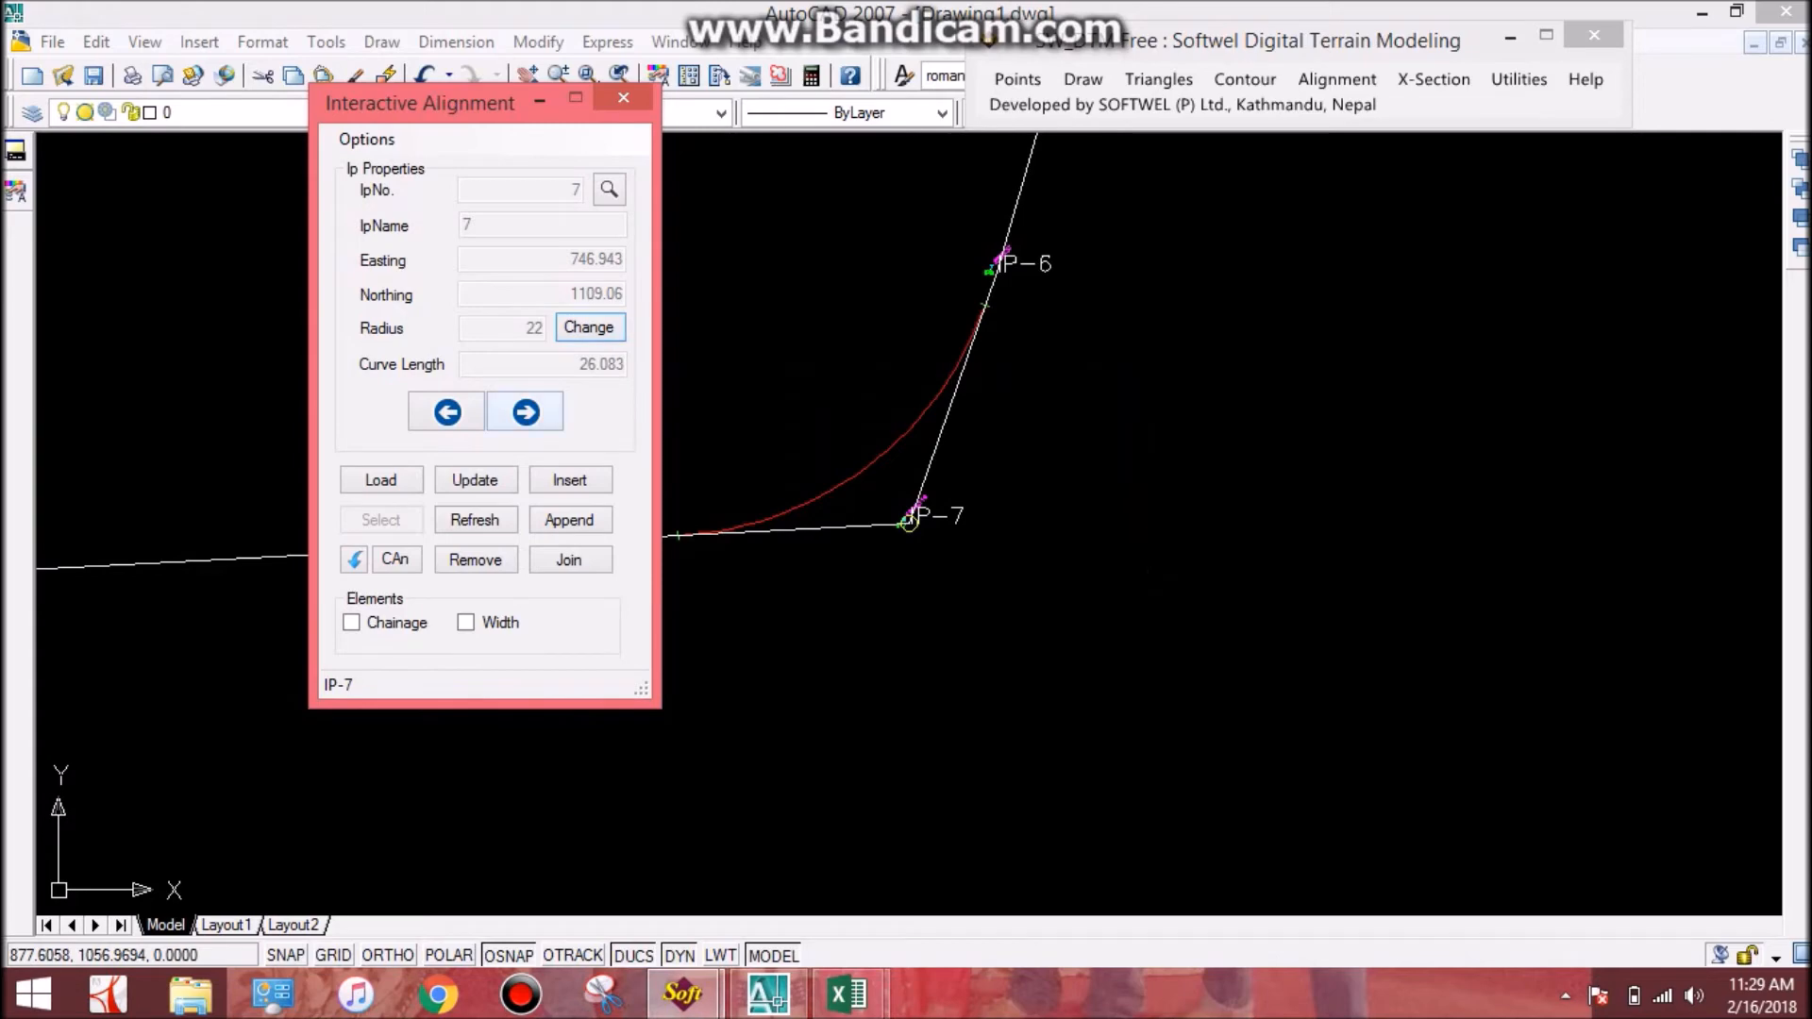
# Apply a radius 40 curve at IP 9 and step on to IP 10.
pyautogui.click(525, 414)
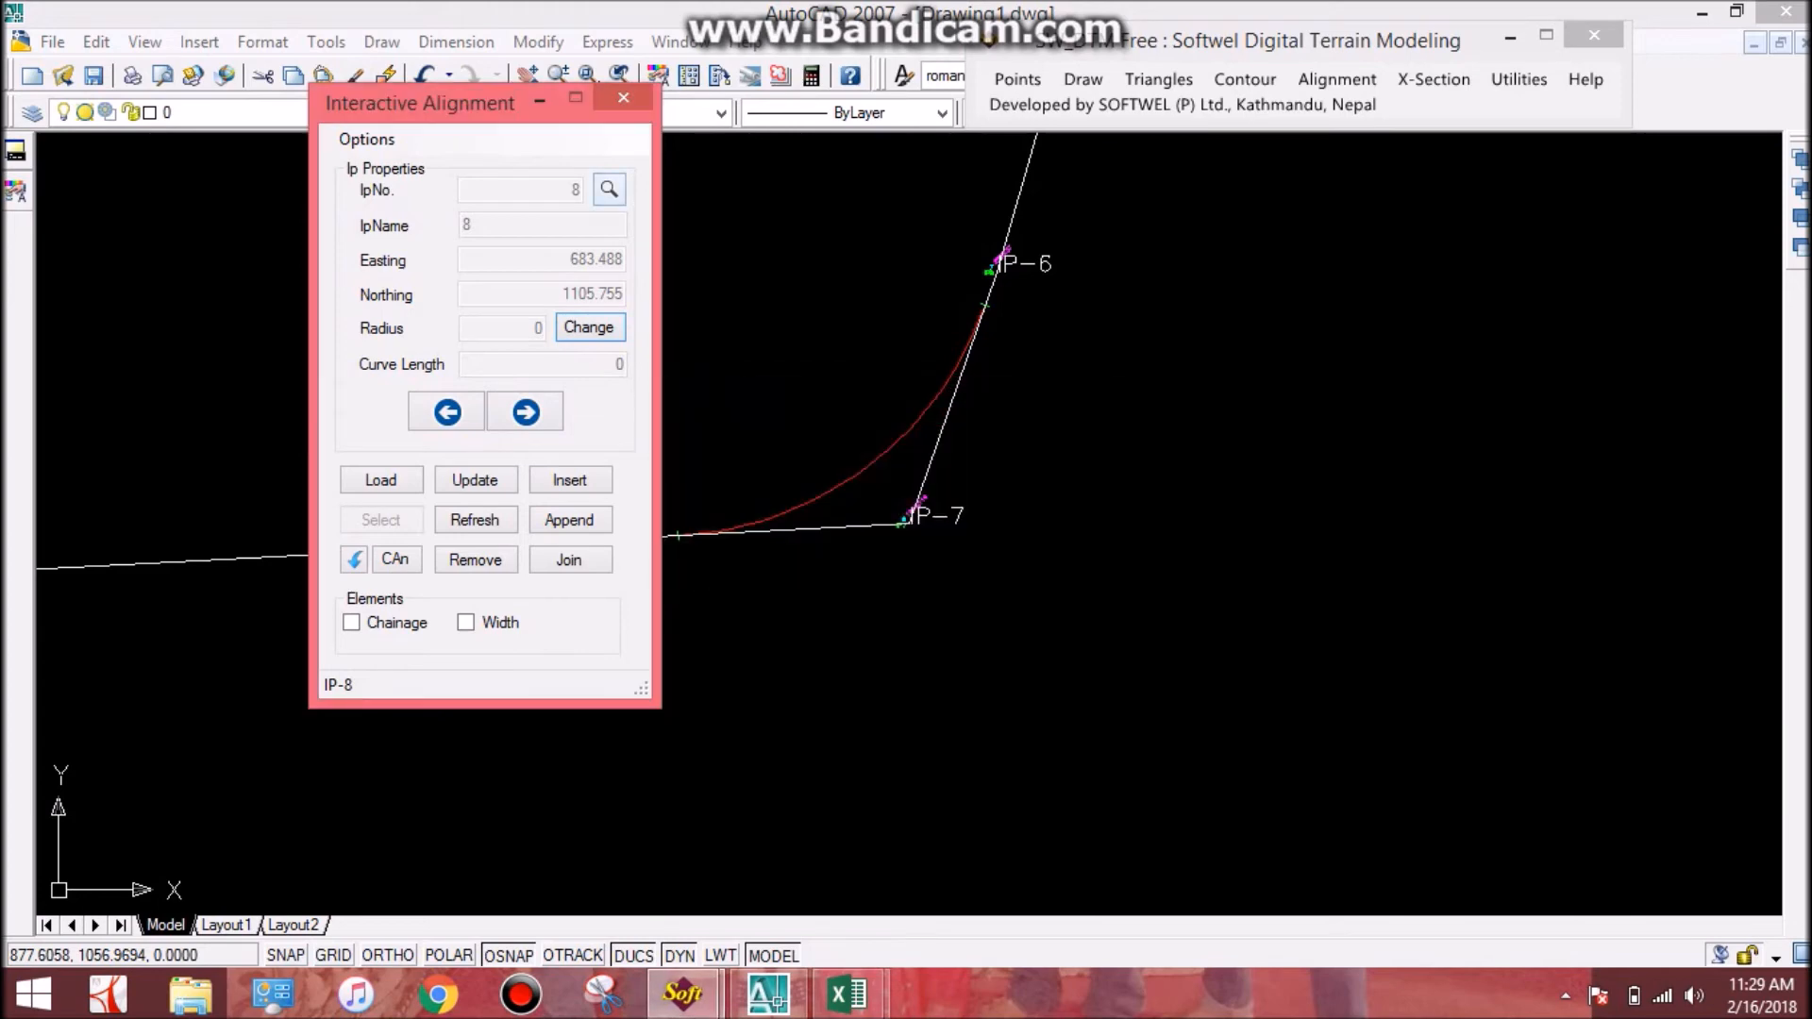
pyautogui.click(524, 411)
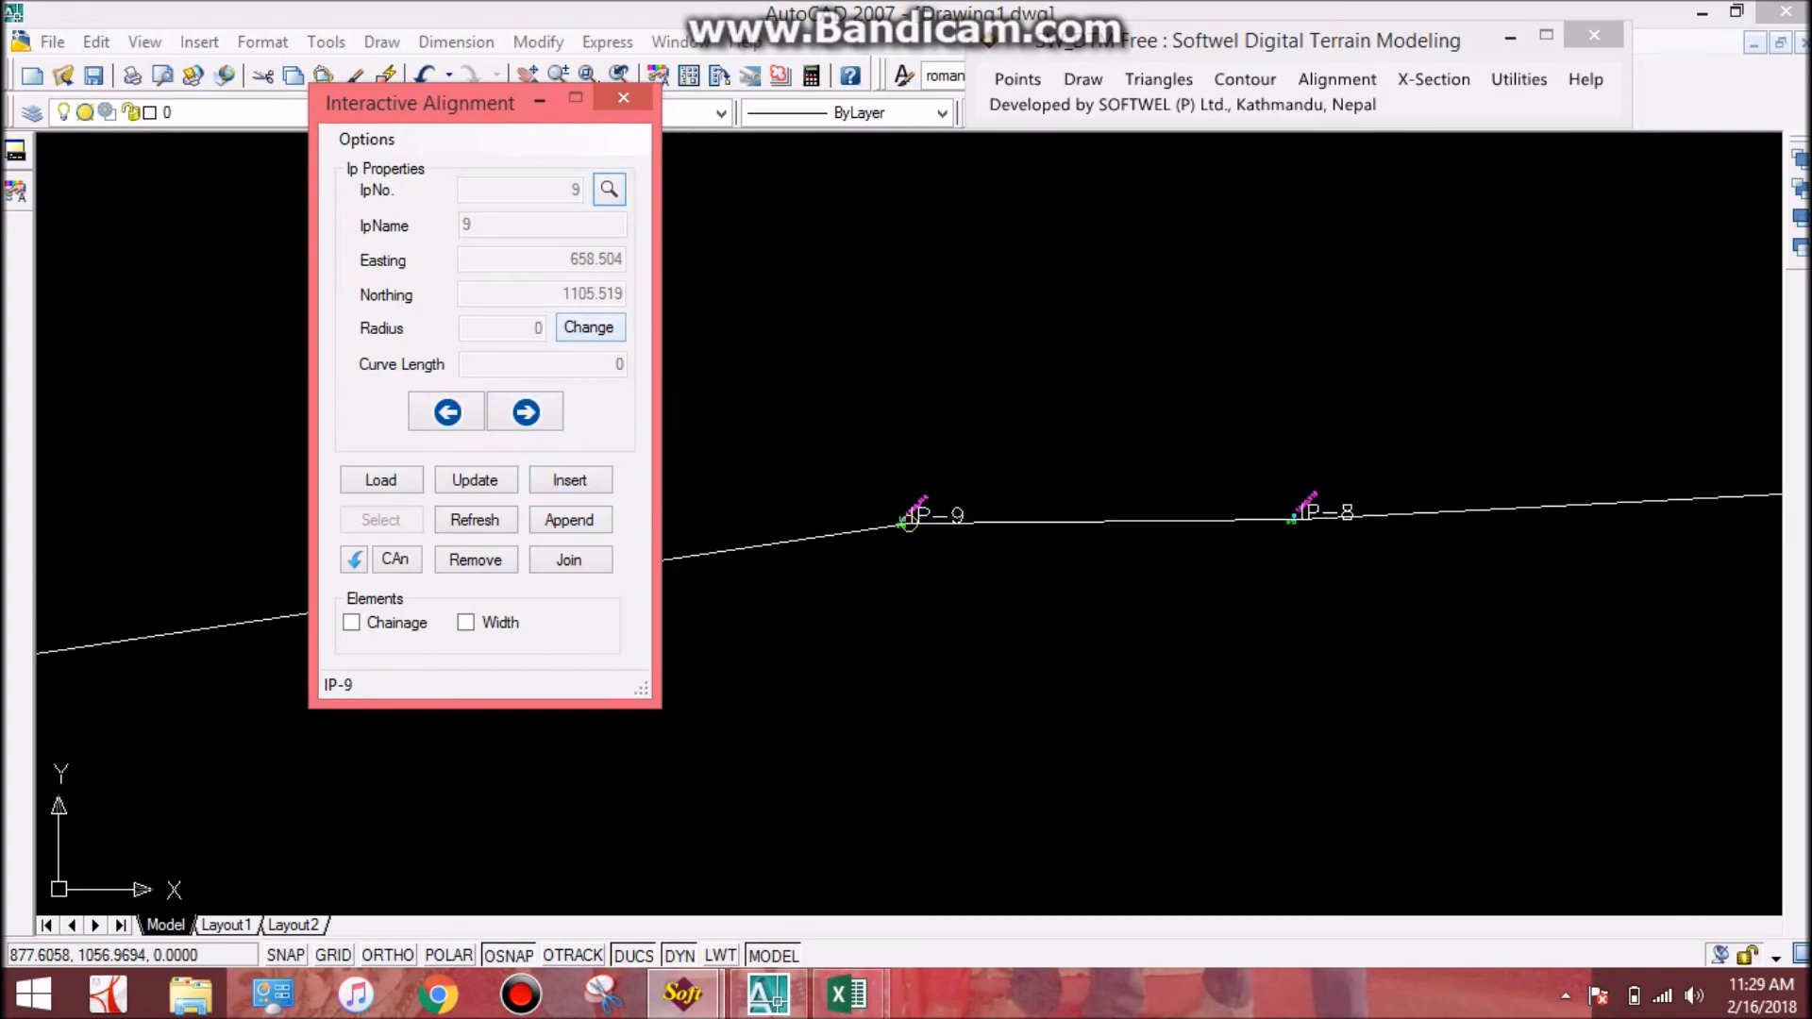
pyautogui.click(588, 327)
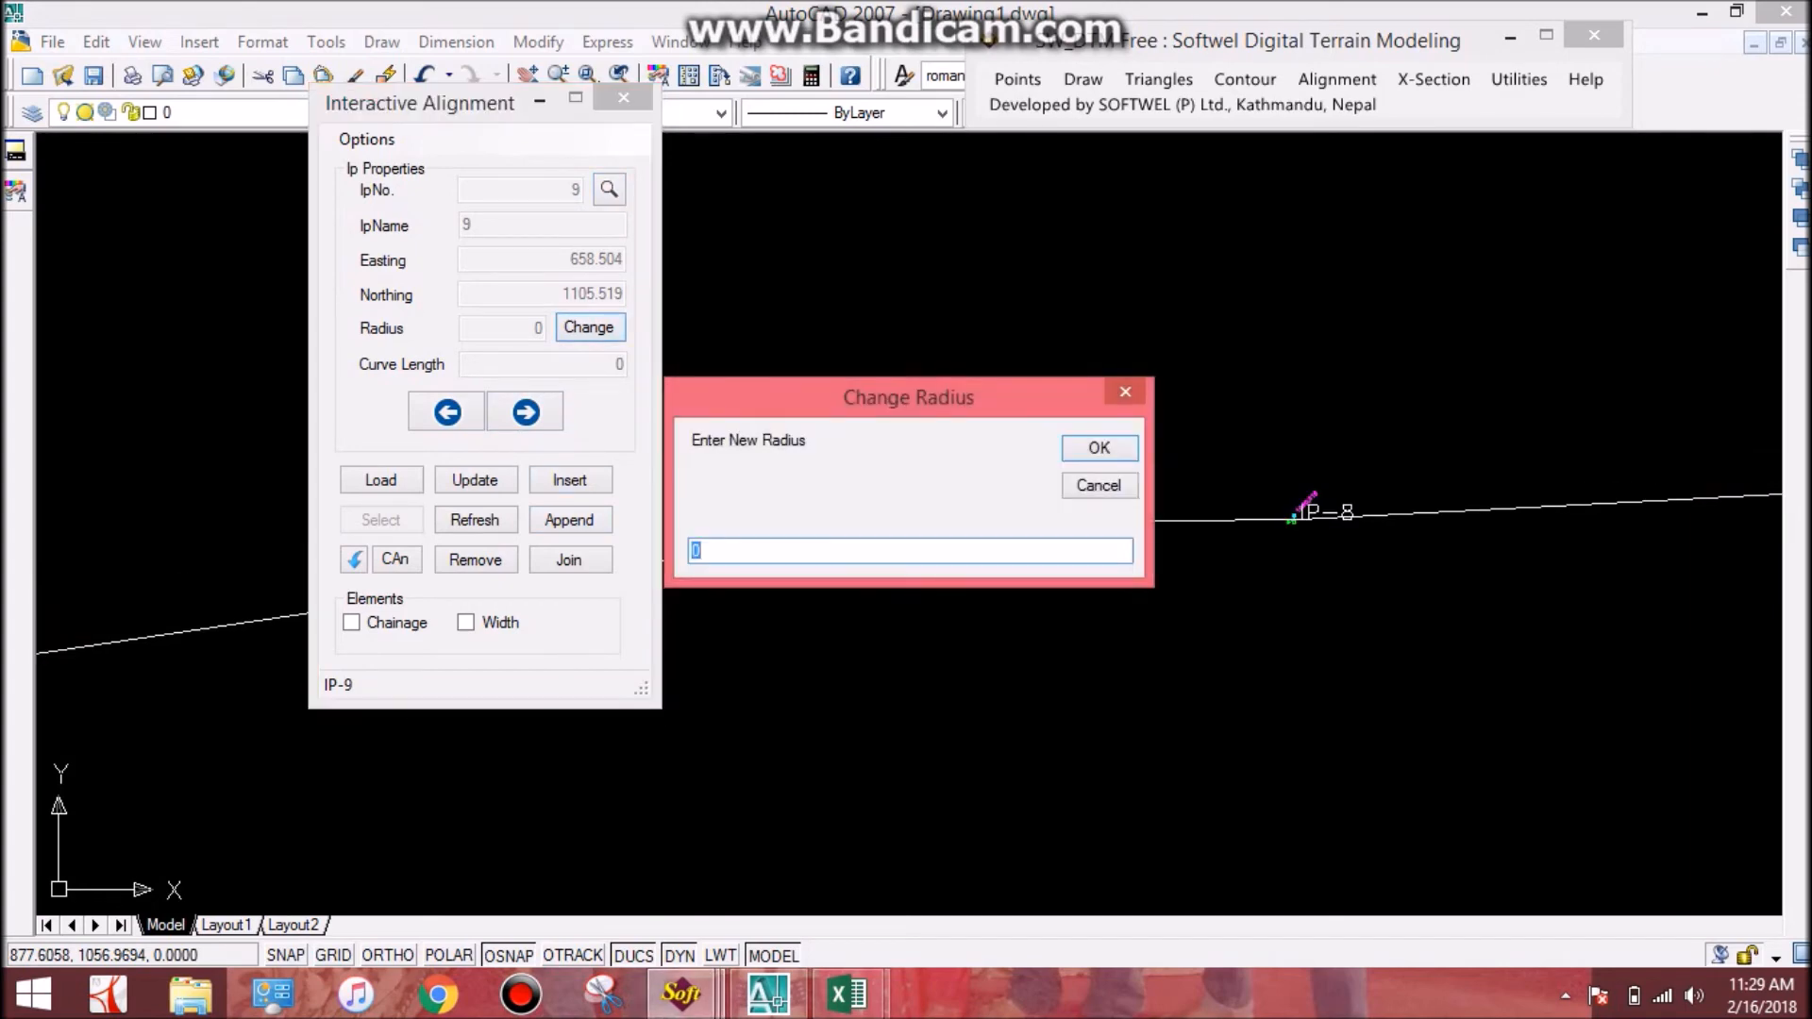
pyautogui.click(1094, 448)
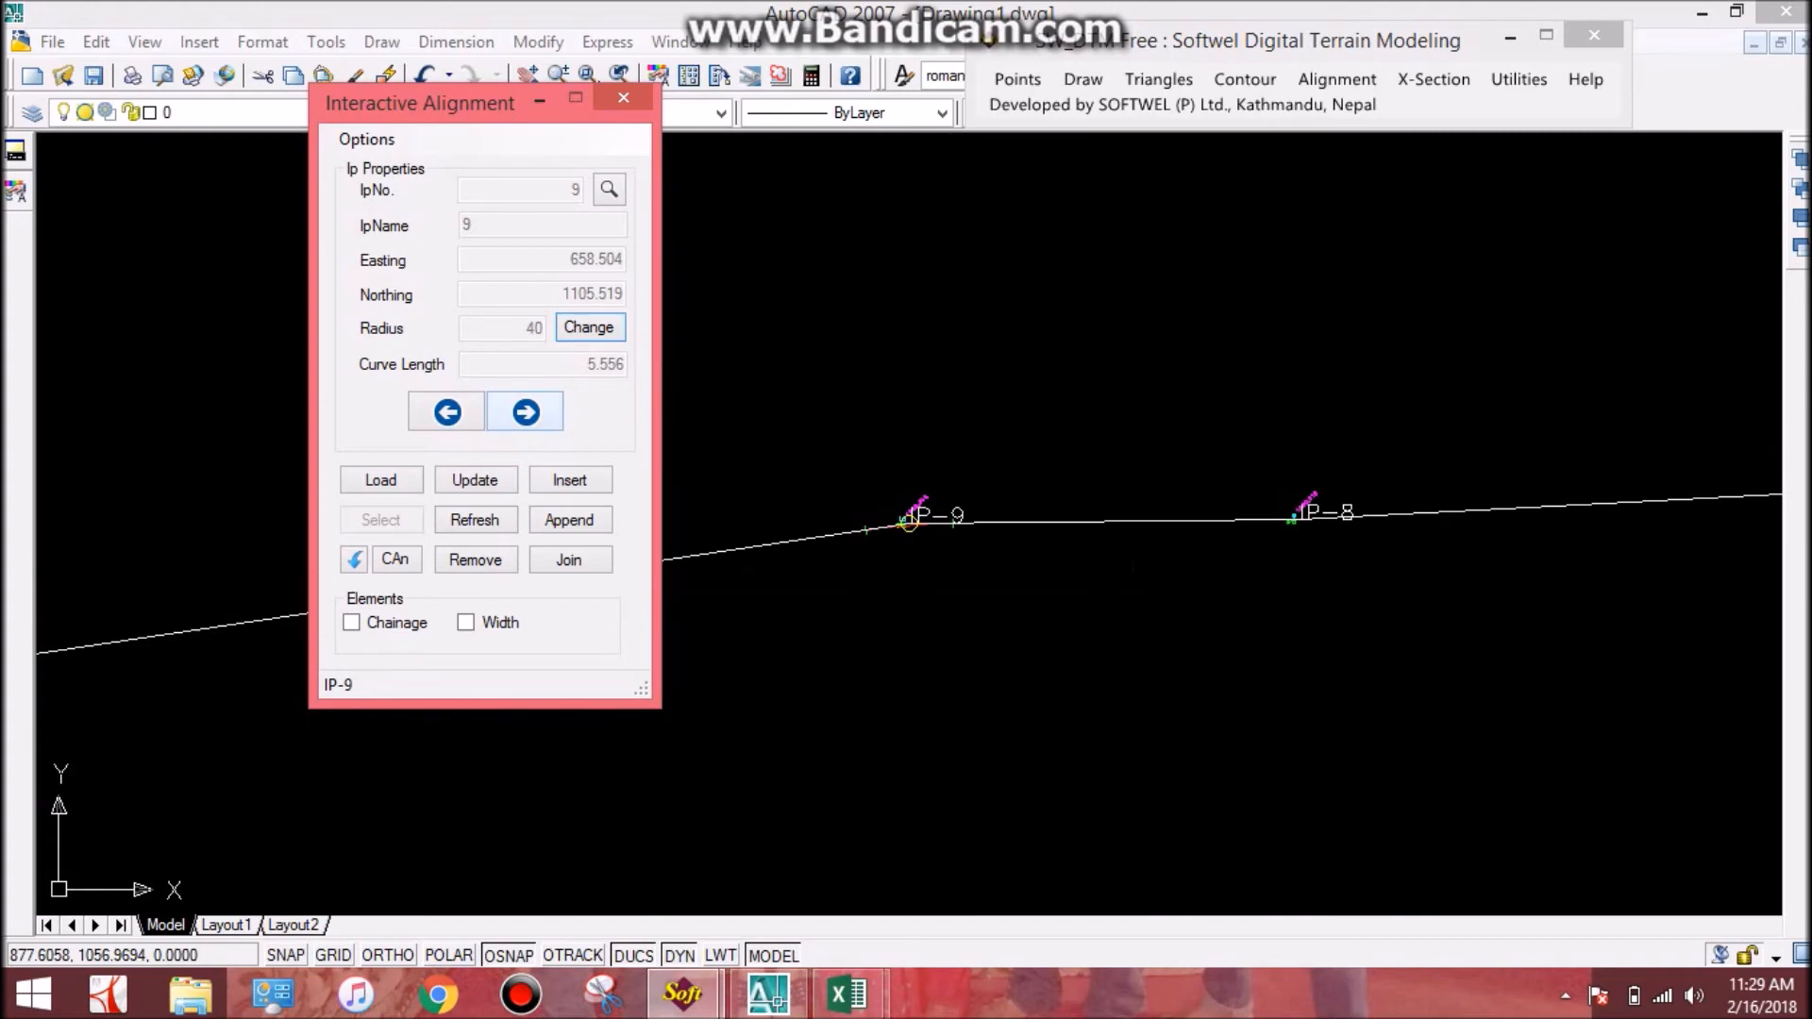
pyautogui.click(525, 411)
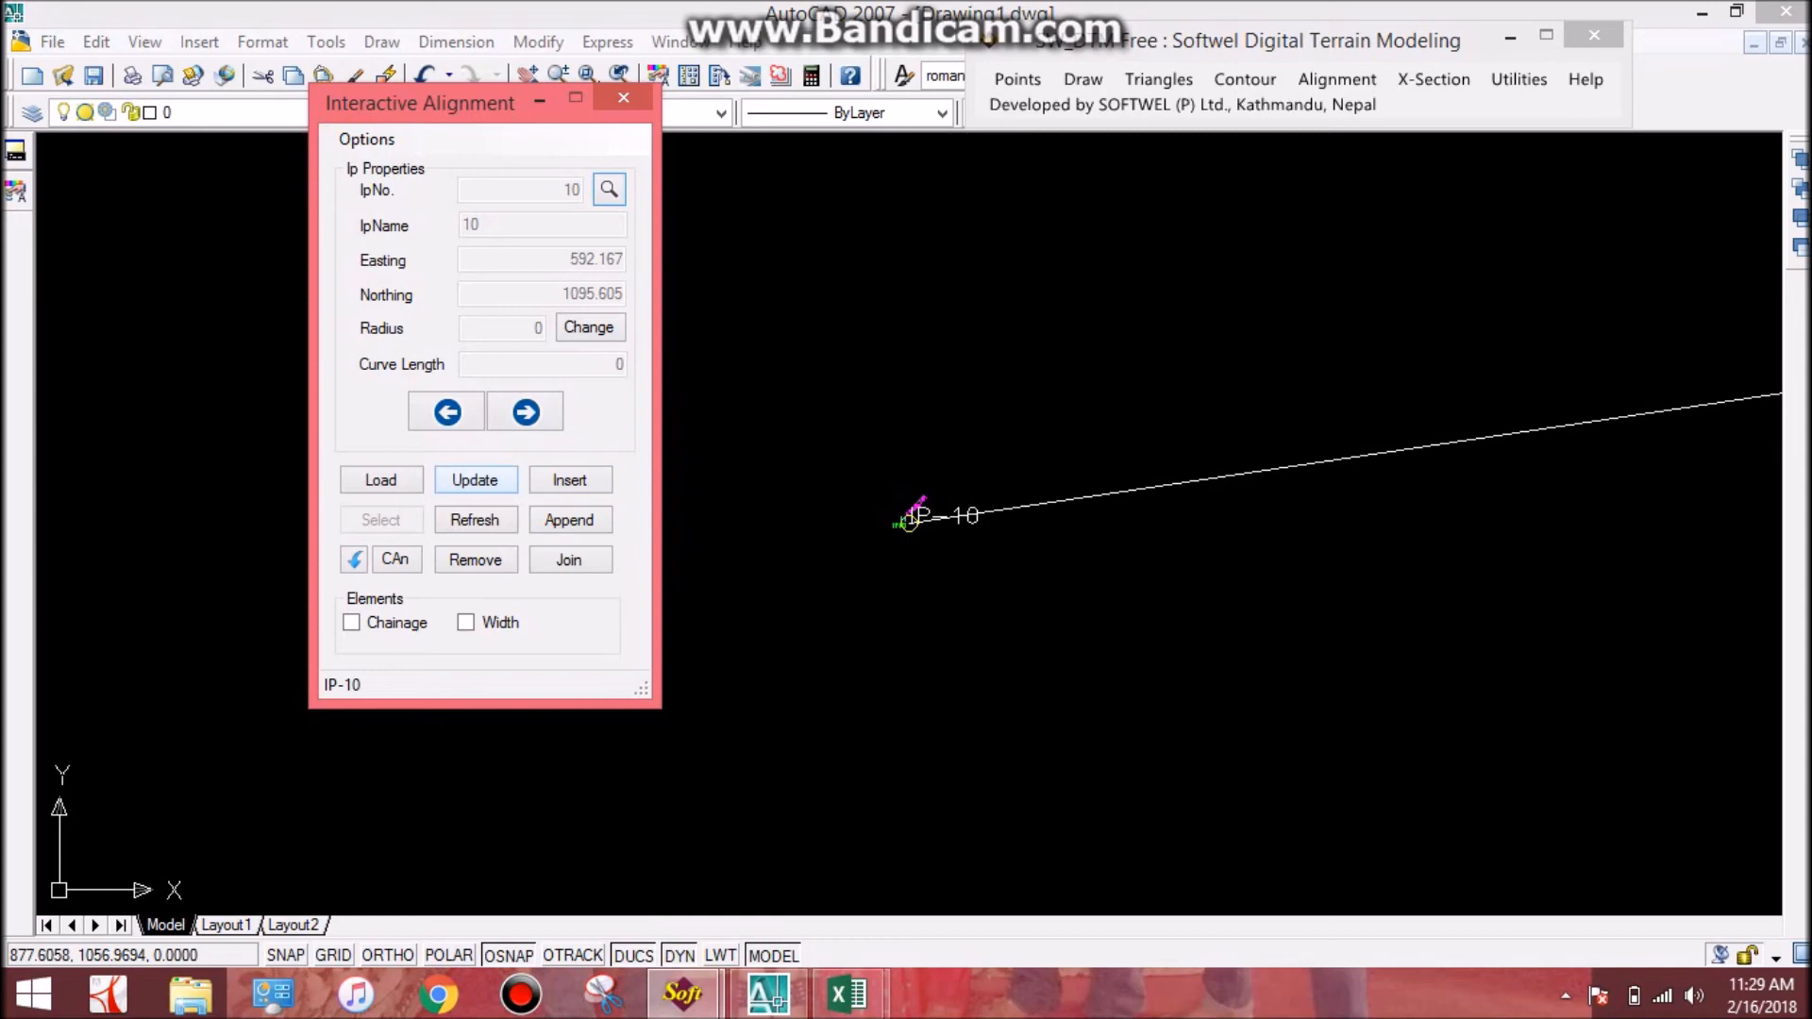
pyautogui.click(366, 138)
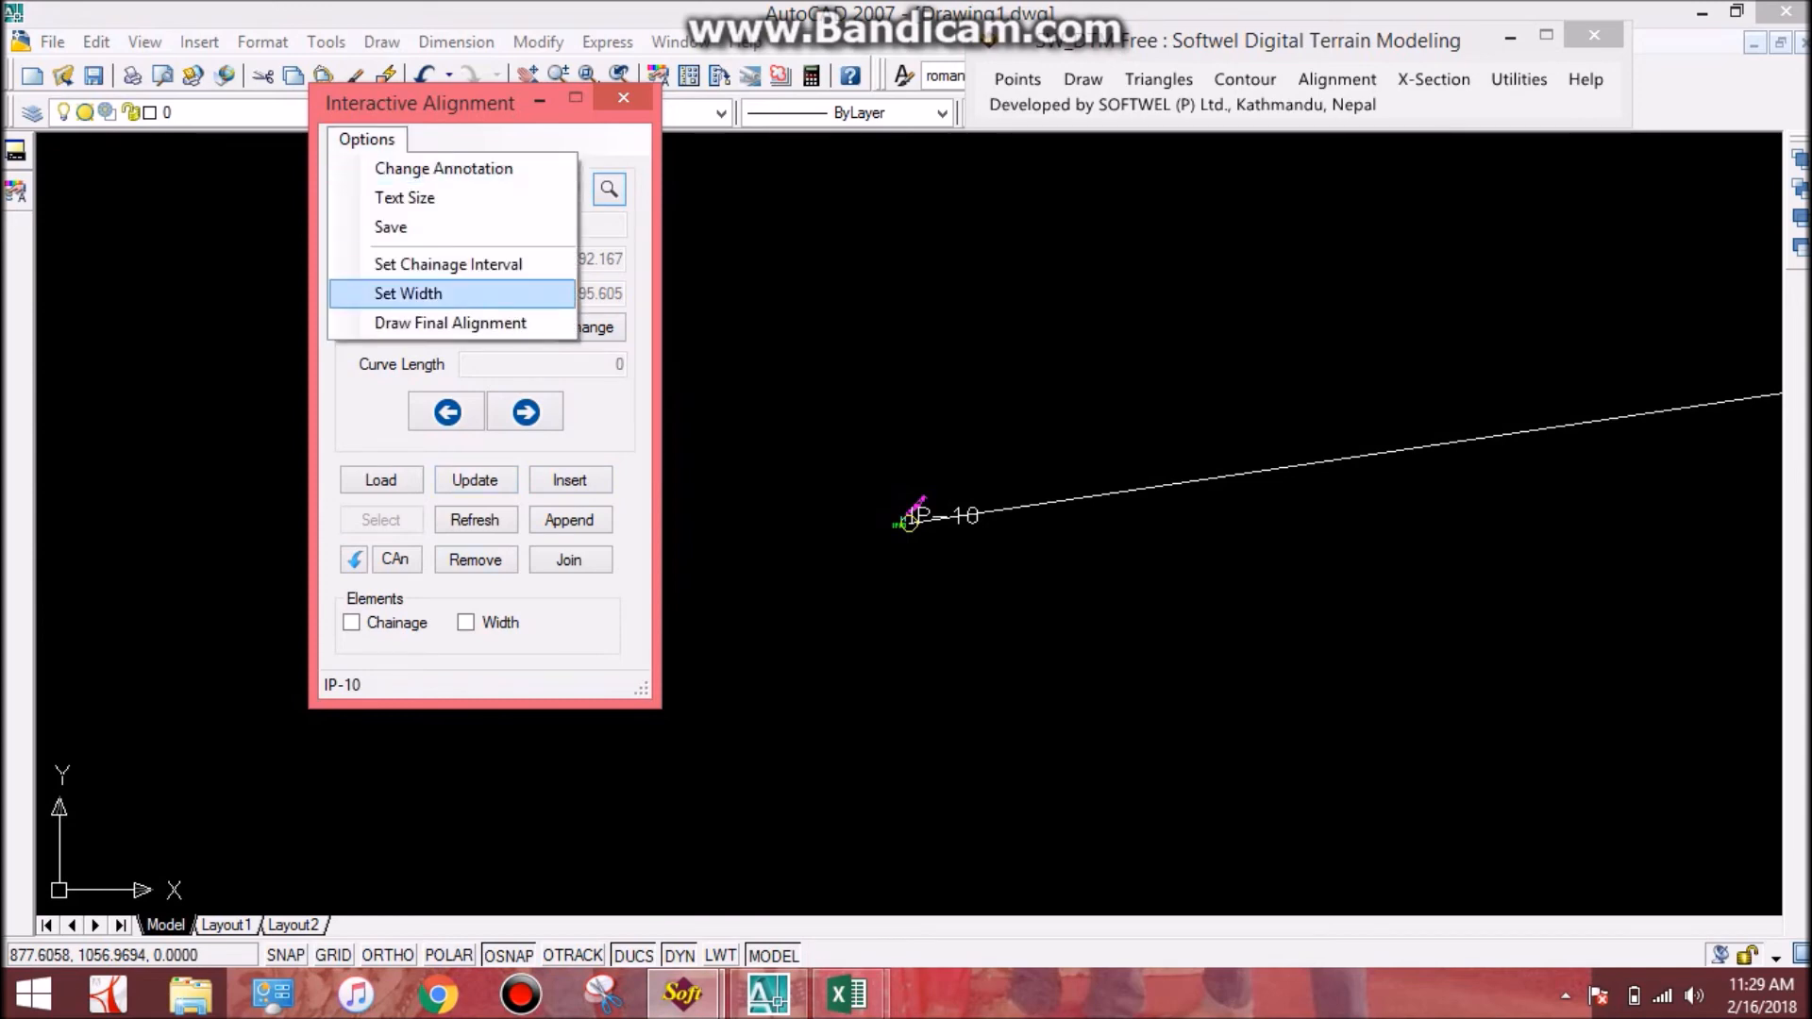
# Set the road width to 7.5 so edge lines are drawn along the alignment.
pyautogui.click(407, 293)
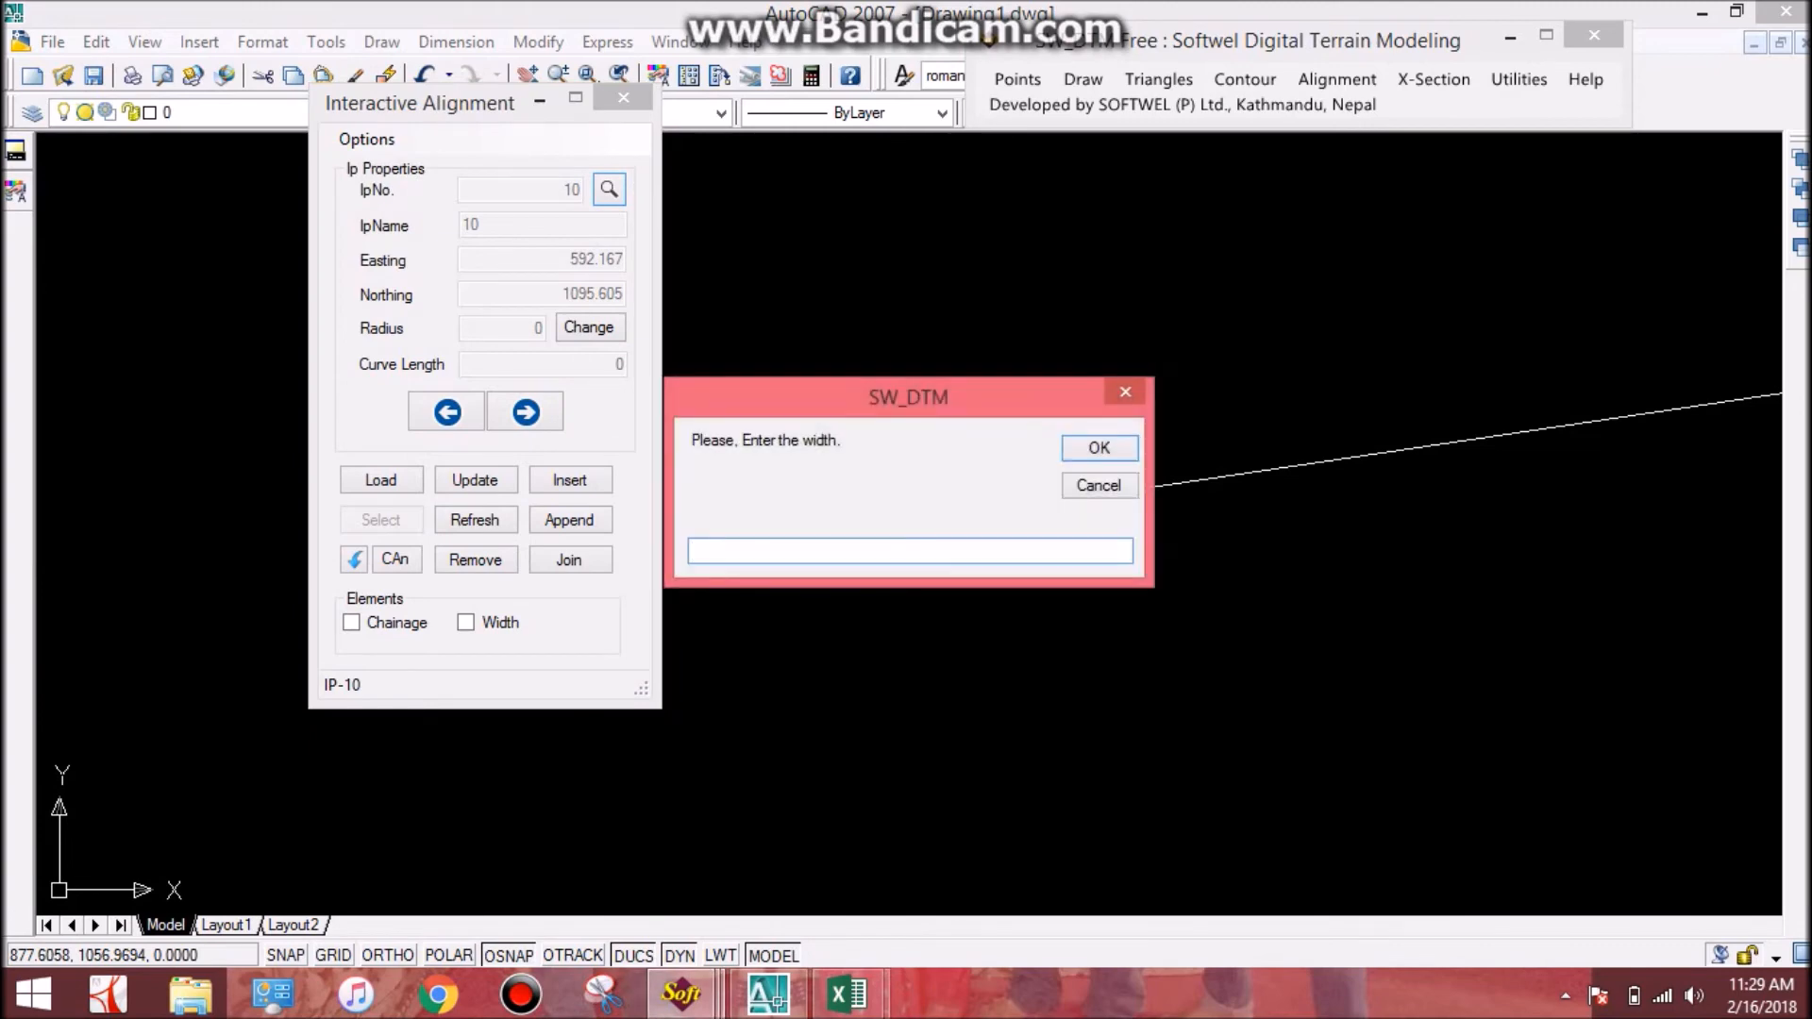
pyautogui.write('7.5')
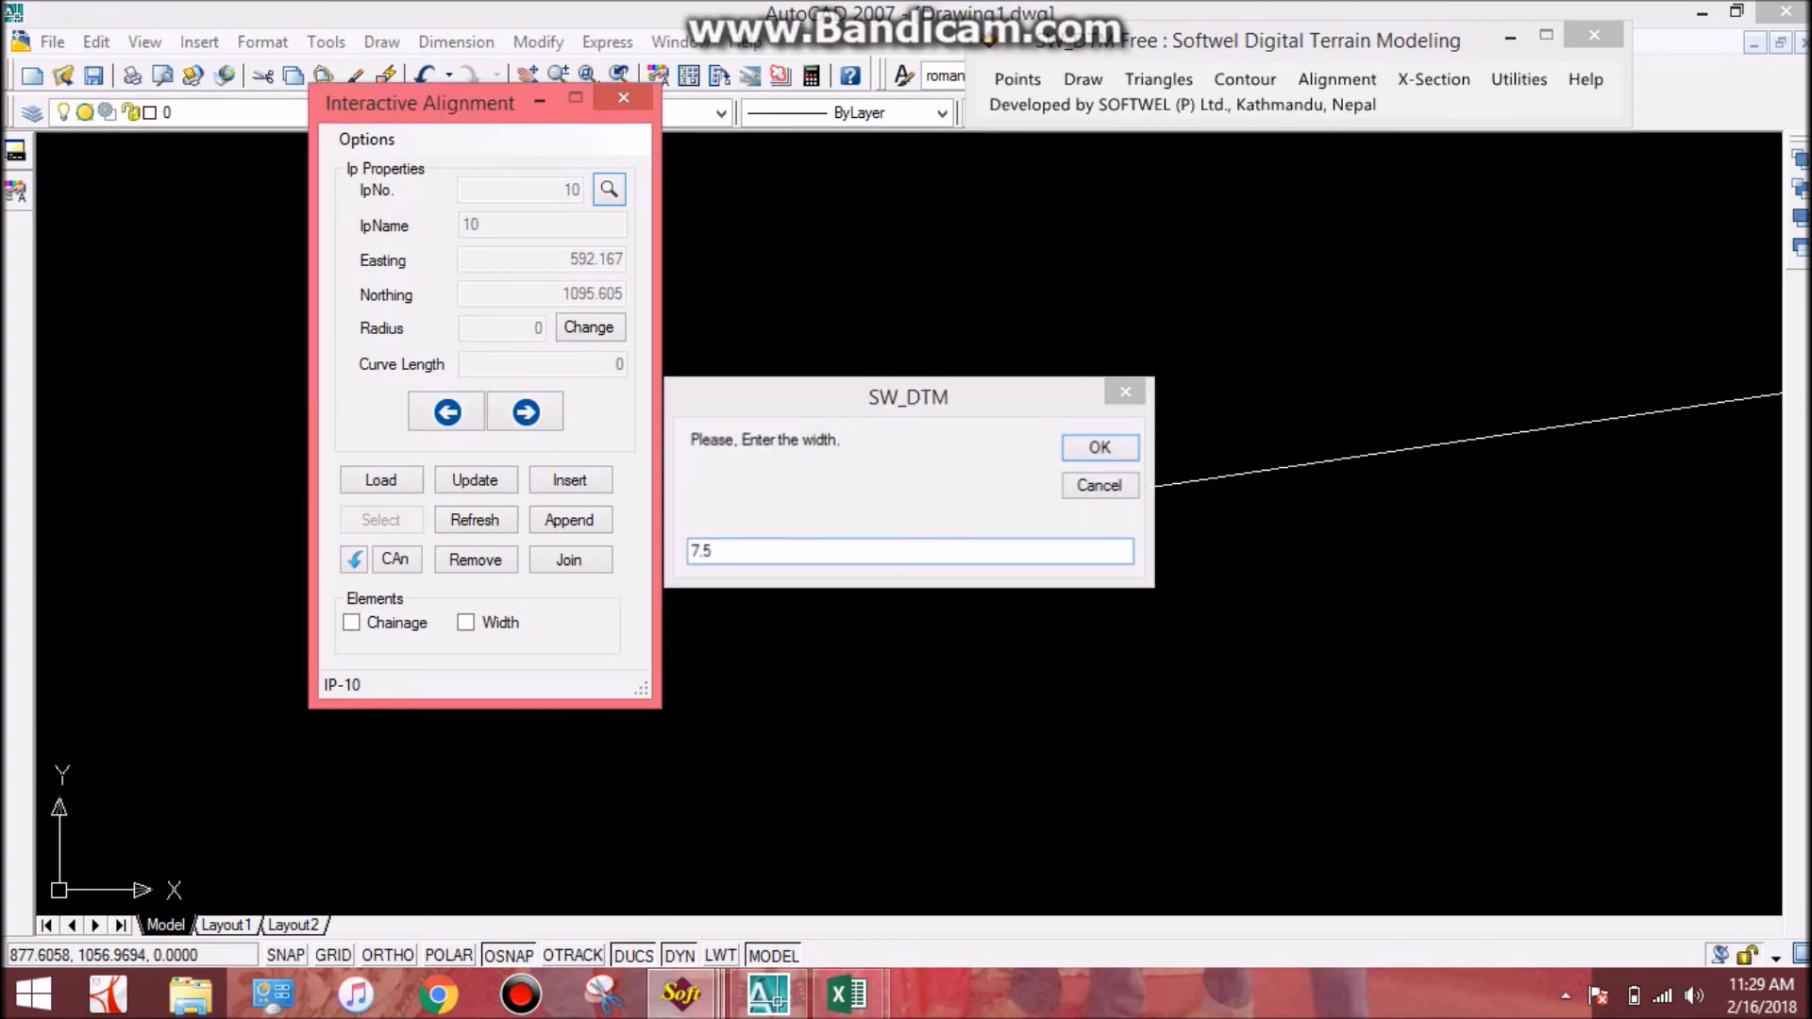
pyautogui.click(1096, 447)
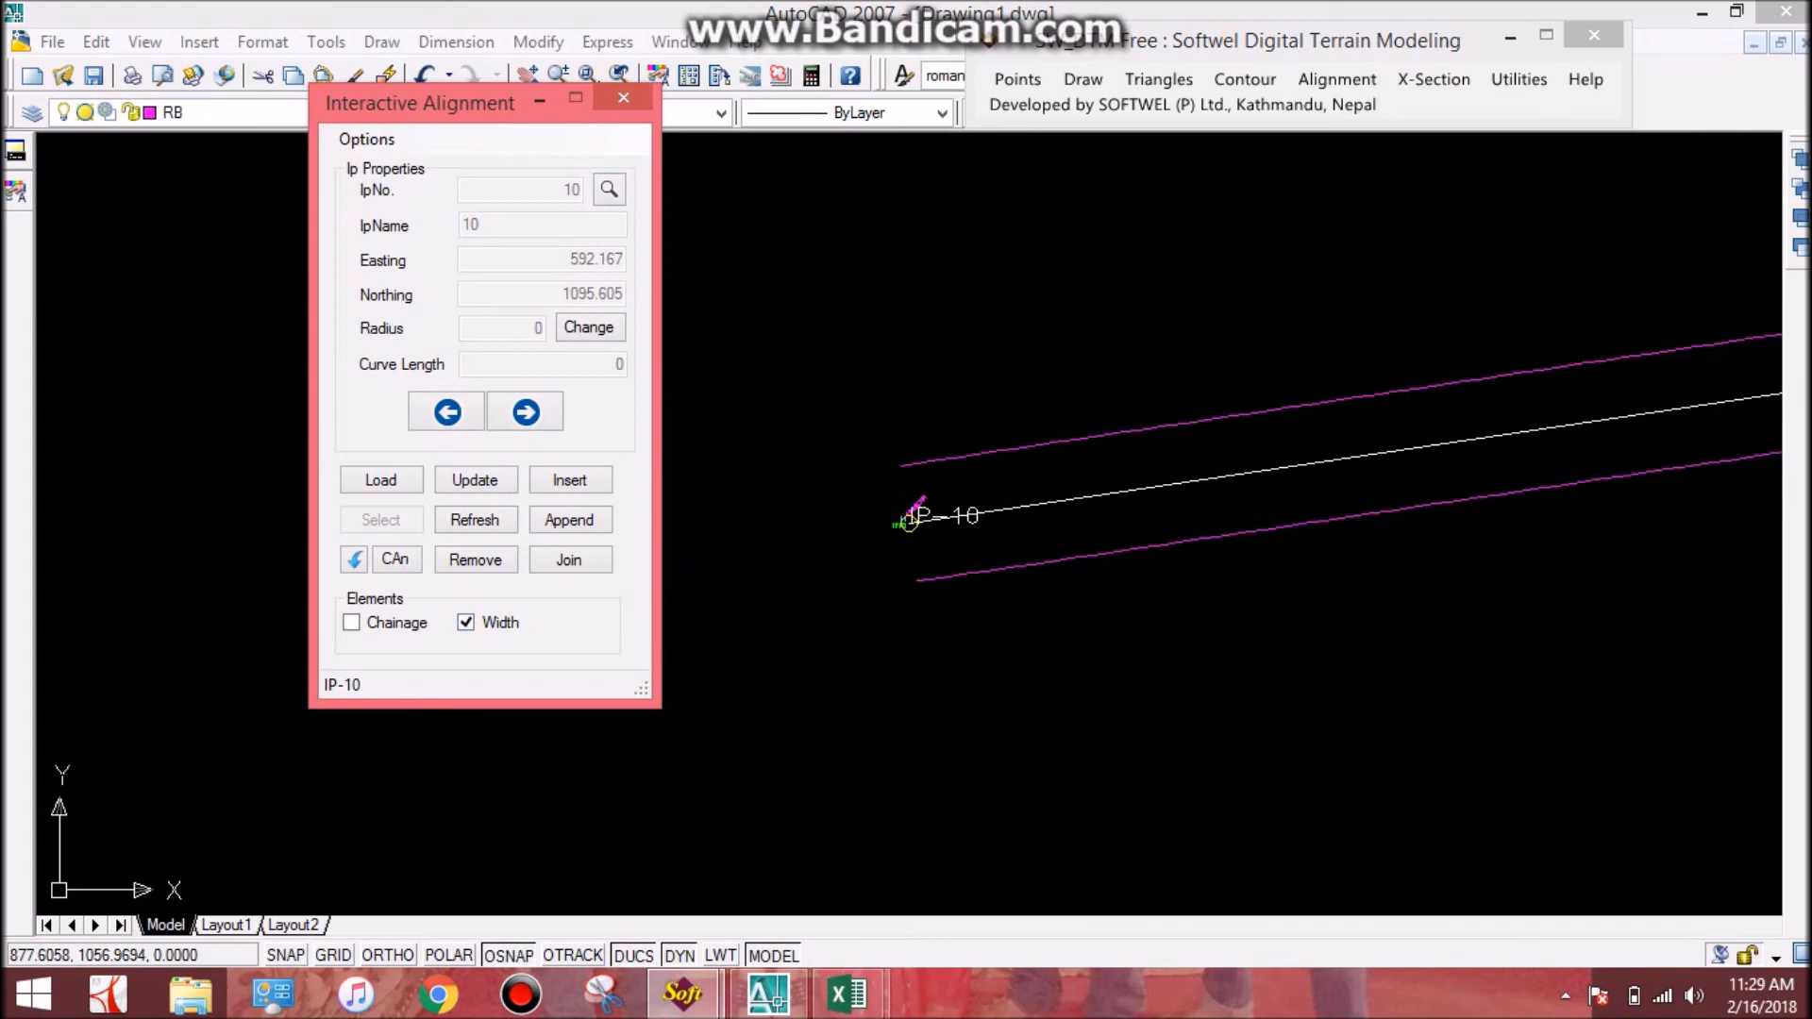
pyautogui.click(367, 138)
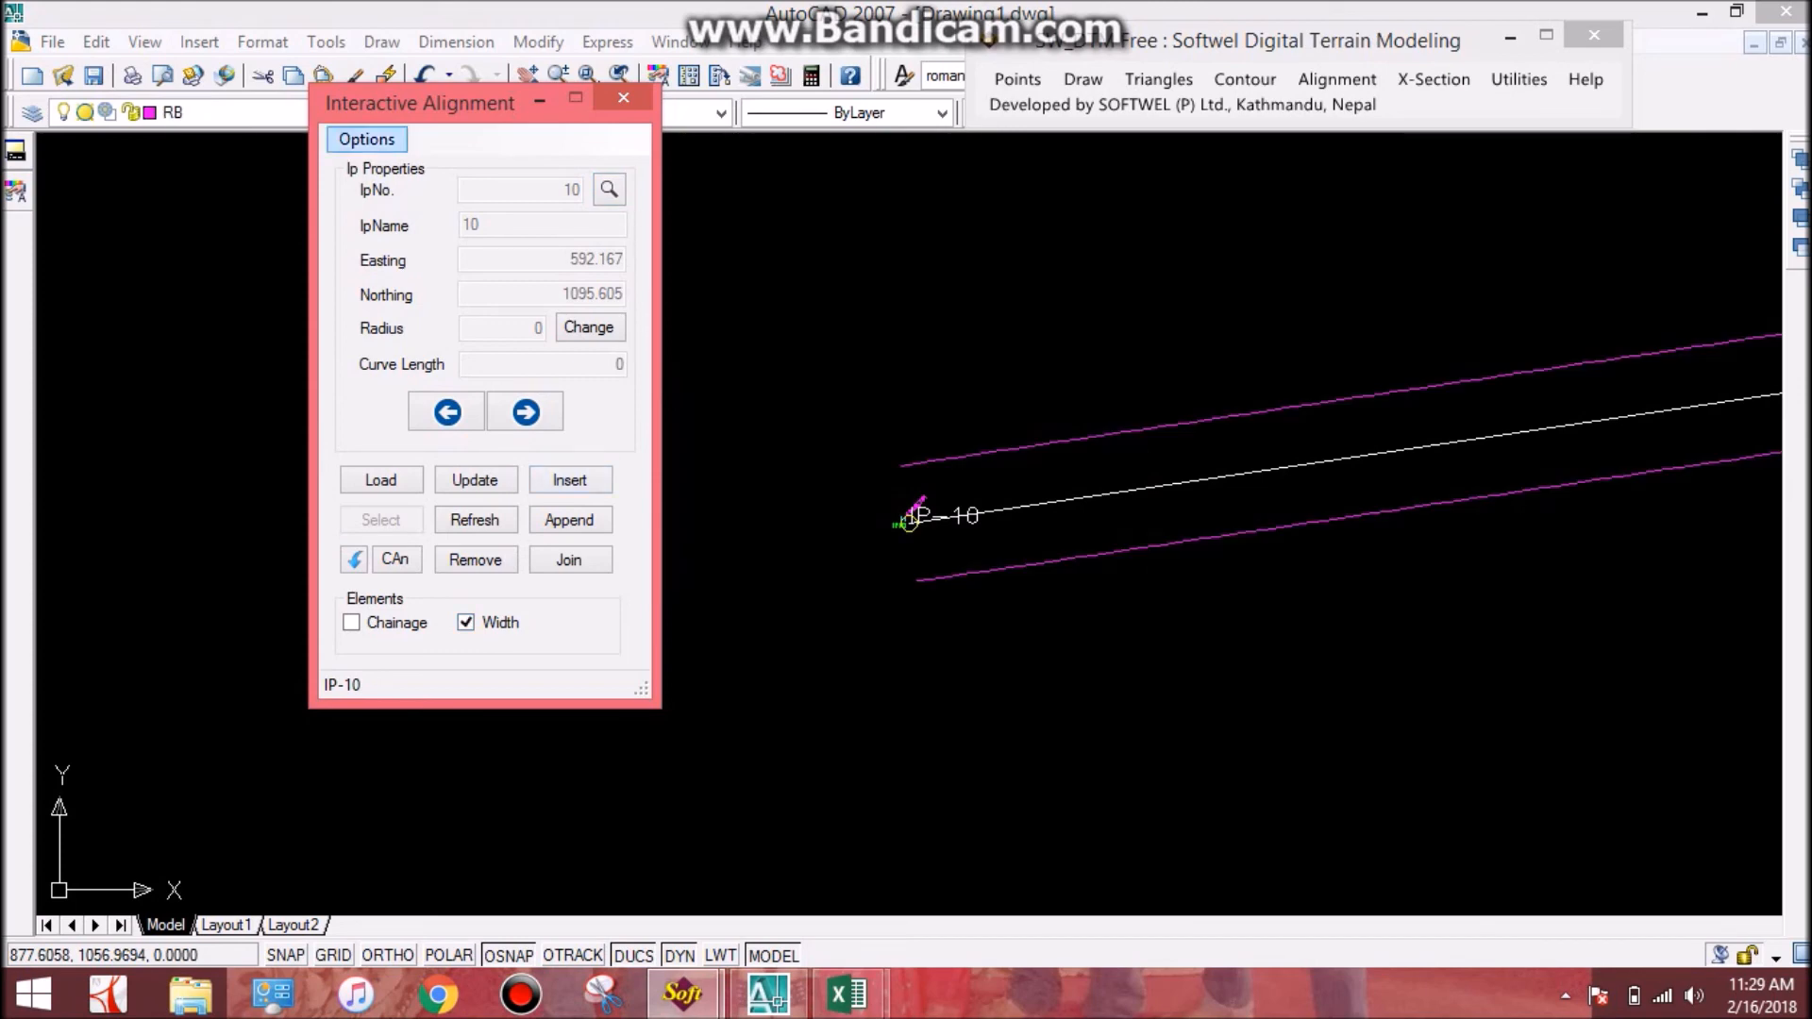
# Set the chainage interval to 20 for ticks along the alignment.
pyautogui.click(364, 138)
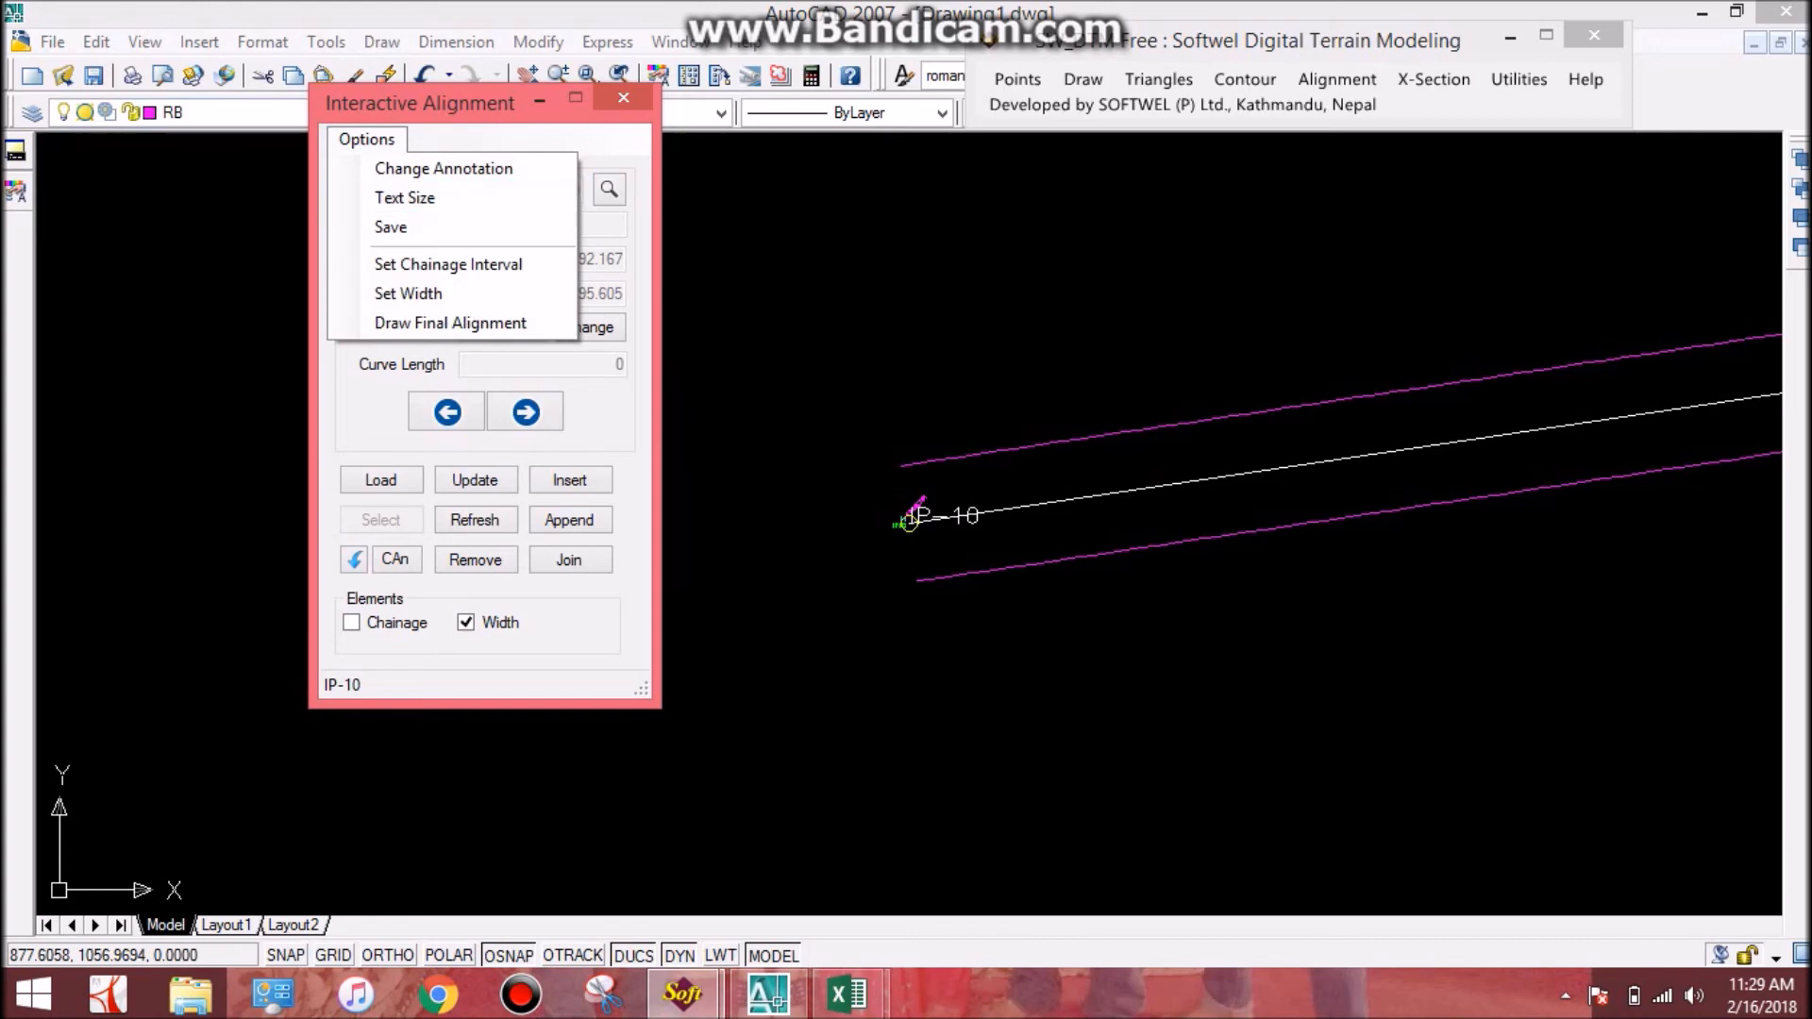
pyautogui.click(447, 265)
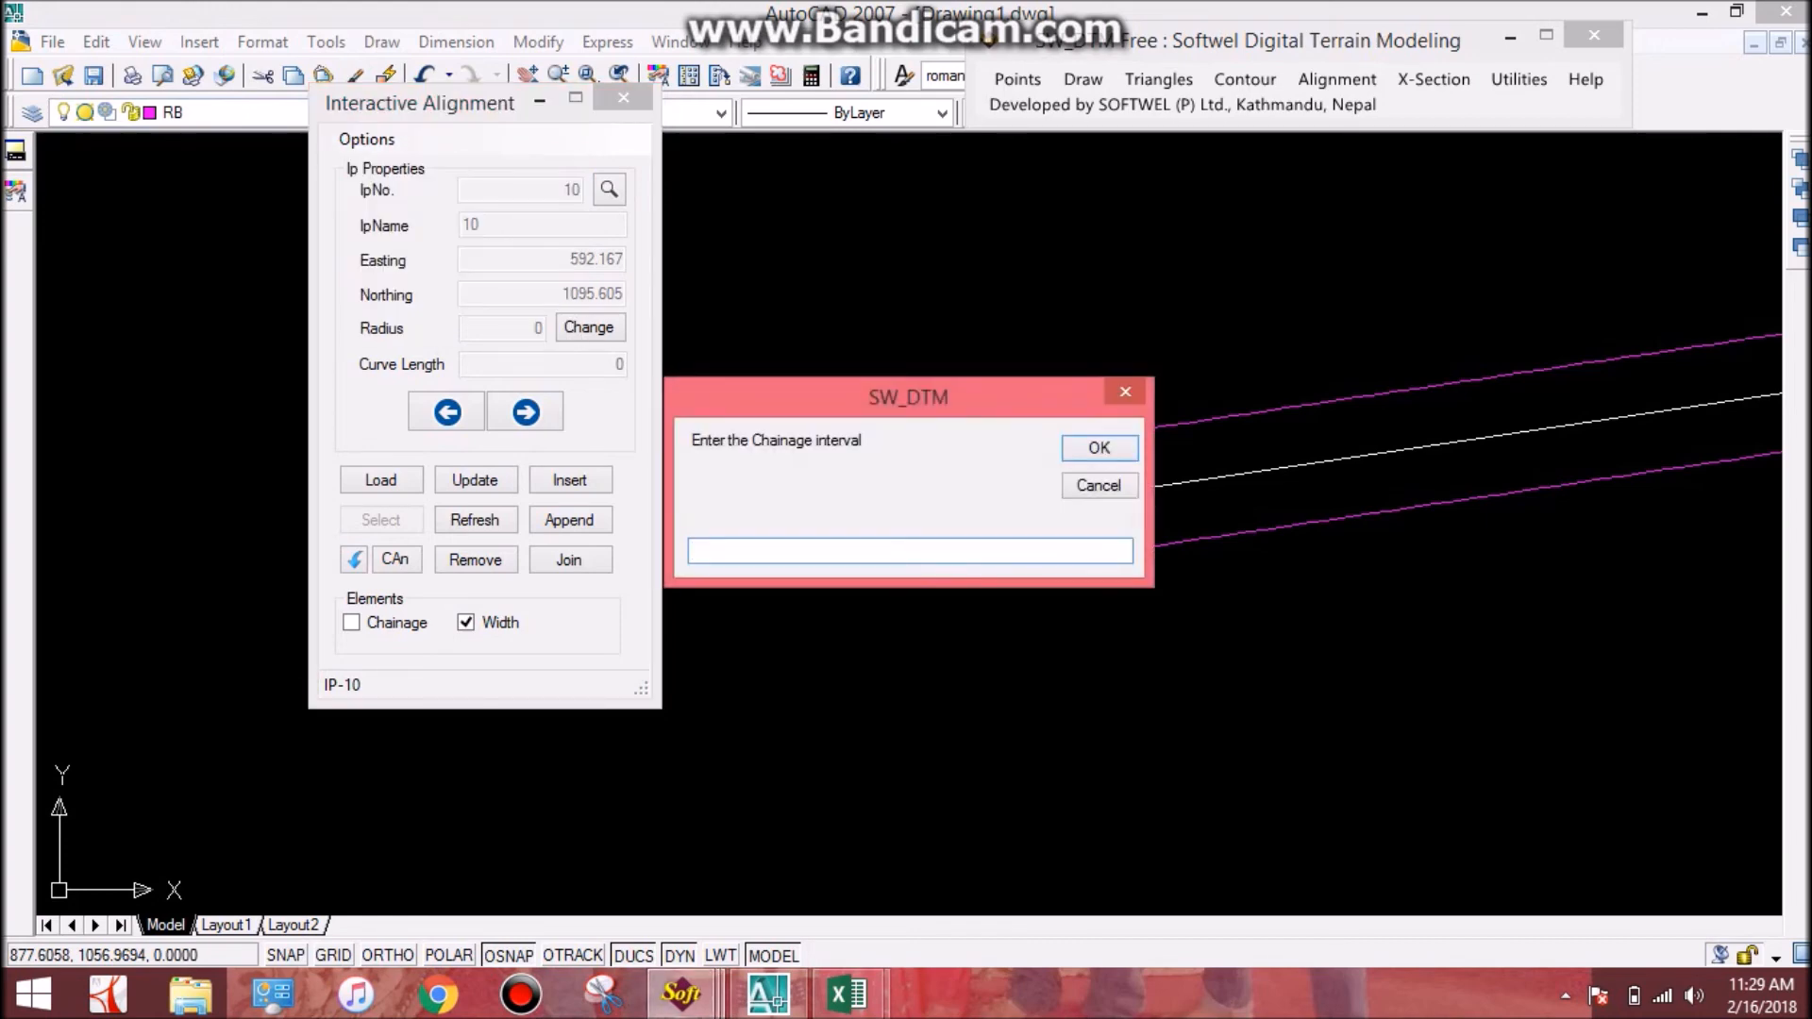
pyautogui.write('20')
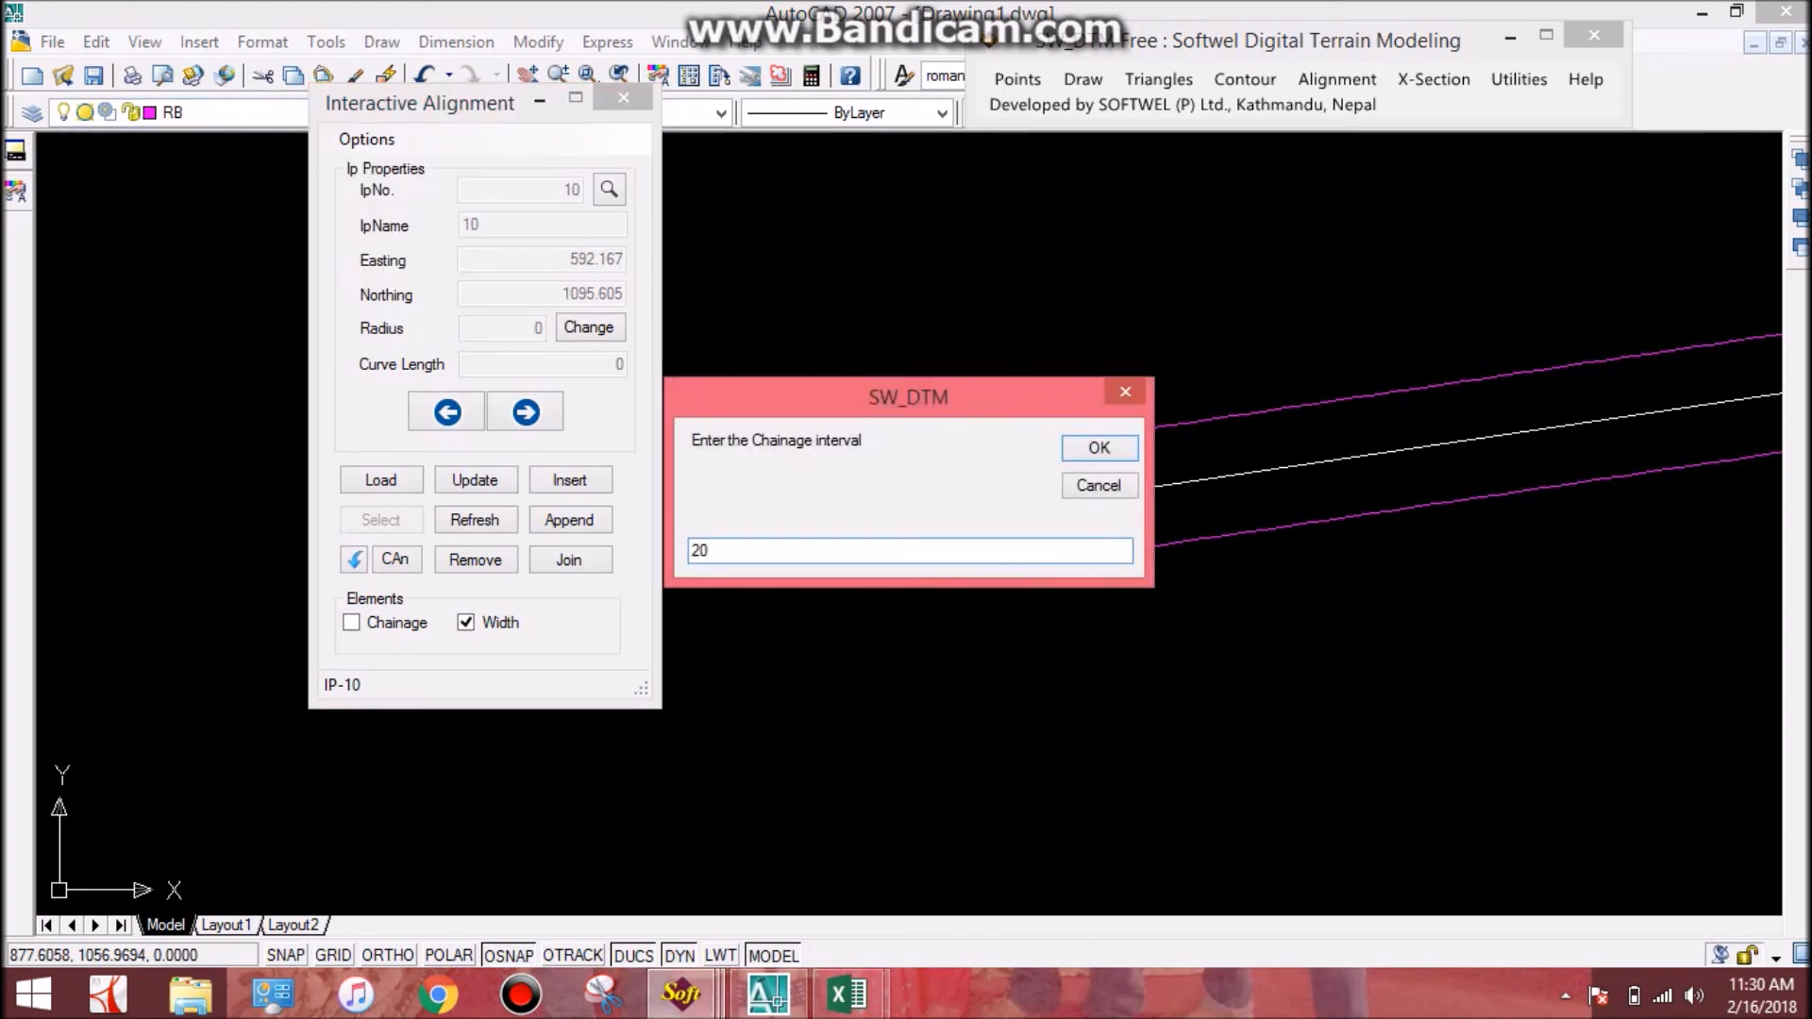
pyautogui.click(1096, 447)
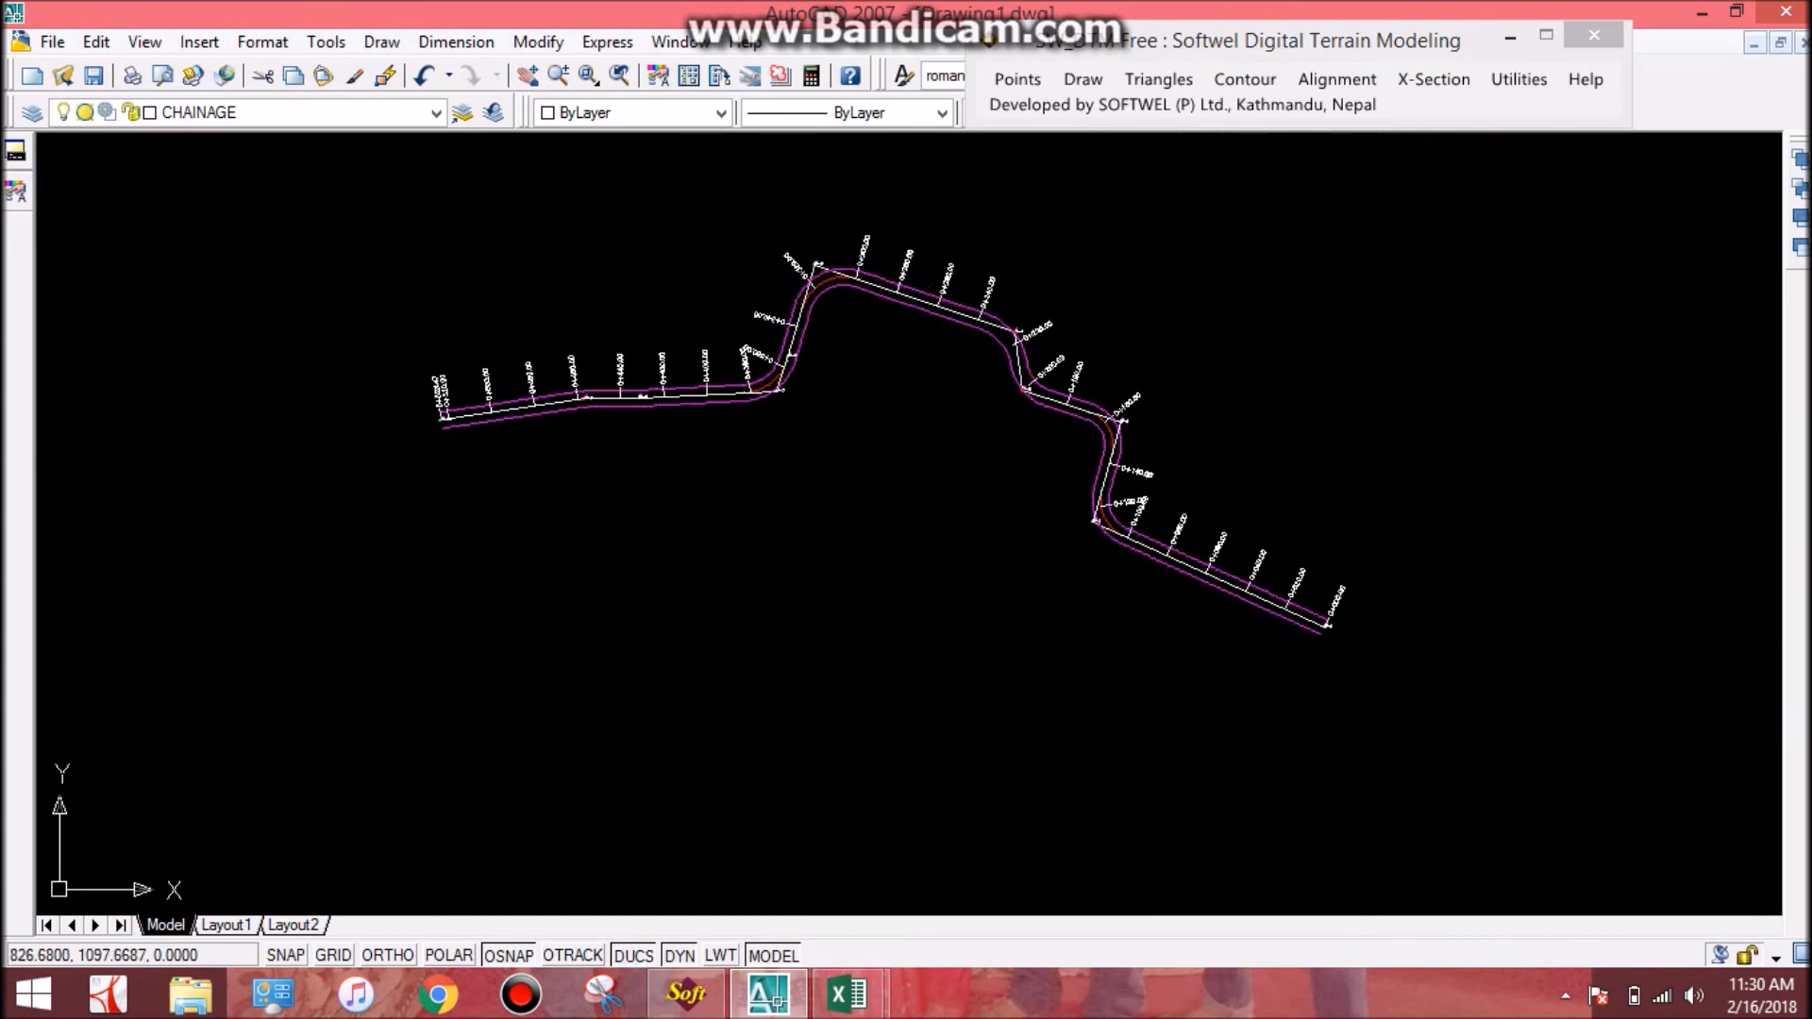
pyautogui.moveTo(902, 326)
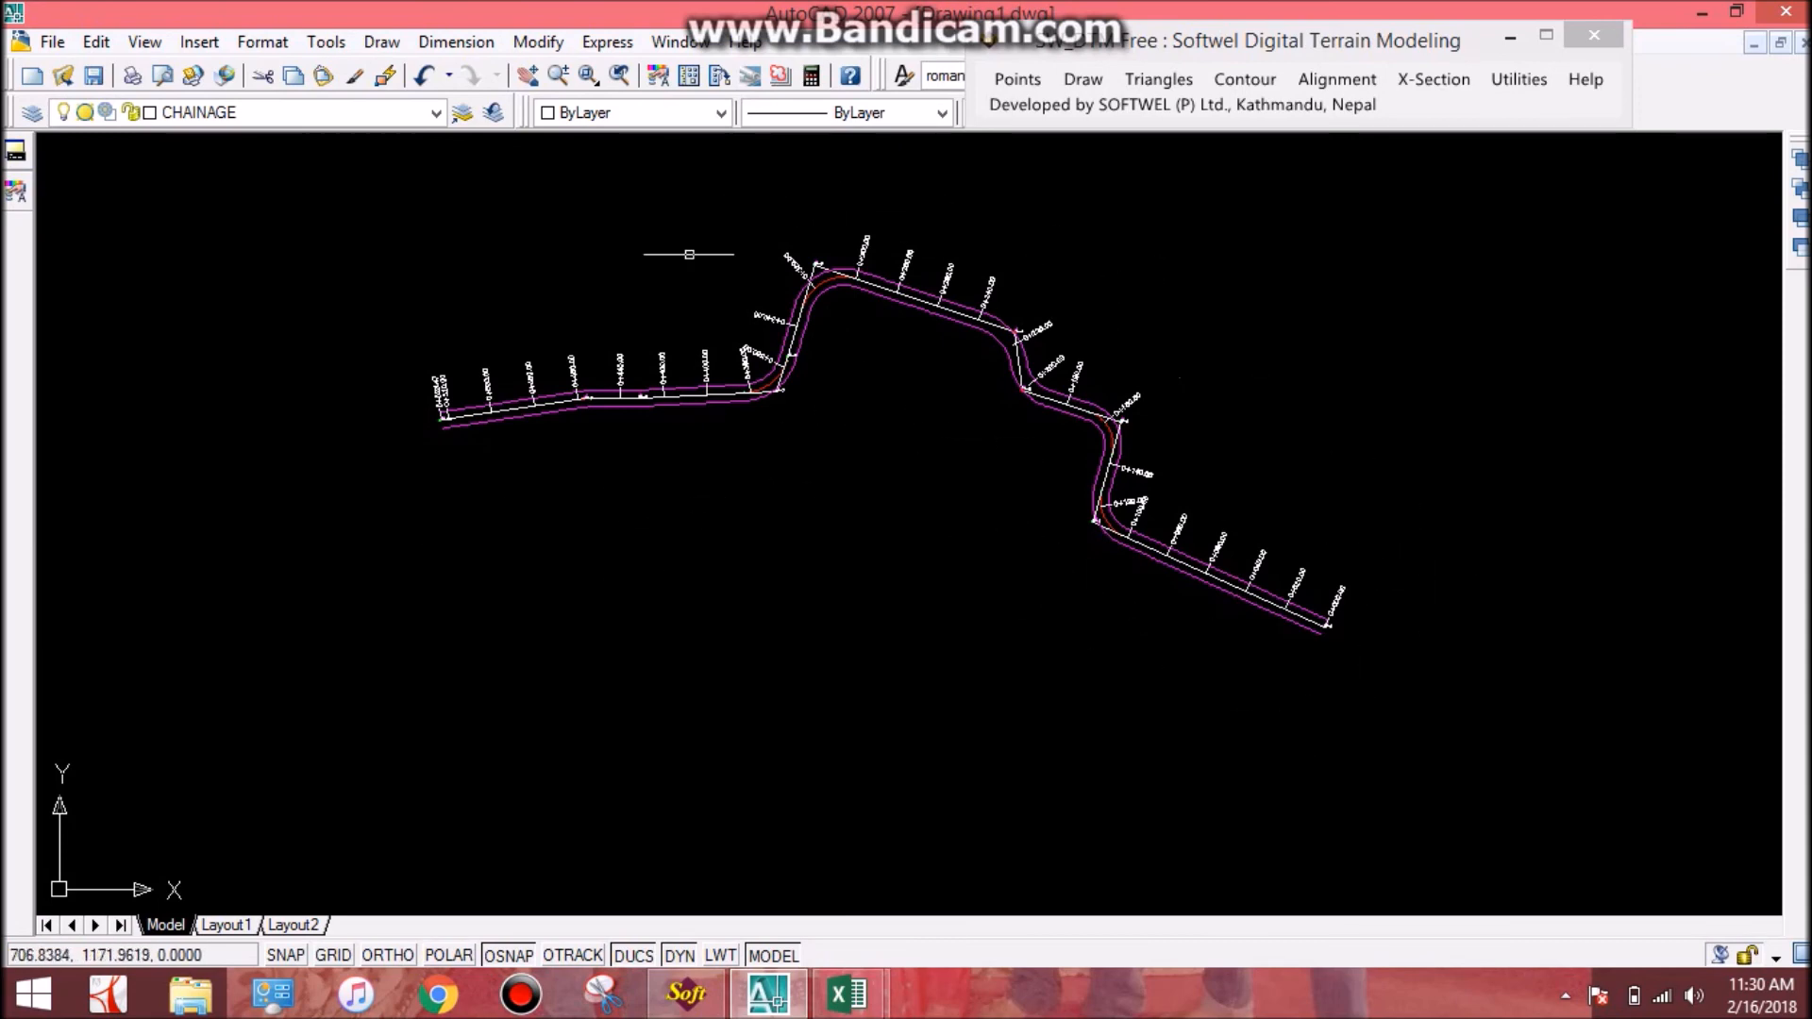
pyautogui.moveTo(848, 991)
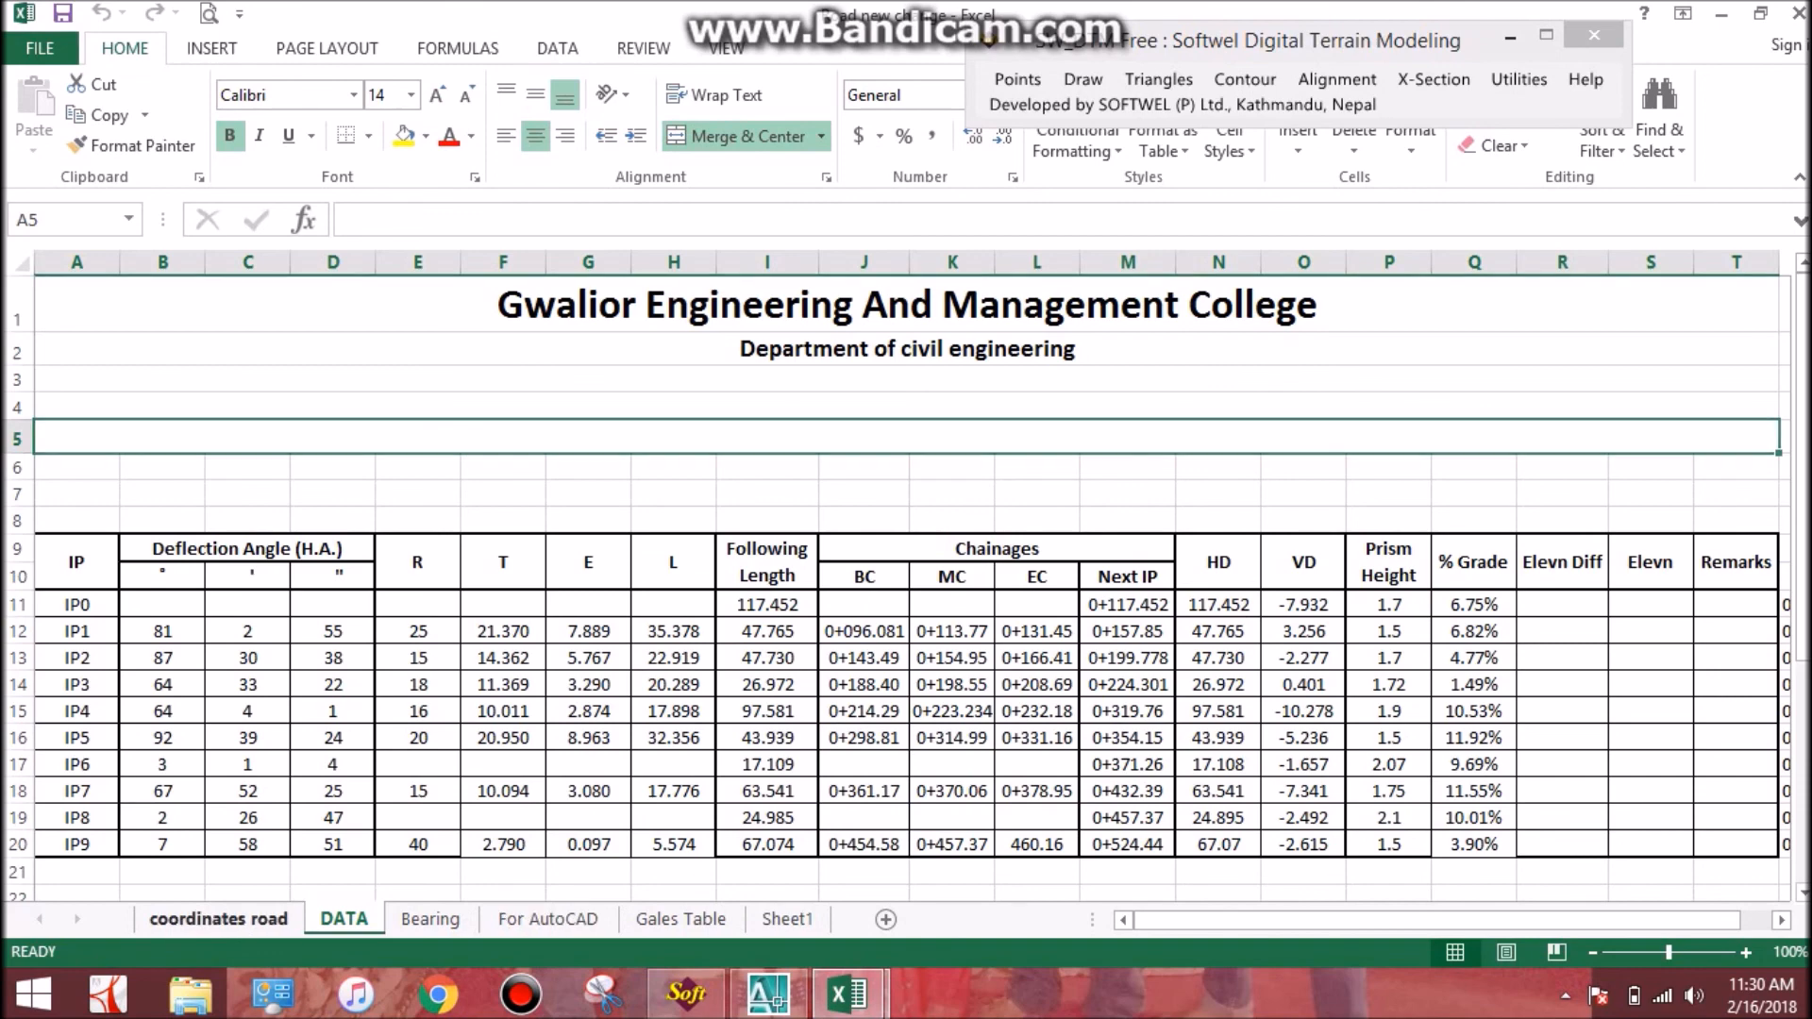
# Switch to the coordinates road sheet with the detail survey point table selected.
pyautogui.click(217, 919)
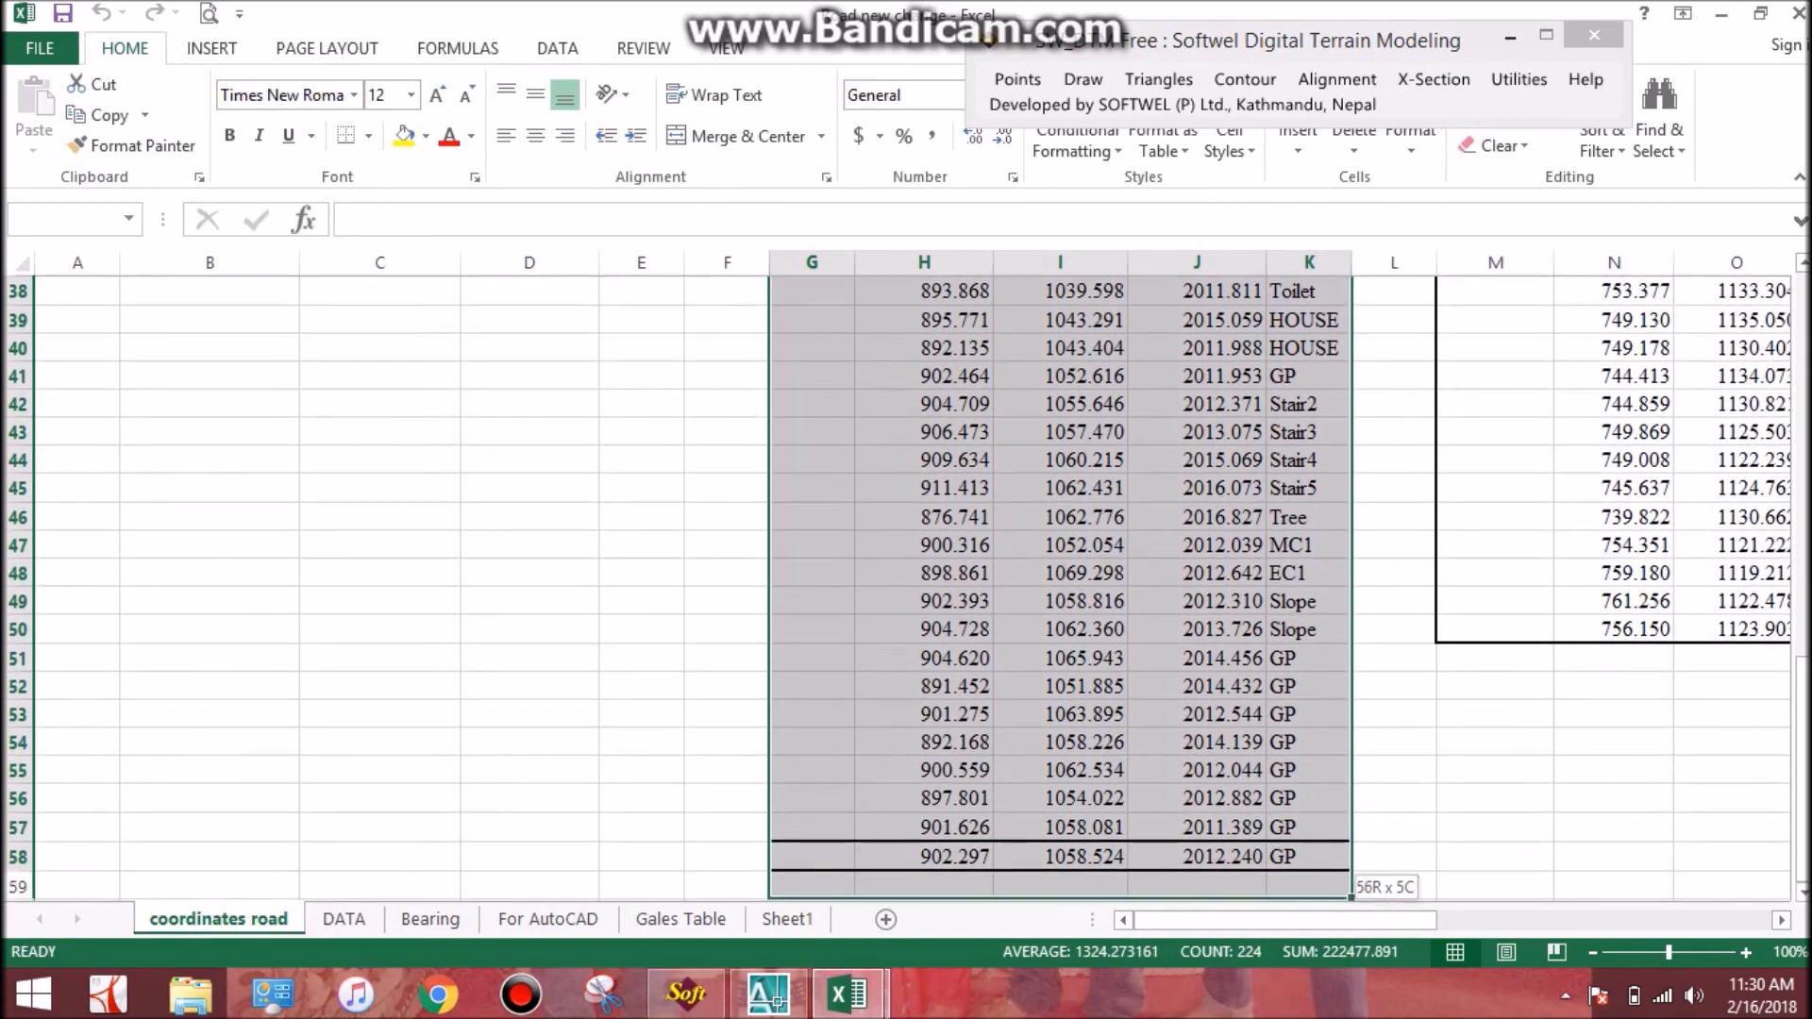
pyautogui.click(1016, 79)
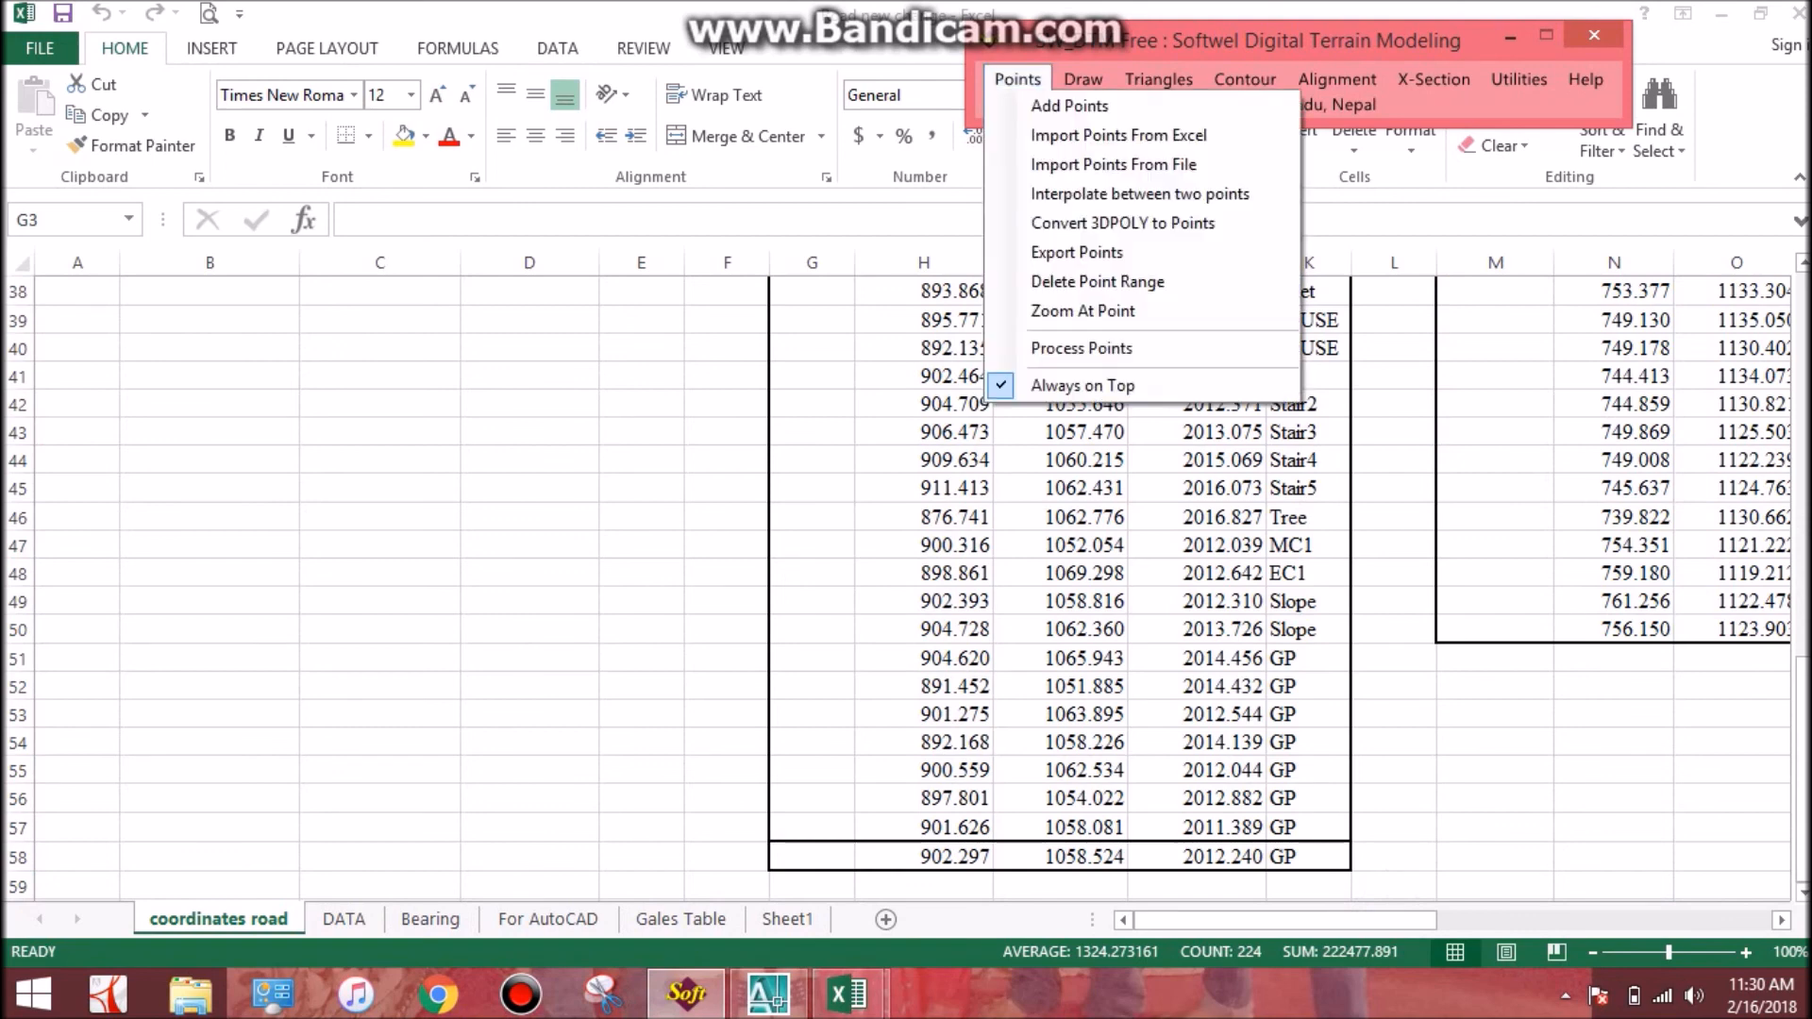
# Import the detail survey points from Excel at label scale 0.25 into the drawing.
pyautogui.click(1117, 136)
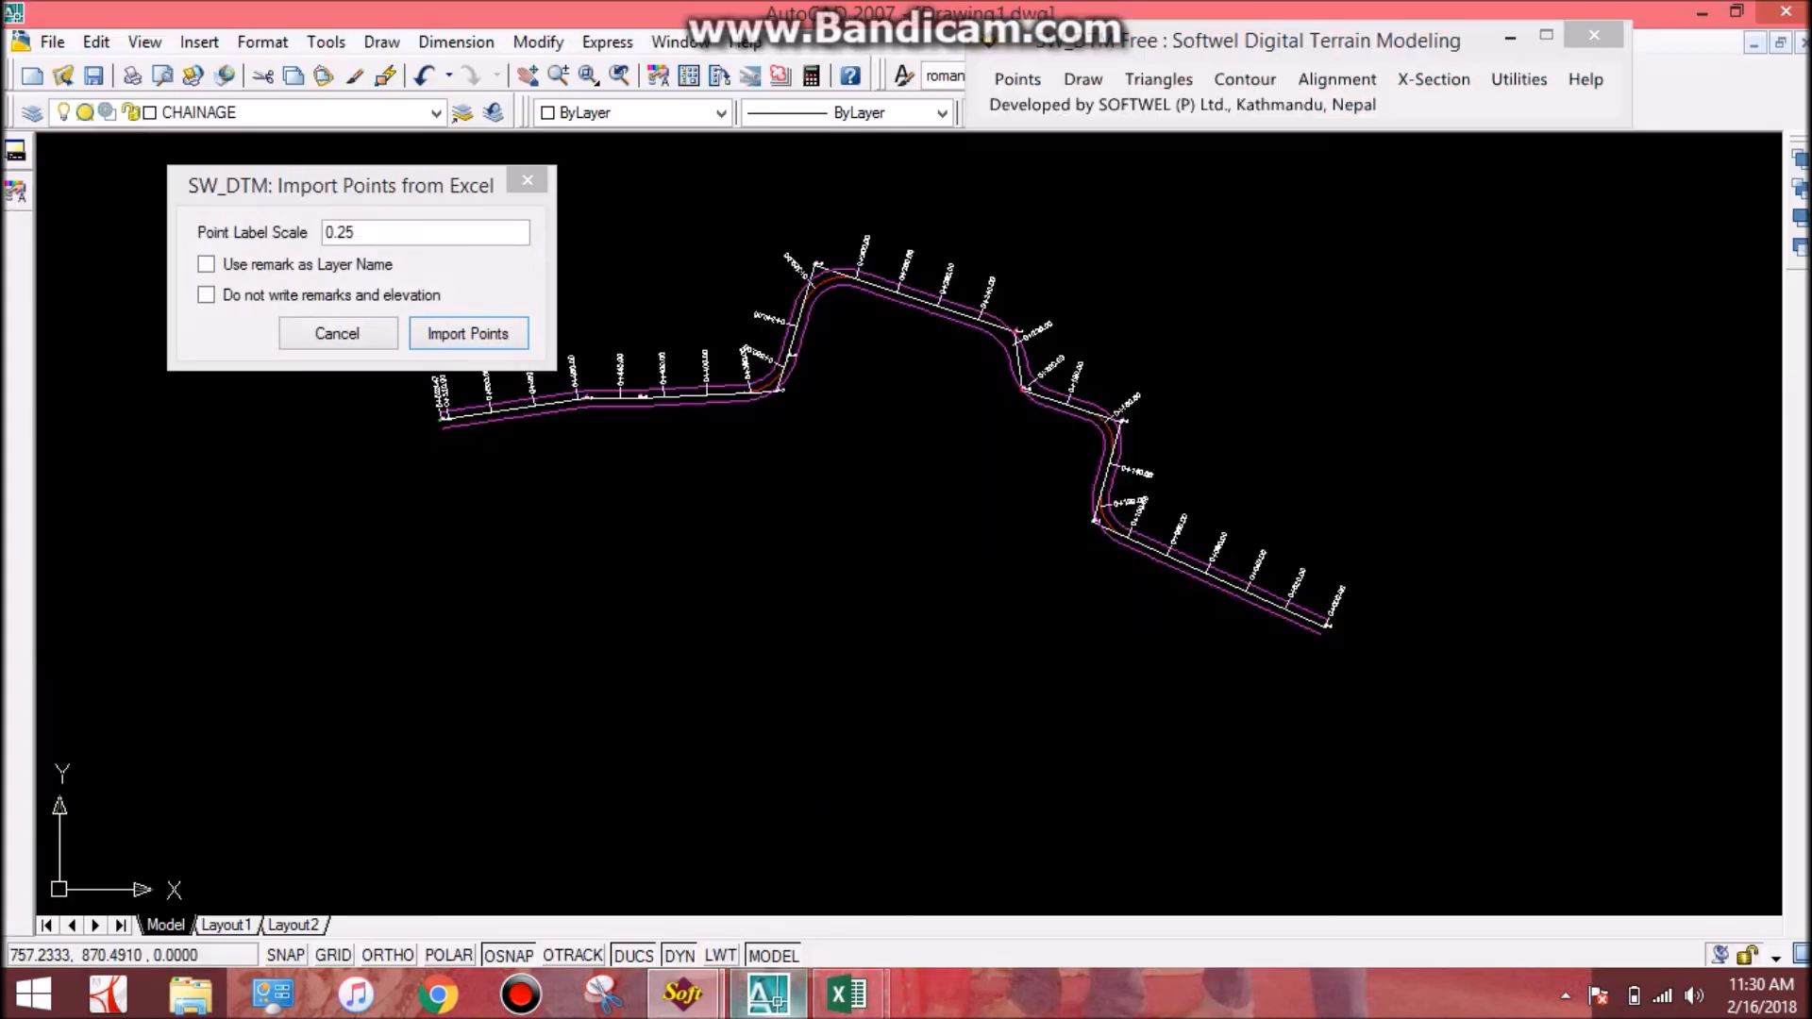
pyautogui.click(466, 332)
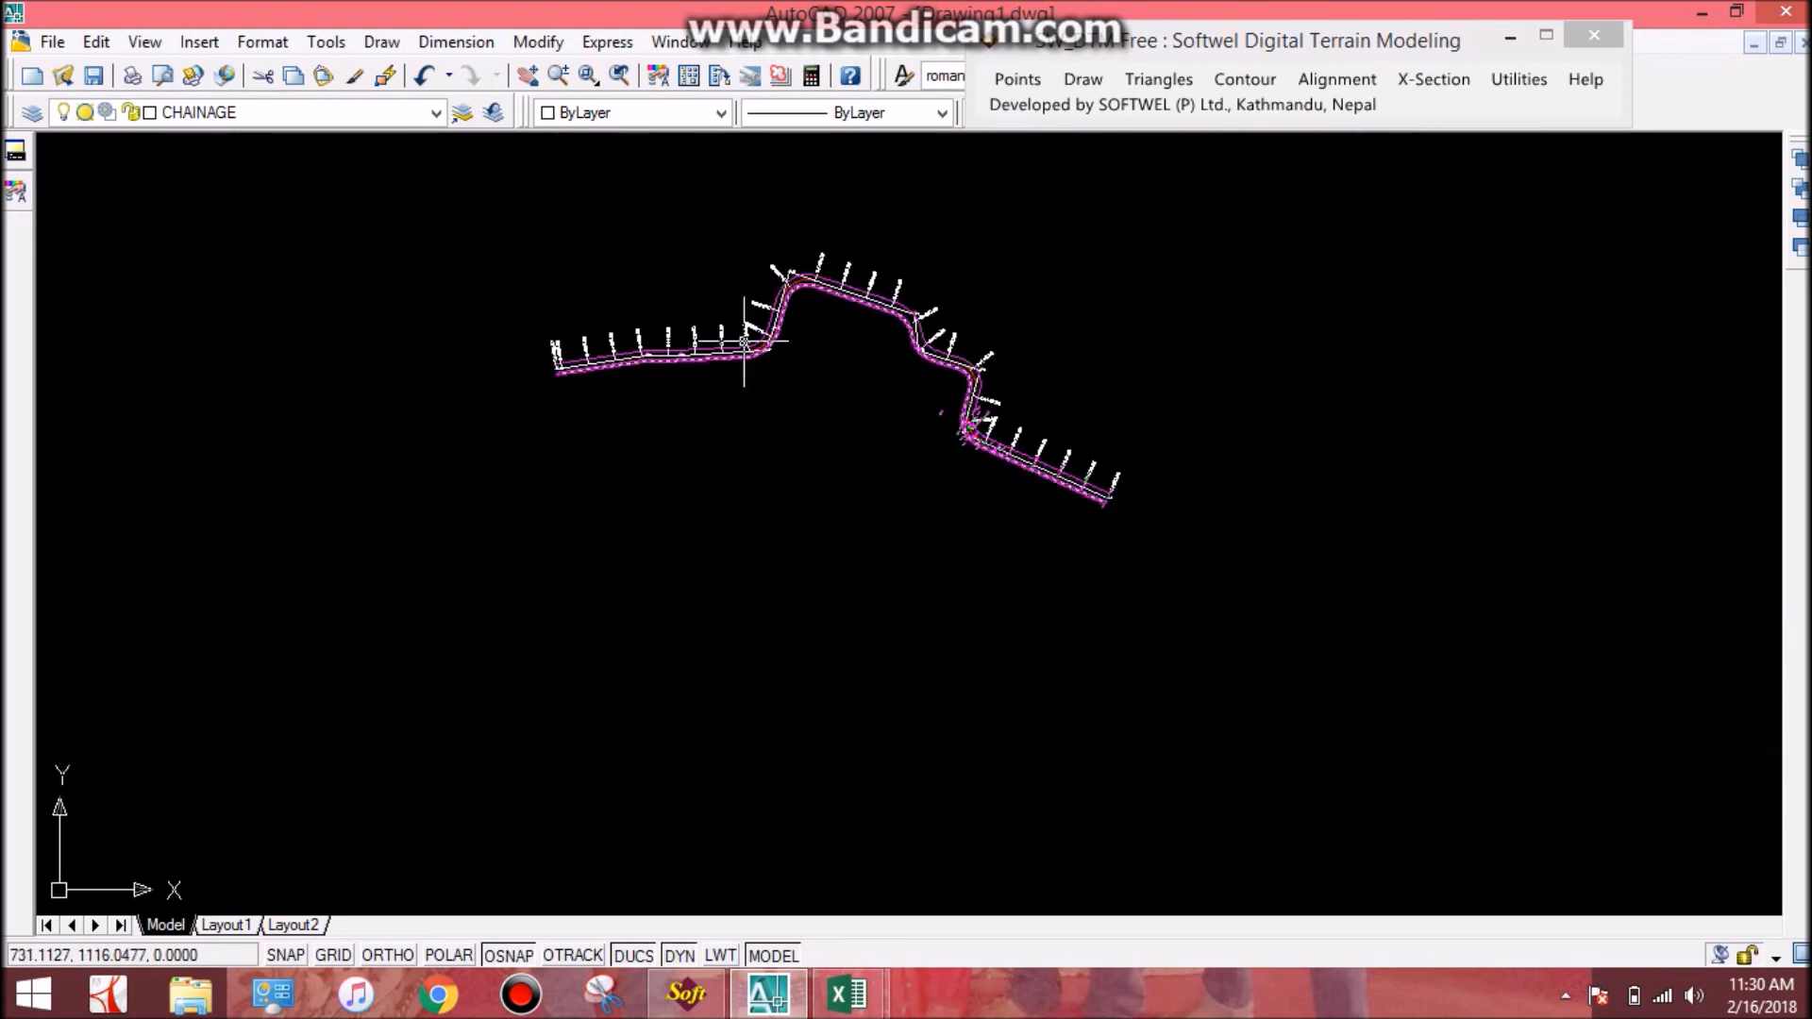
pyautogui.moveTo(1057, 151)
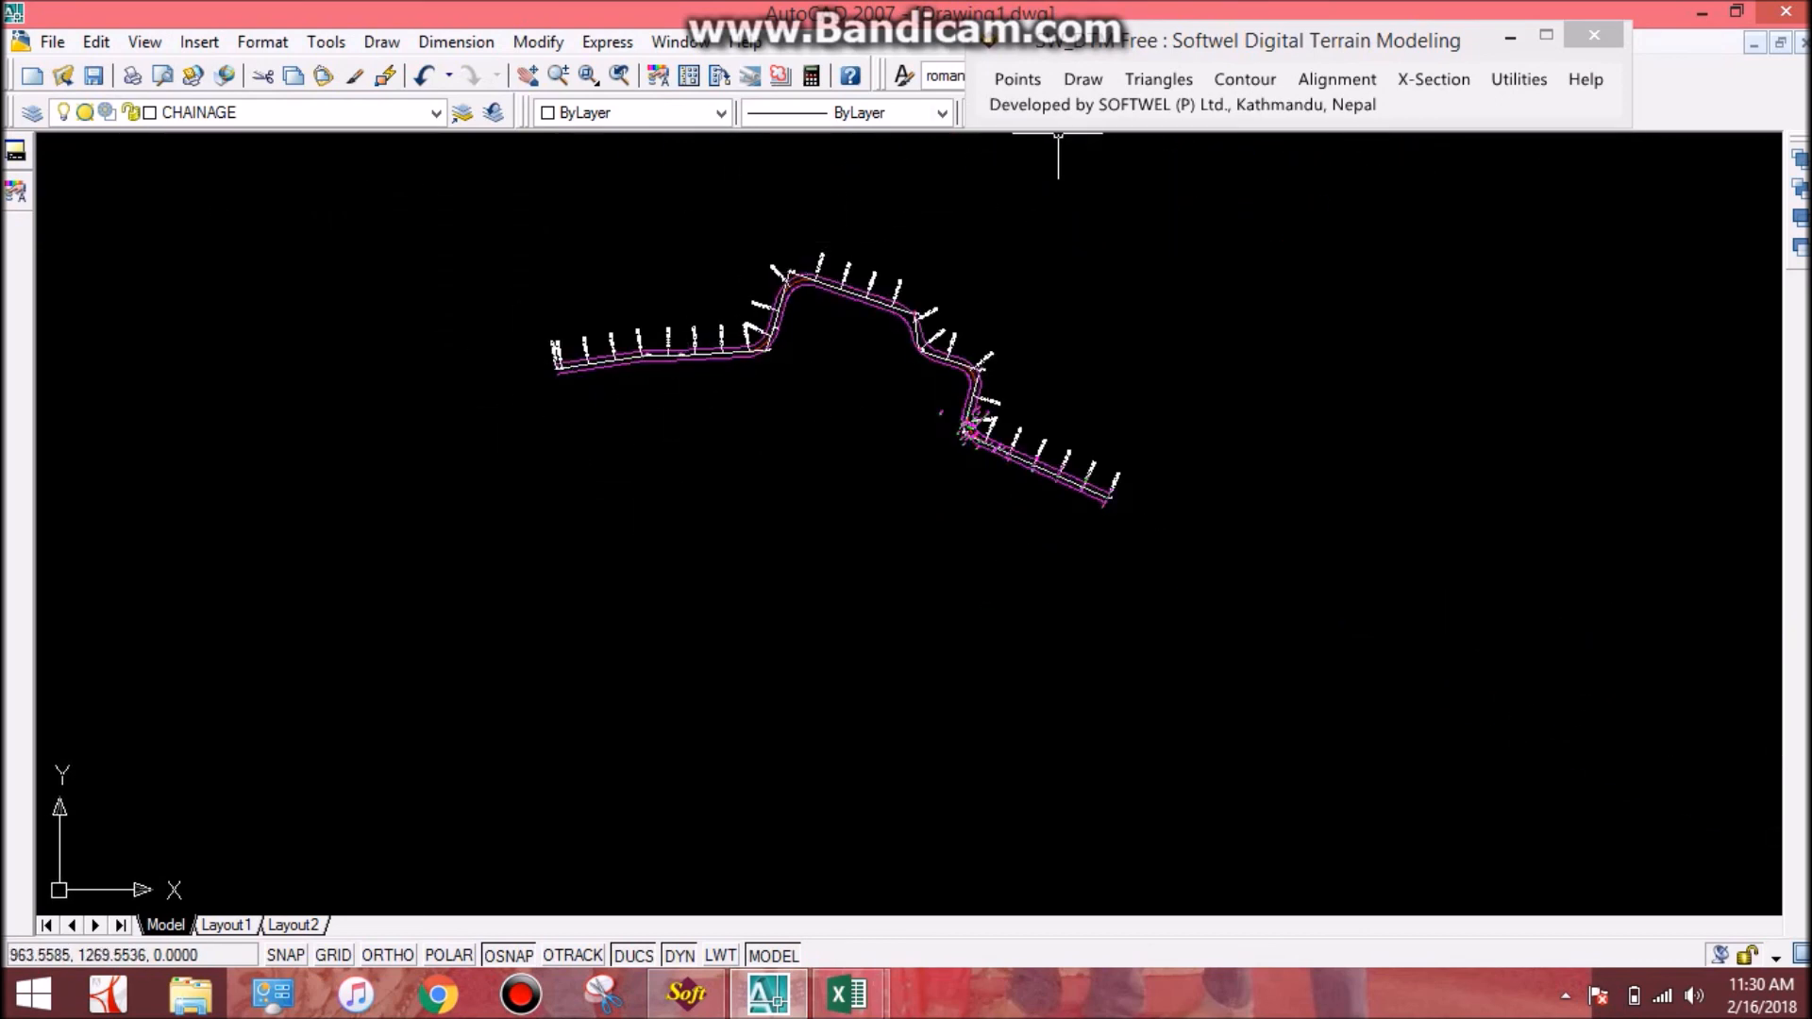
pyautogui.click(1016, 79)
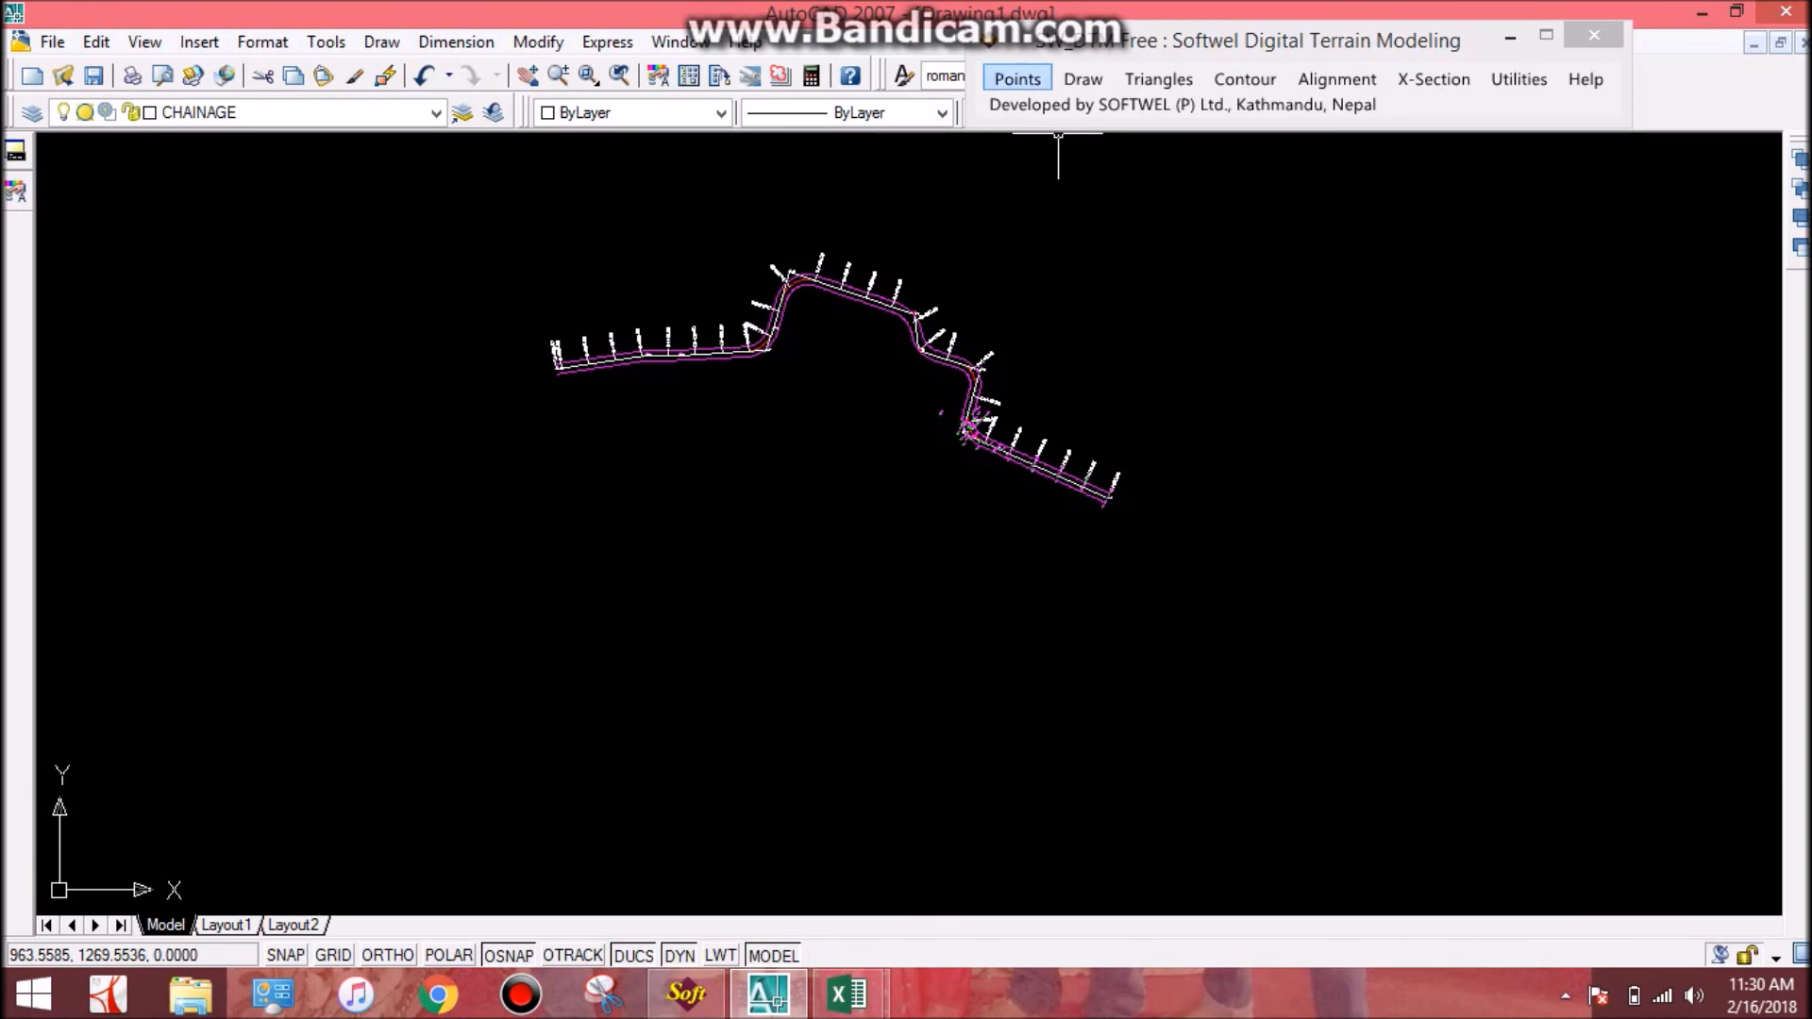